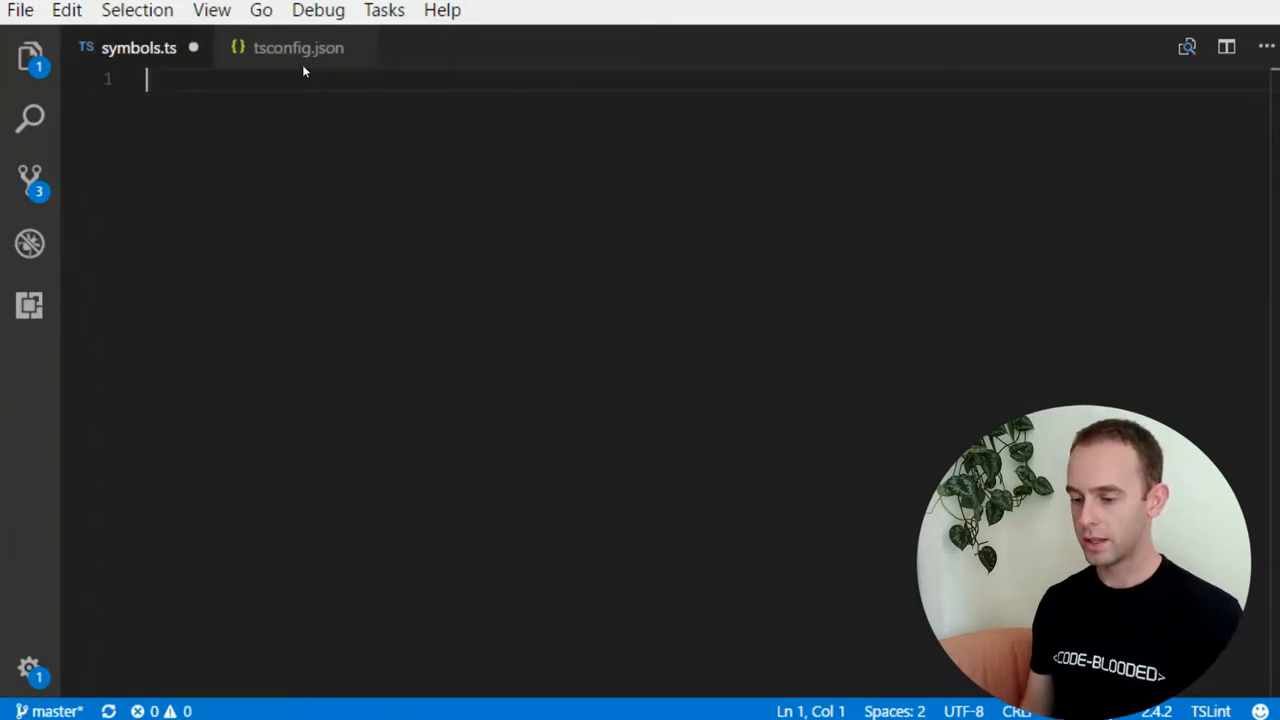
- Change the tsconfig.json compiler target from es5 to es6
click(298, 47)
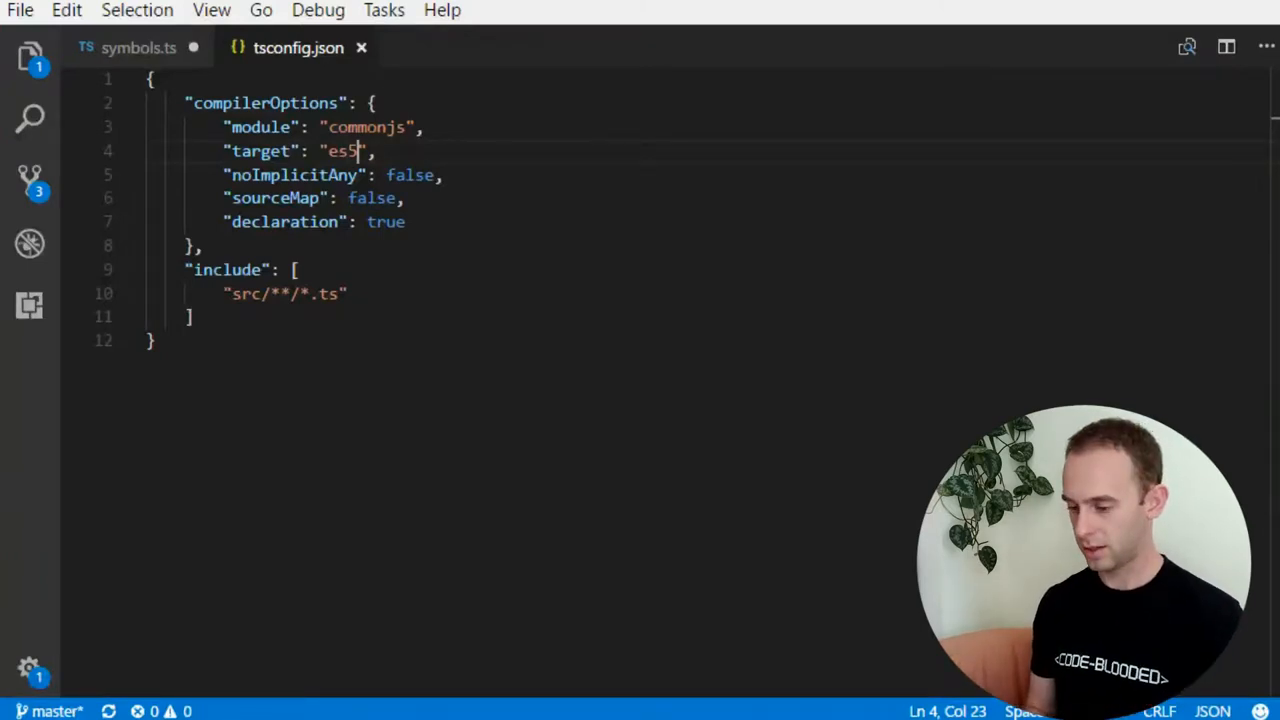
text(6)
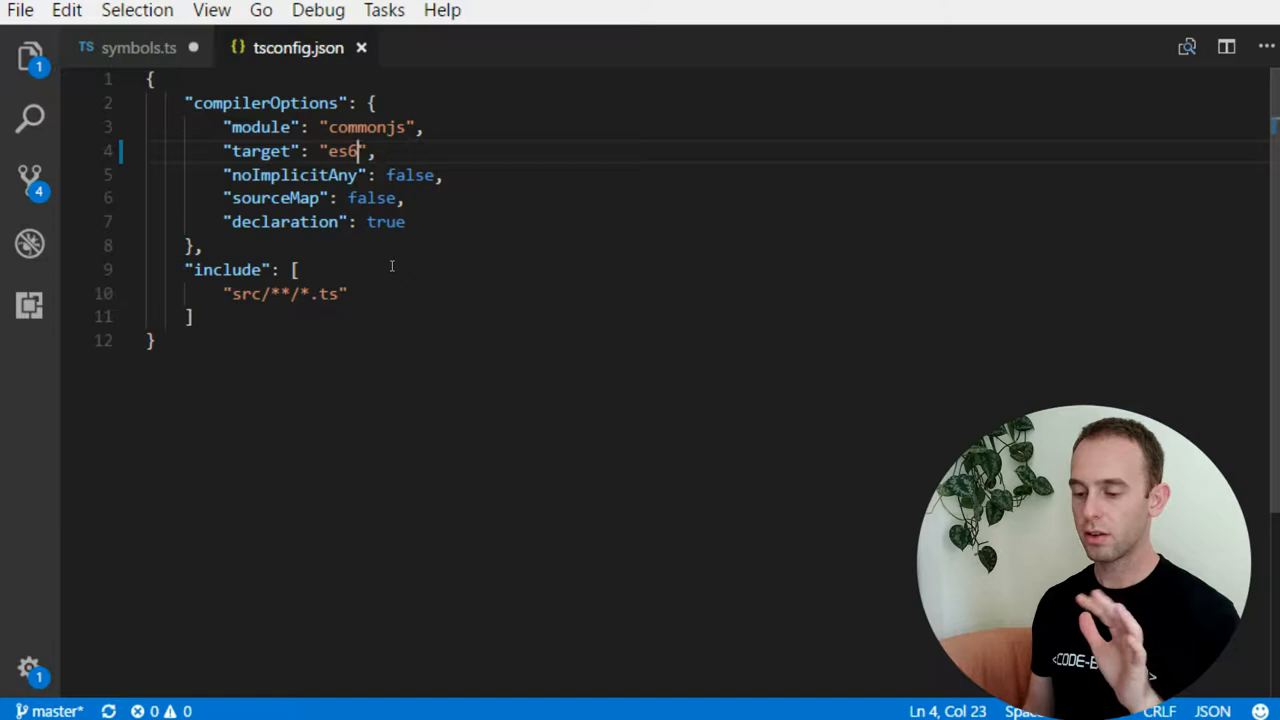
mouse_move(330, 77)
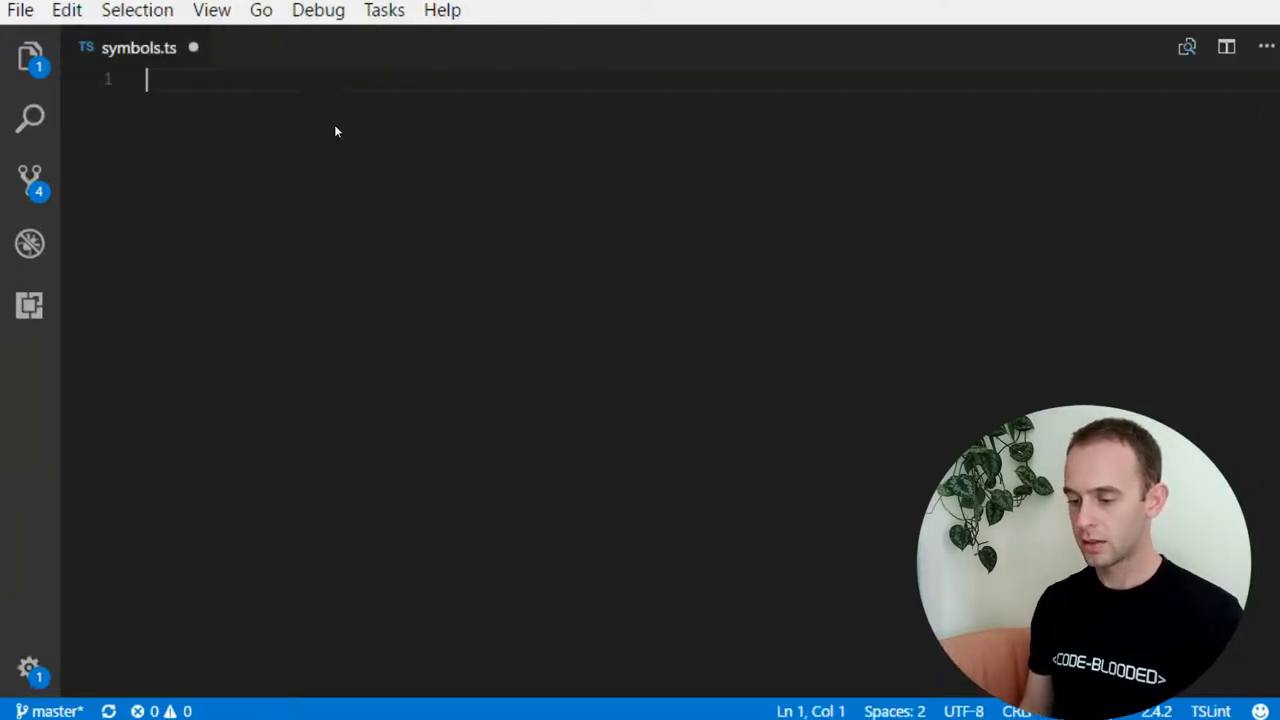
mouse_move(369, 166)
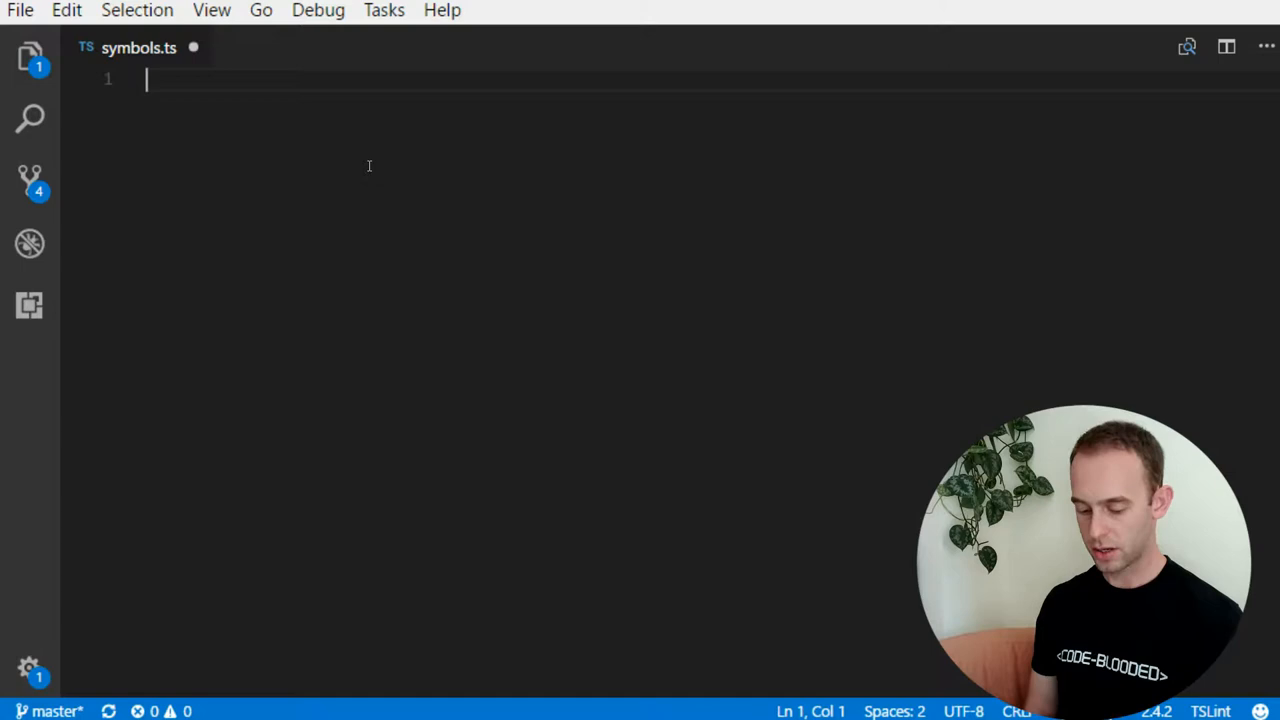
- Write four const Symbol() declarations, named sym1 through sym4 with multi-cursor
text(const sym1 =)
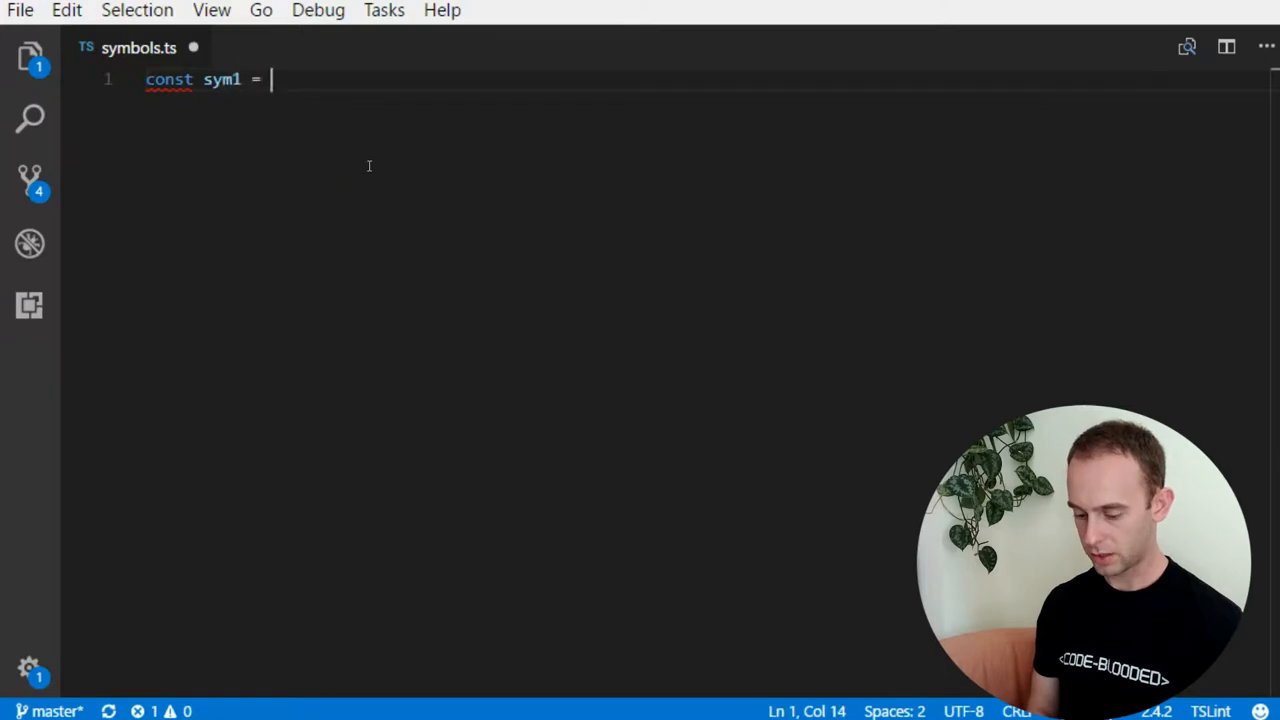
text(Symbol();)
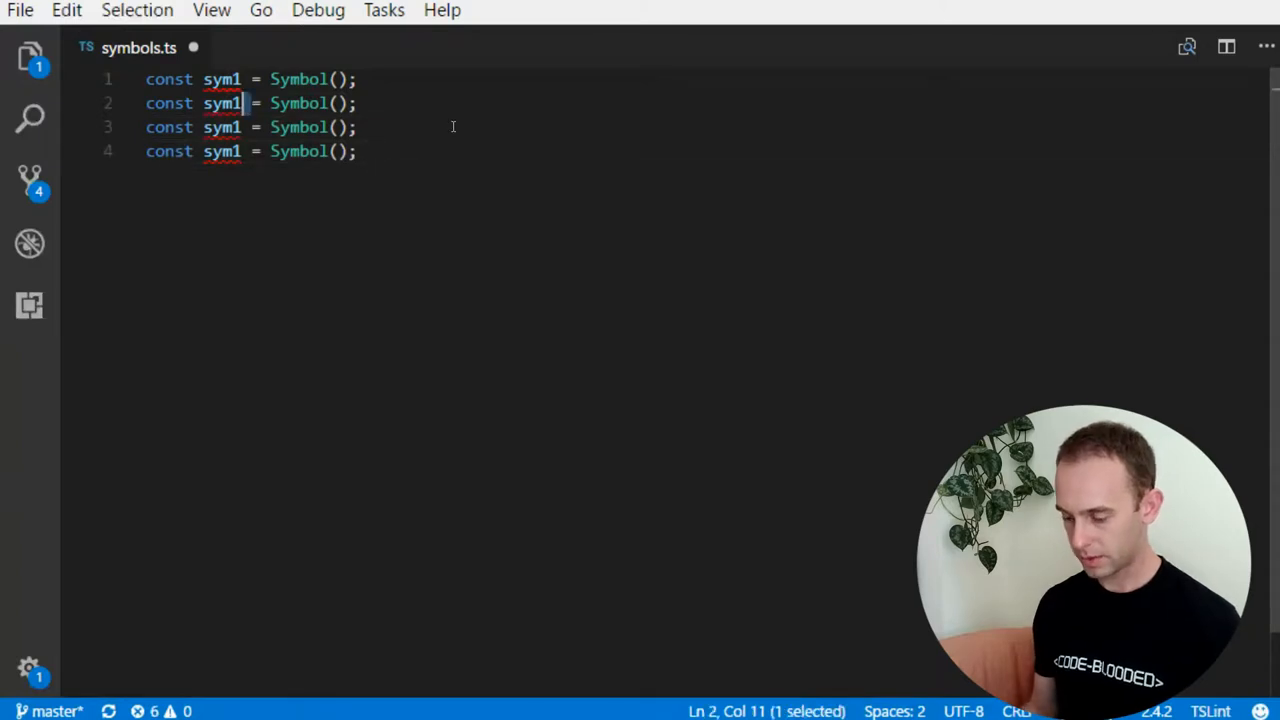
text(2)
click(250, 151)
text(4)
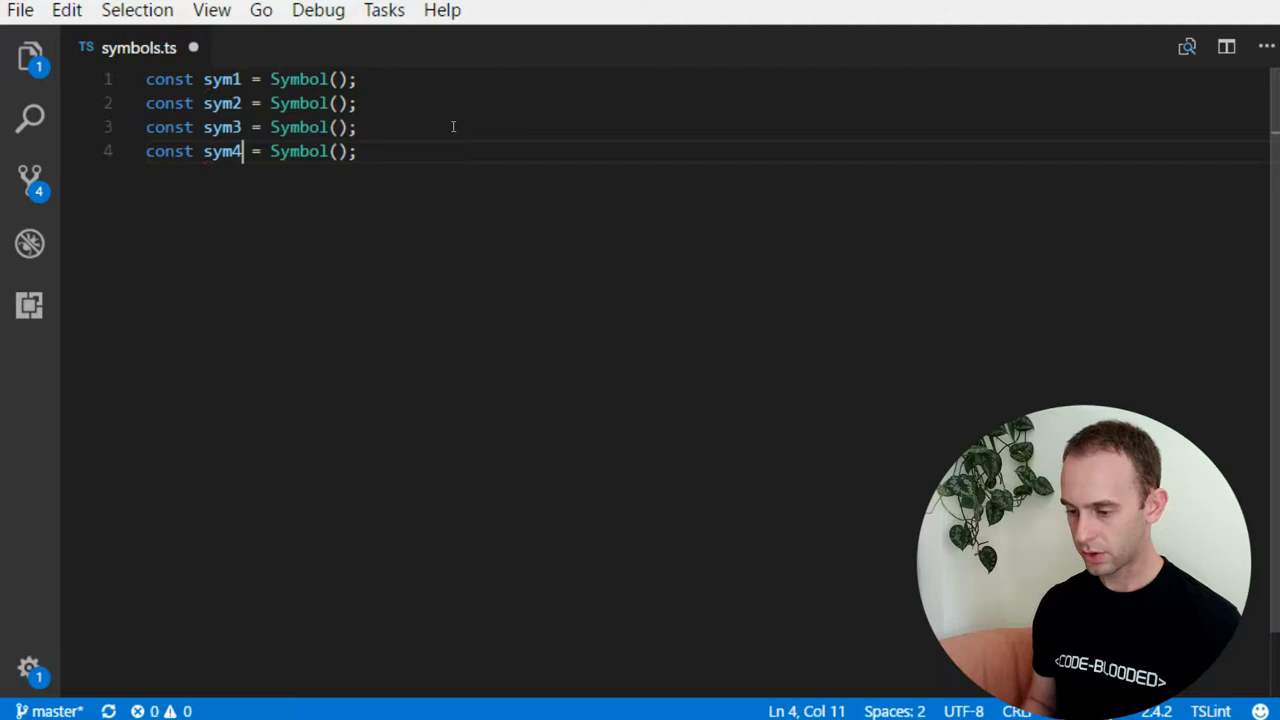
- Pass 'I am a symbol' as the argument to the sym3 and sym4 Symbol calls
click(338, 127)
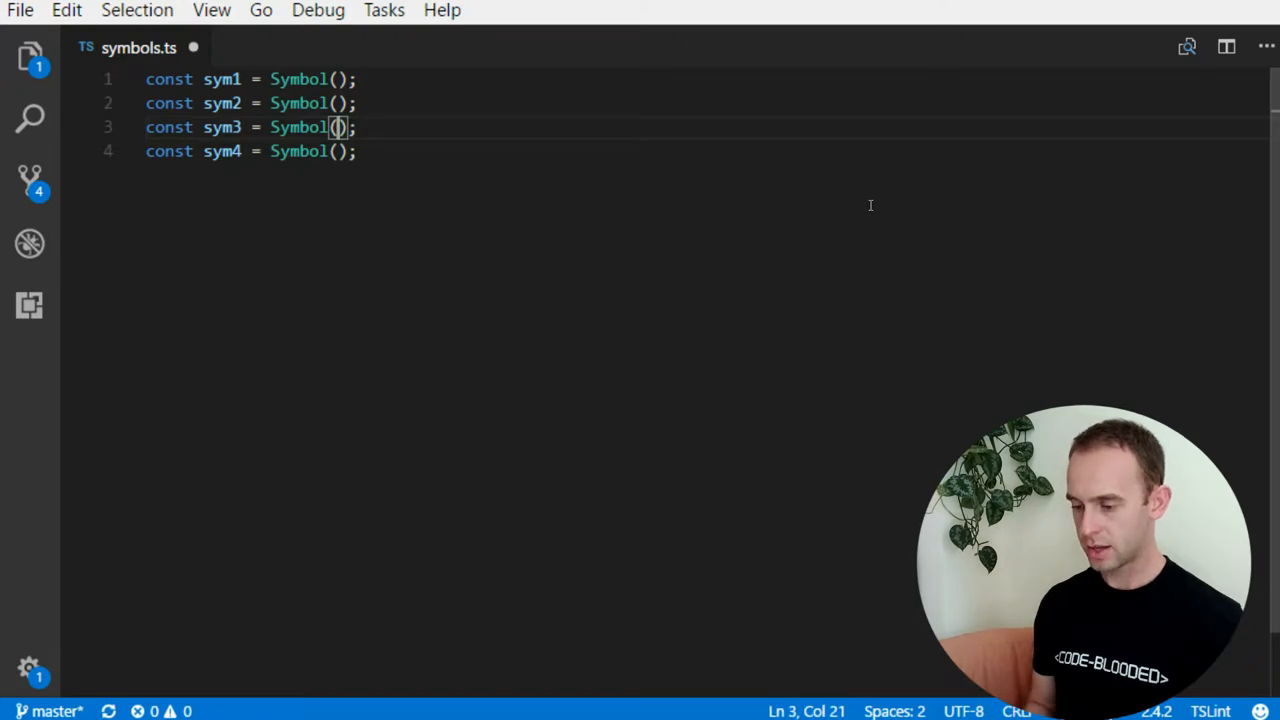
mouse_move(297, 151)
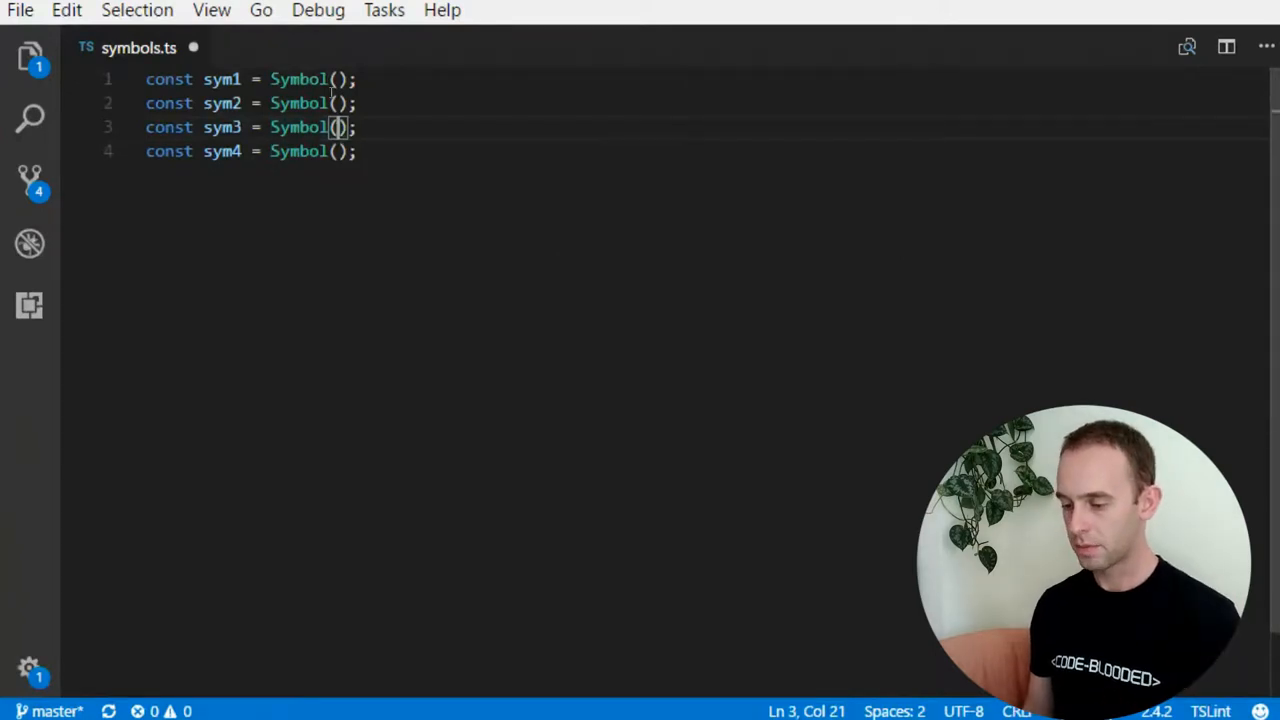
mouse_move(492, 185)
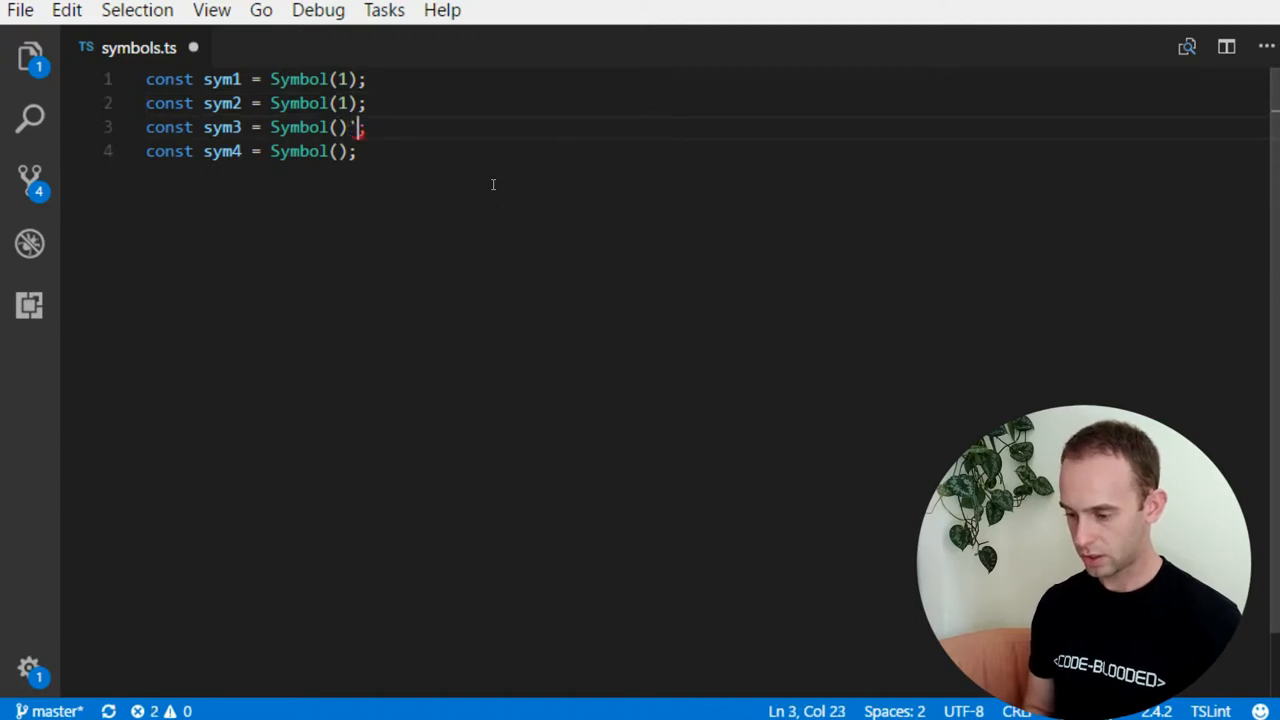
text('I am a symbol)
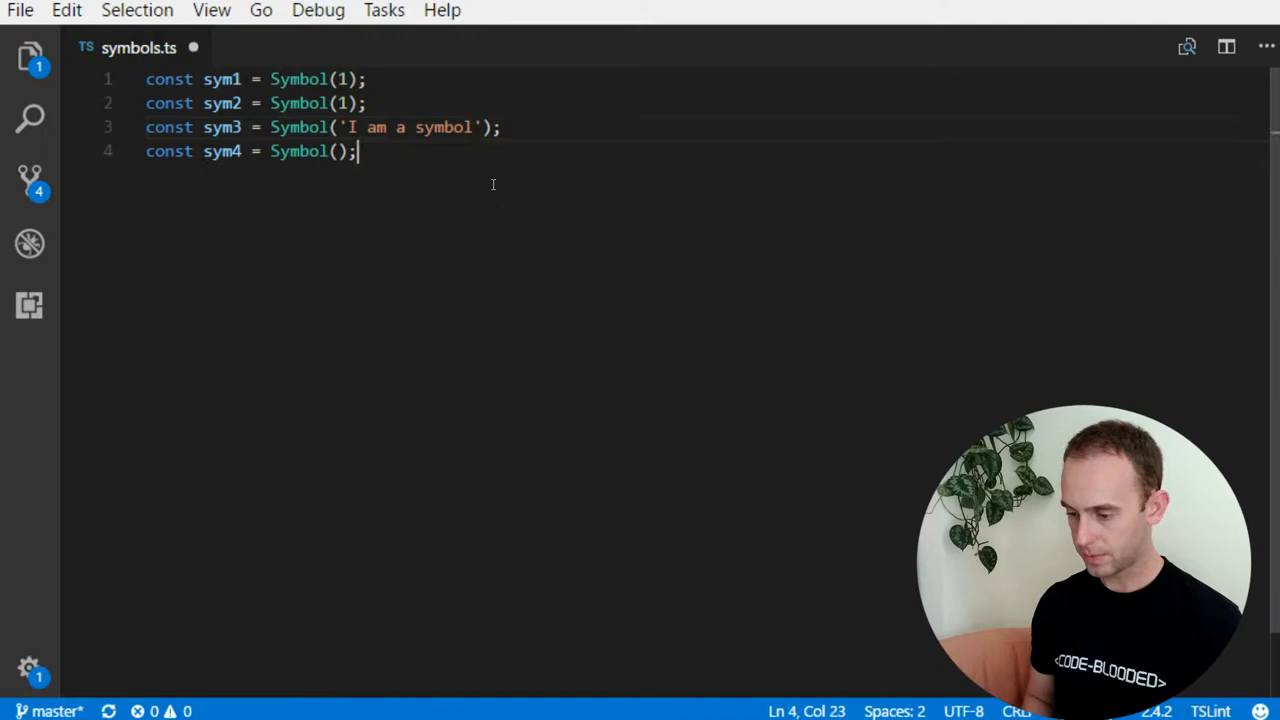
text('I')
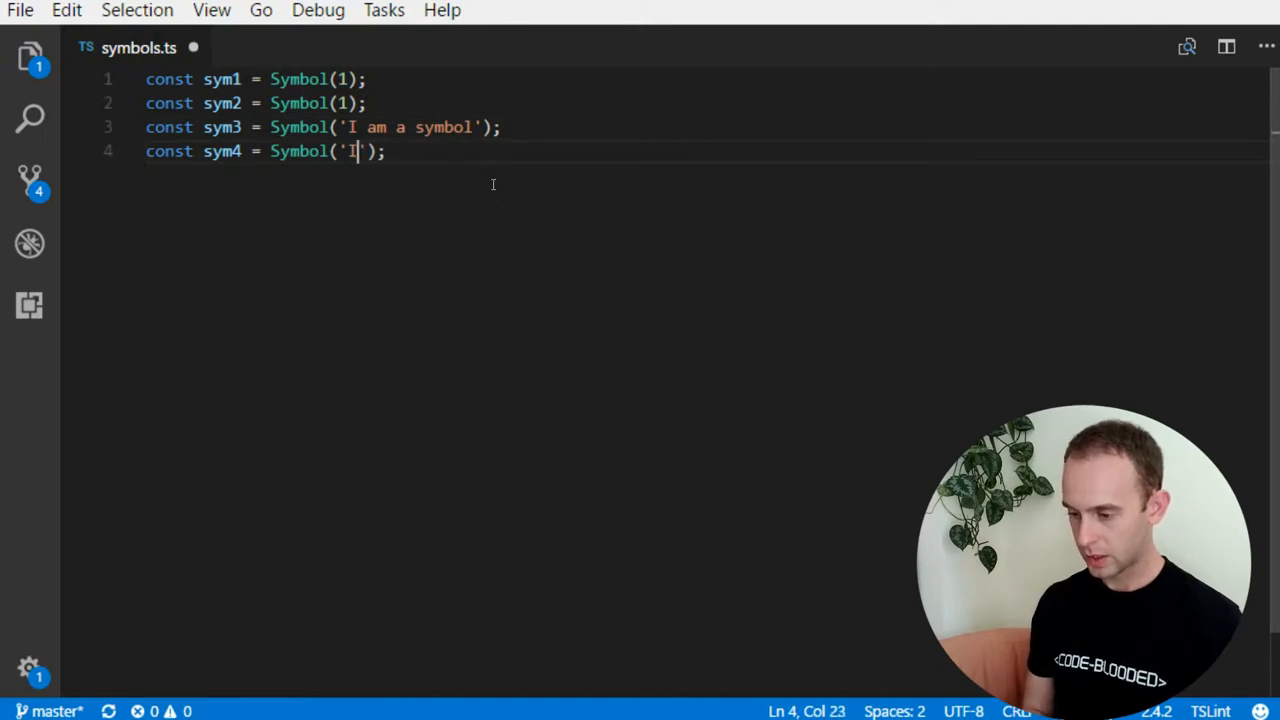
text(am a symbol)
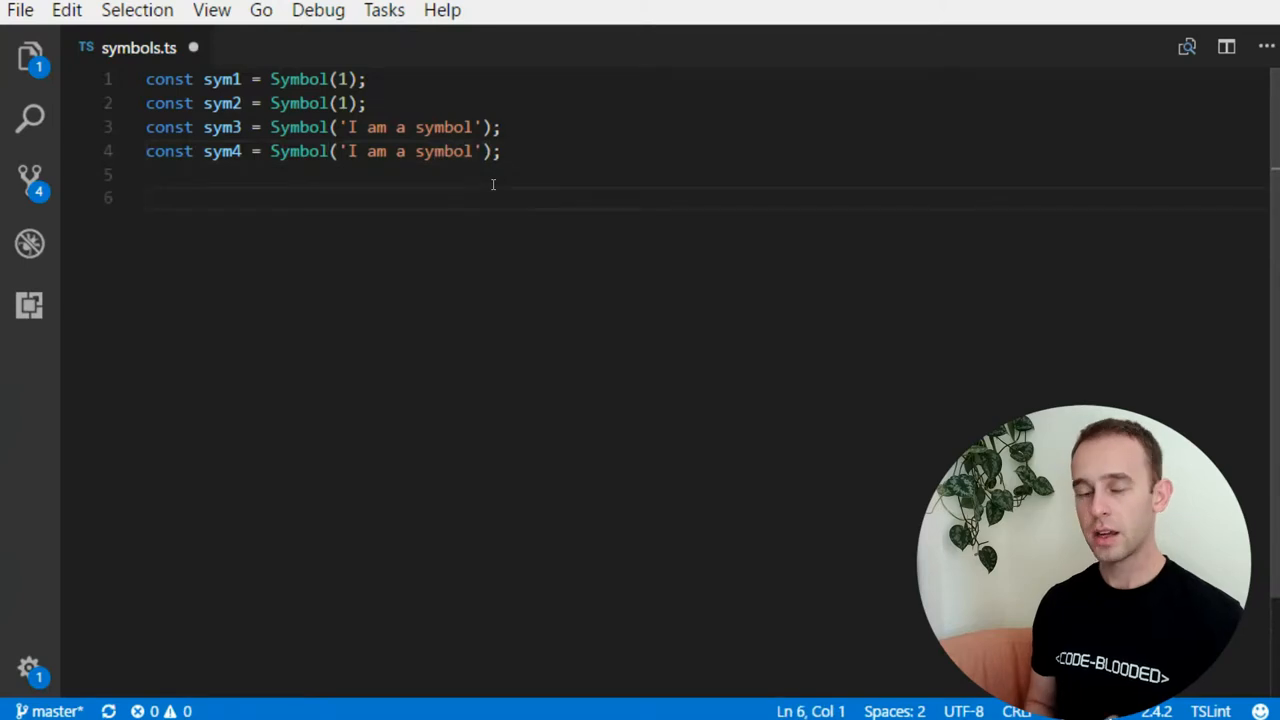
- Add console.log(sym1 === sym2); and console.log(sym3 === sym4);, both showing false
text(console.log(s)
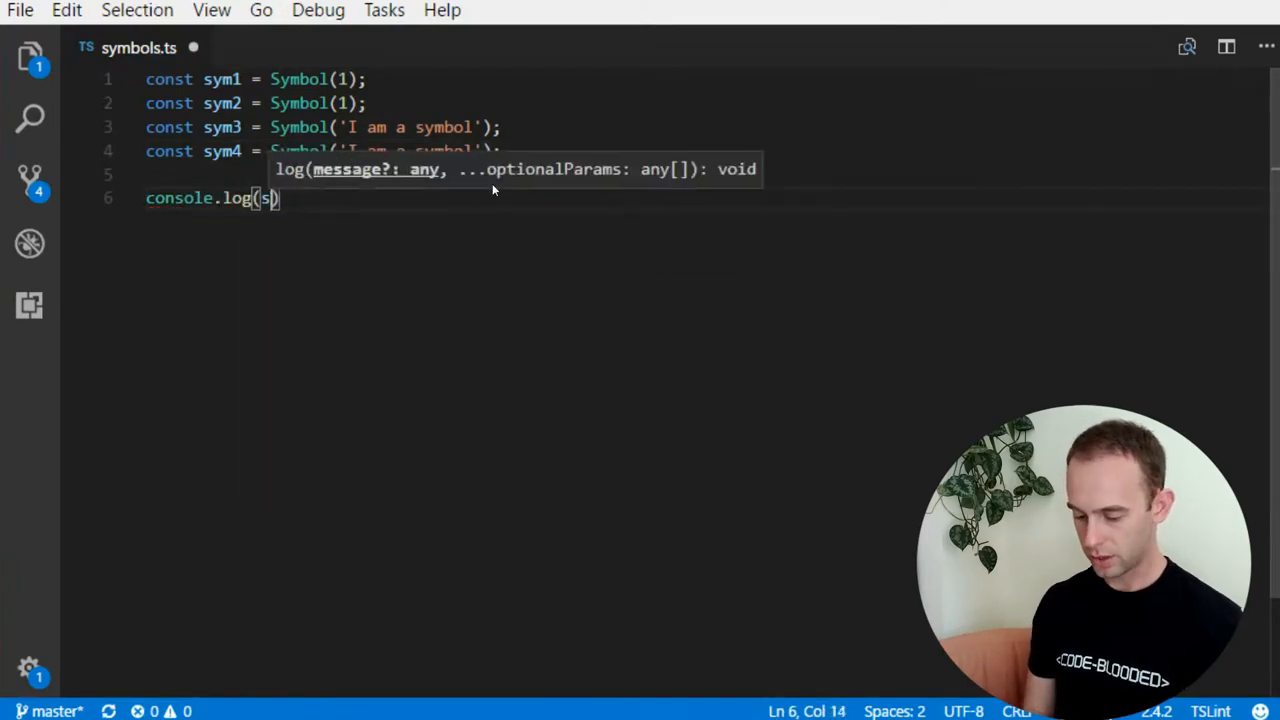
text(ym1 ==)
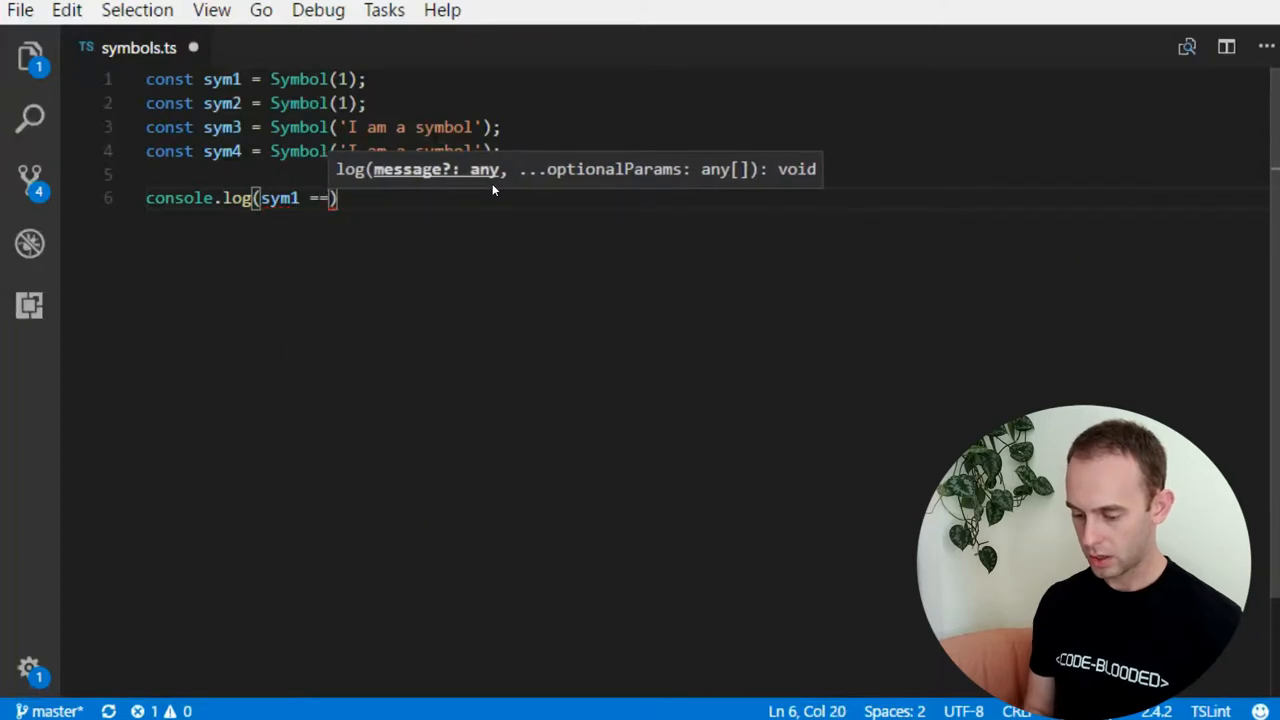
text(sym2);)
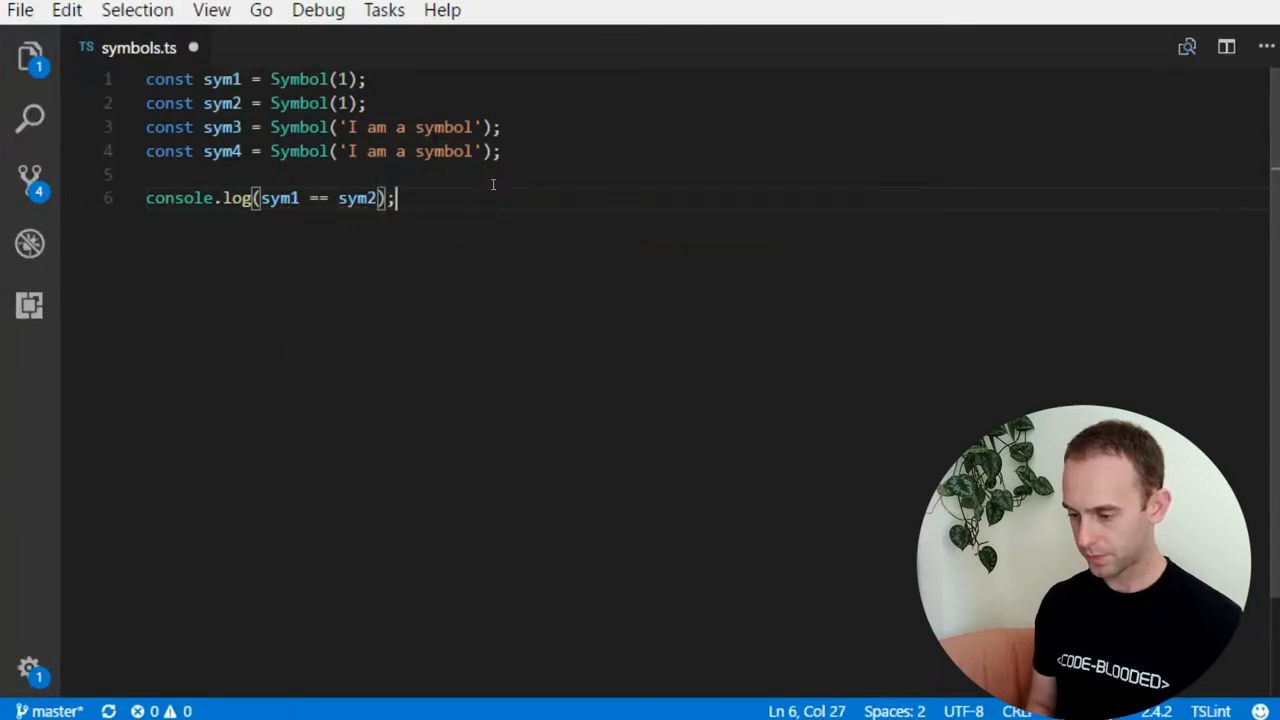
key(Enter)
text(console.log(sym3 === sym4);)
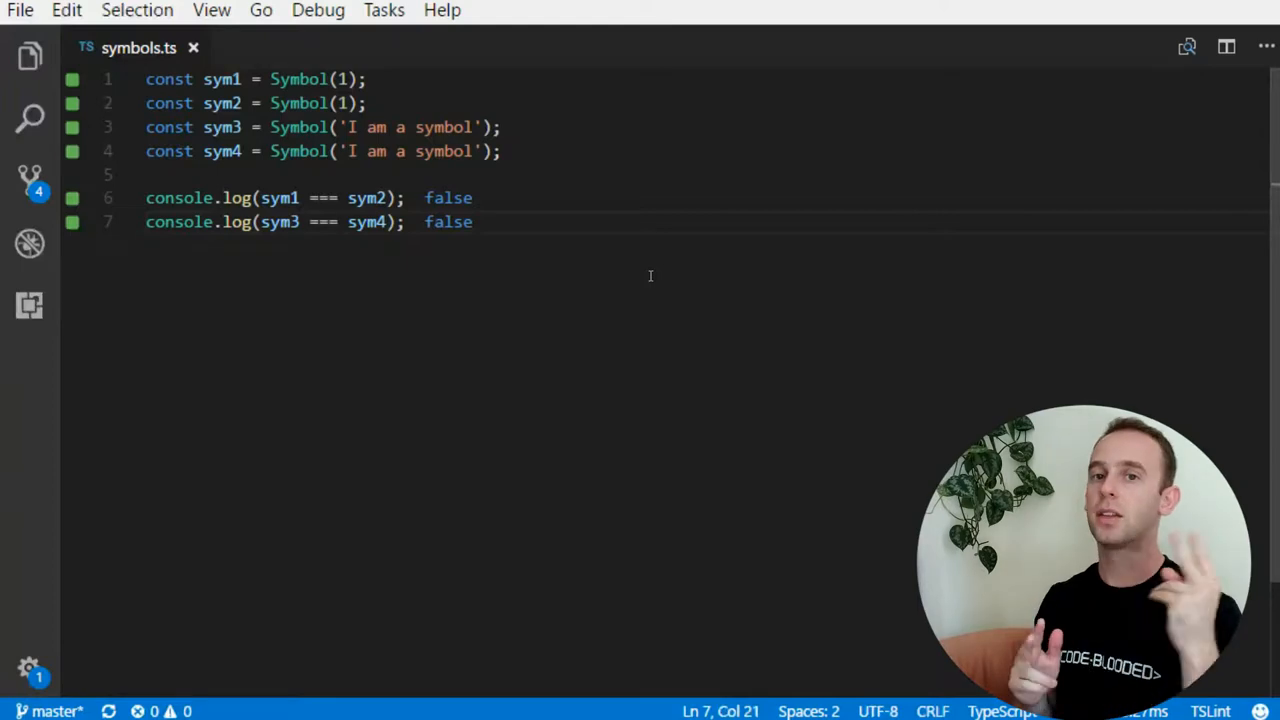
click(404, 221)
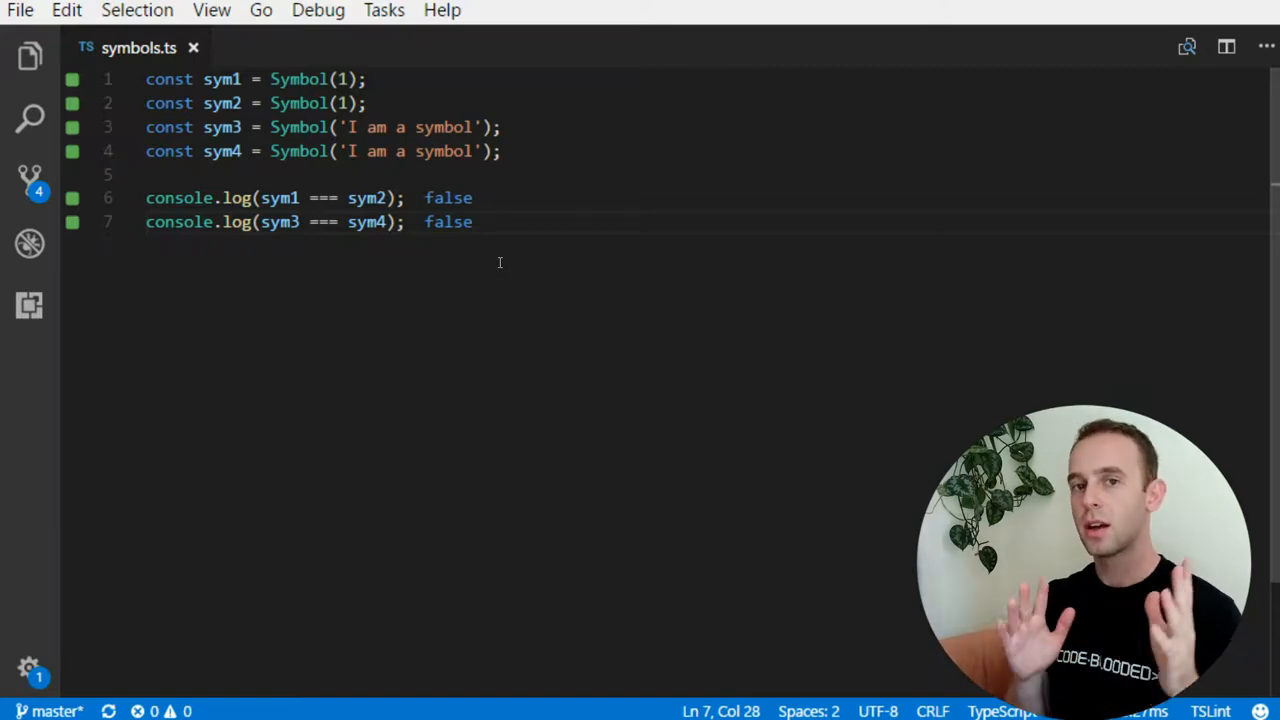
key(Enter)
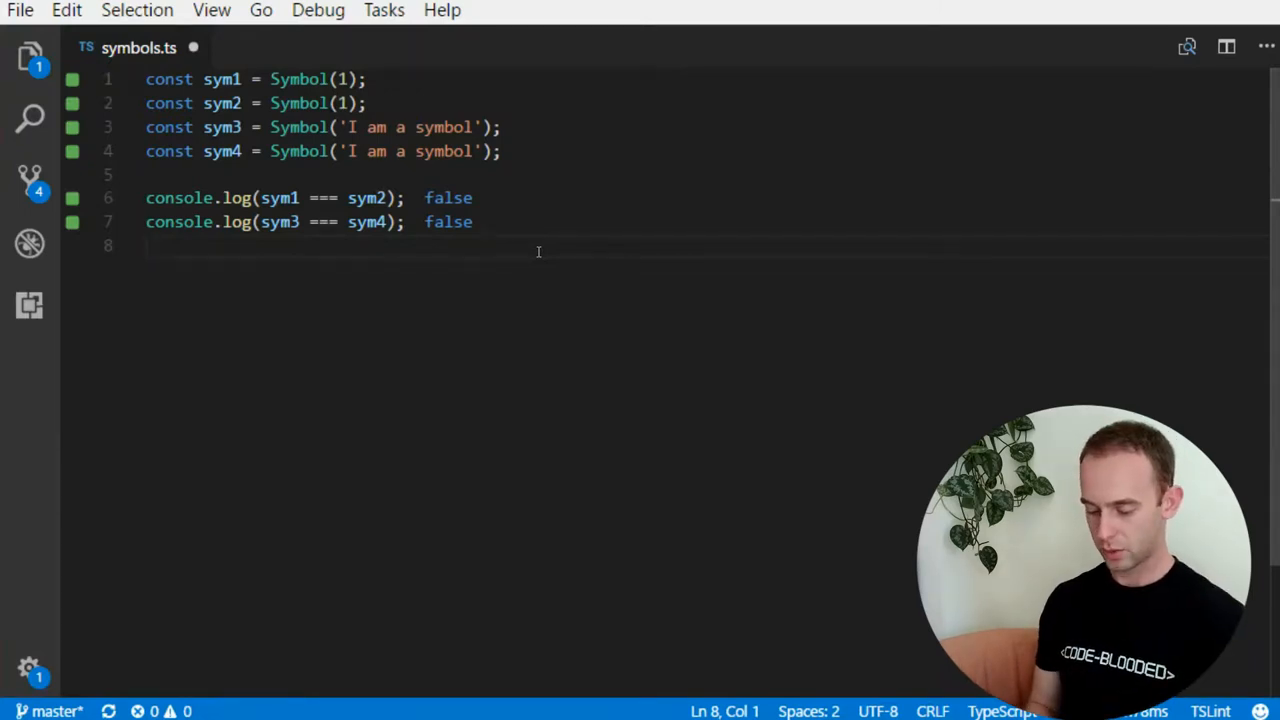
- Declare propSymb and funcSymb symbols and export SomeClass with [propSymb] = 123
text(const prop)
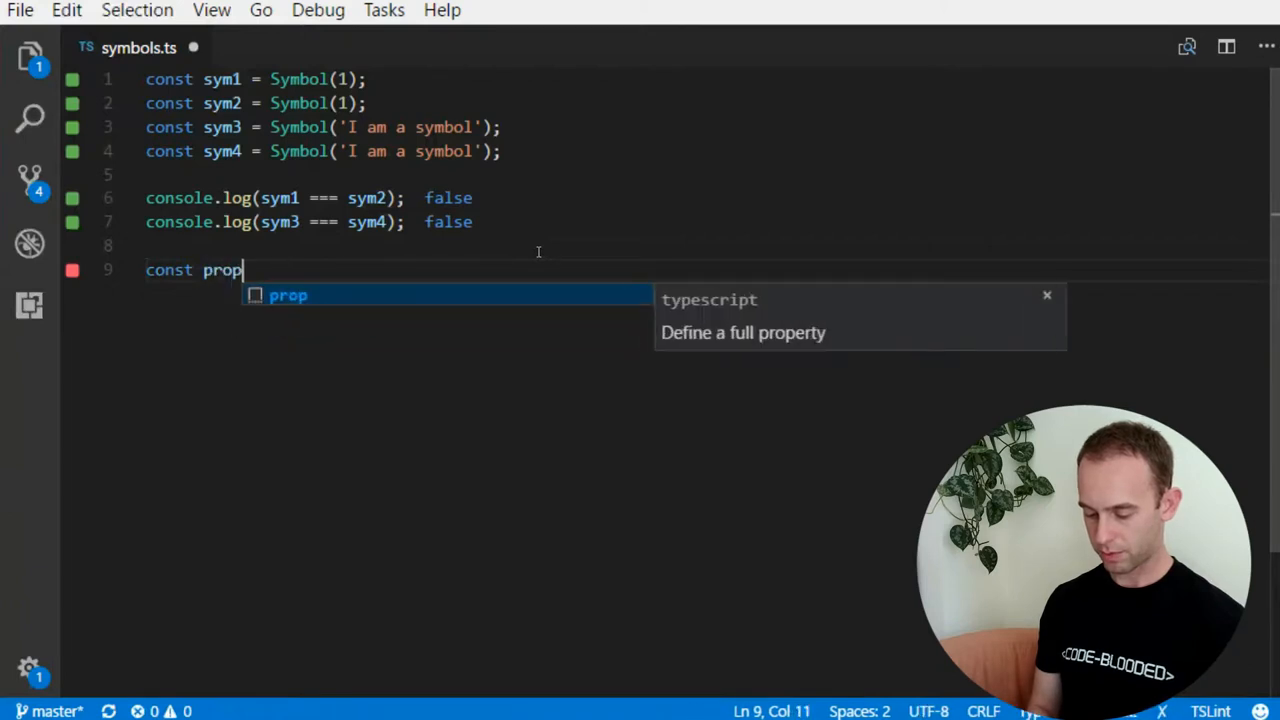
text(Symb = Symbol();)
text(c)
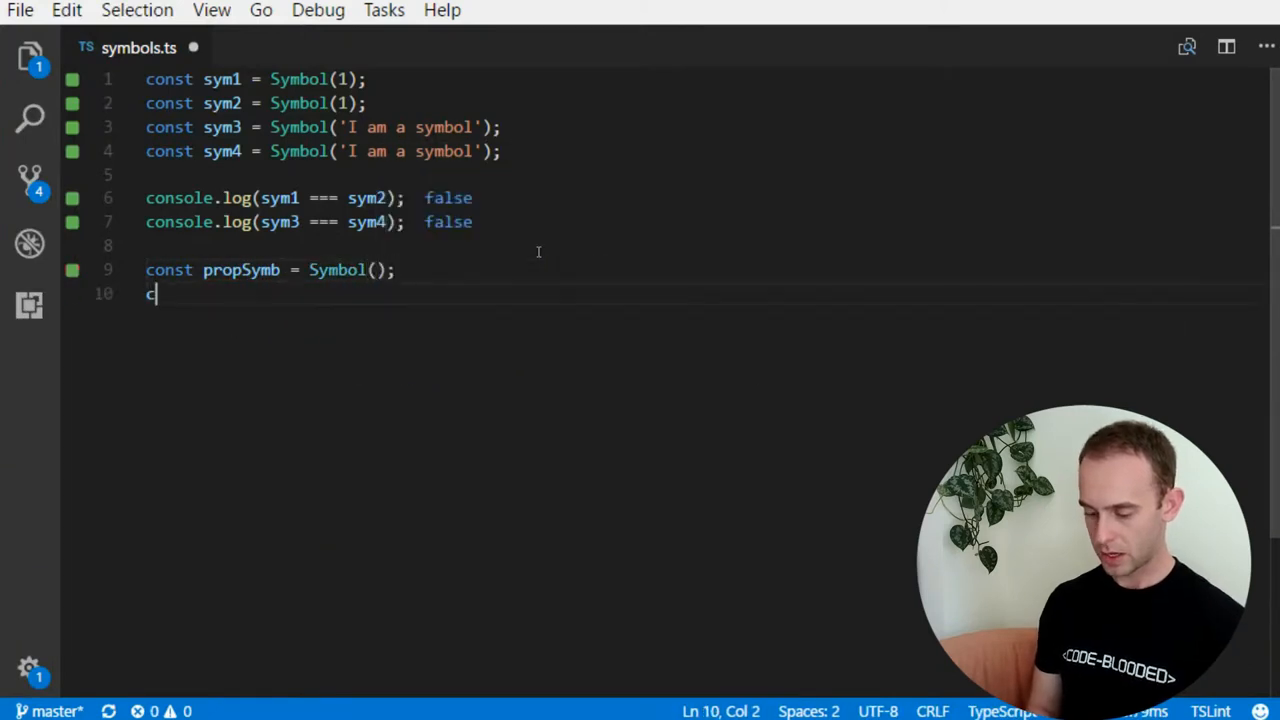
text(onst funcSymb = Symbol();)
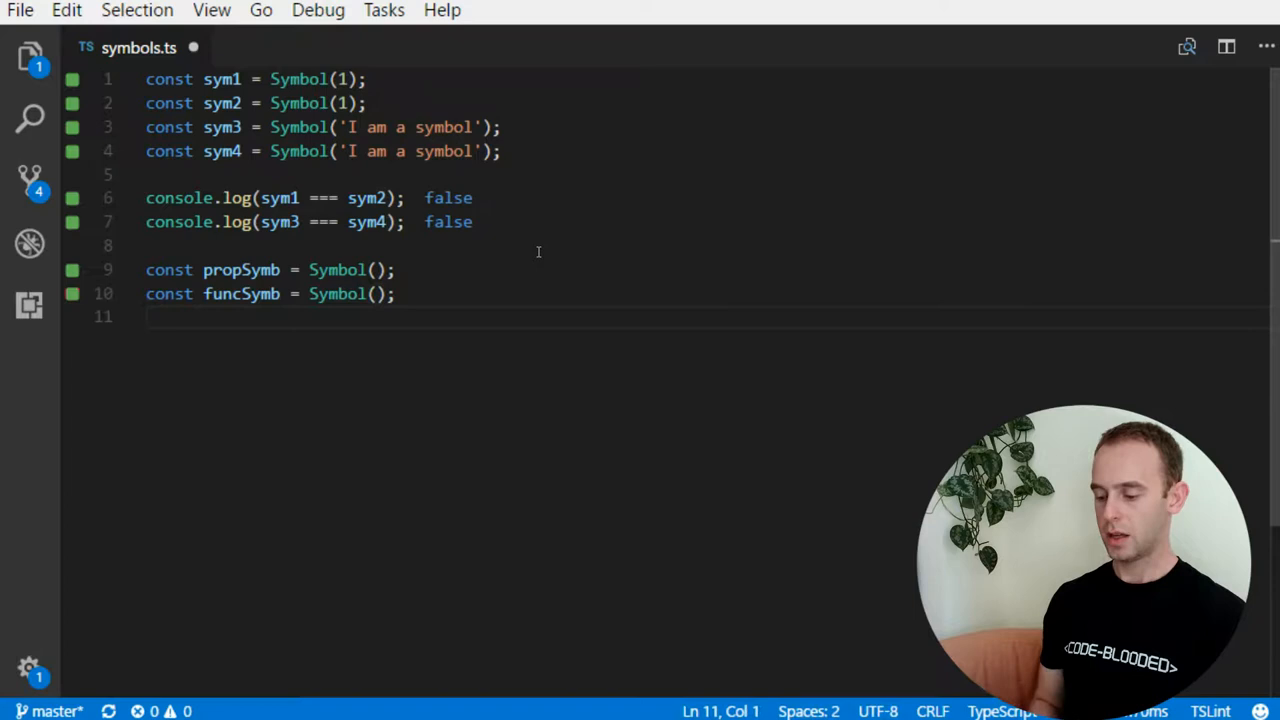
text(export class SomeClass {)
text(this[)
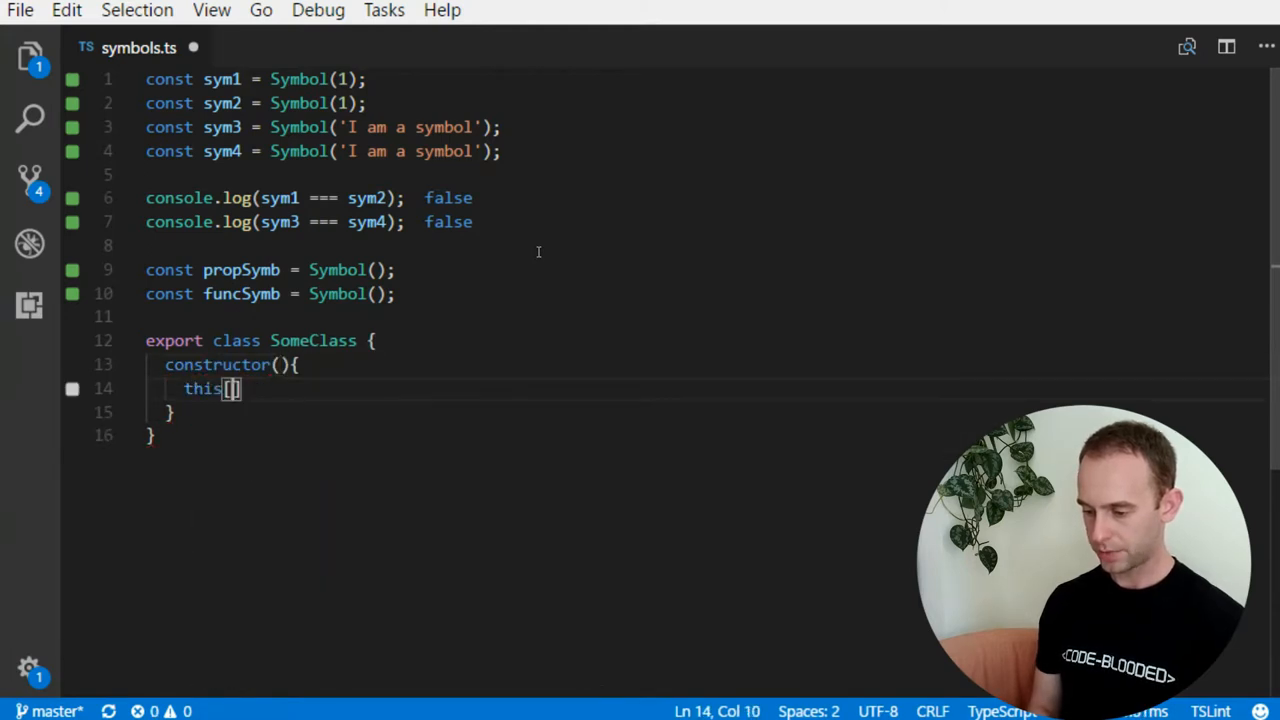
text(propSymb)
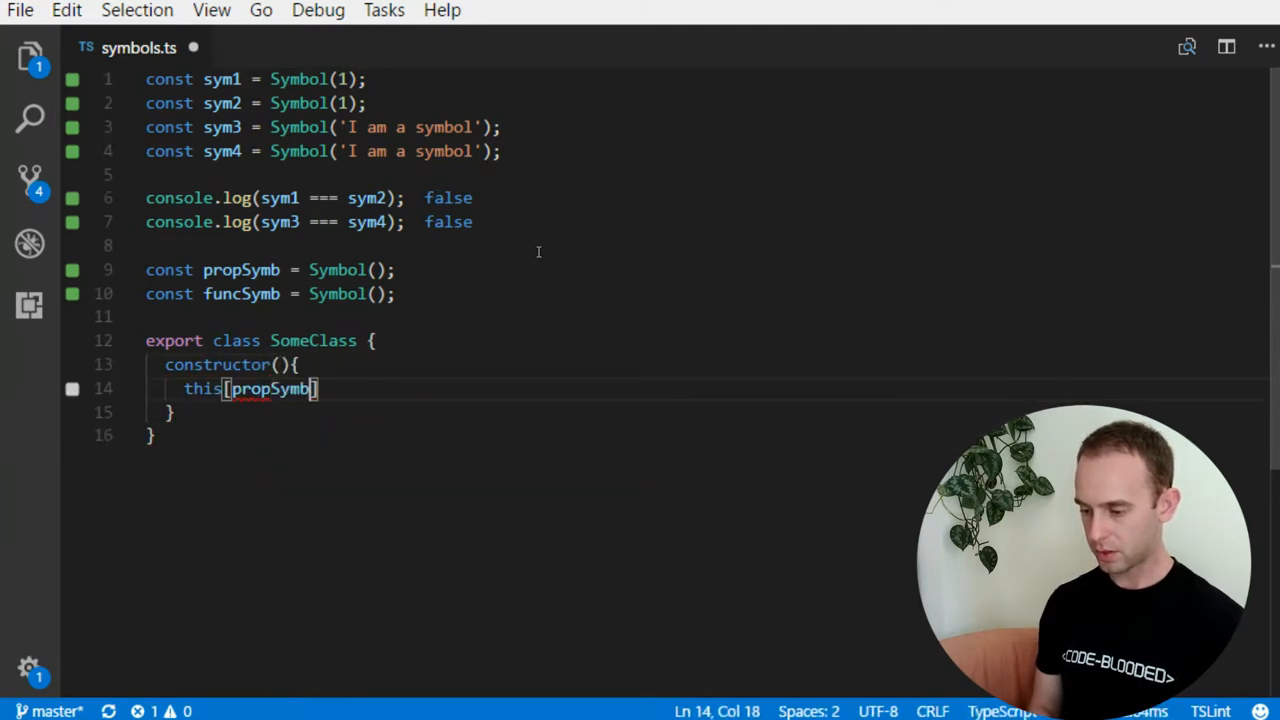
text(= 123)
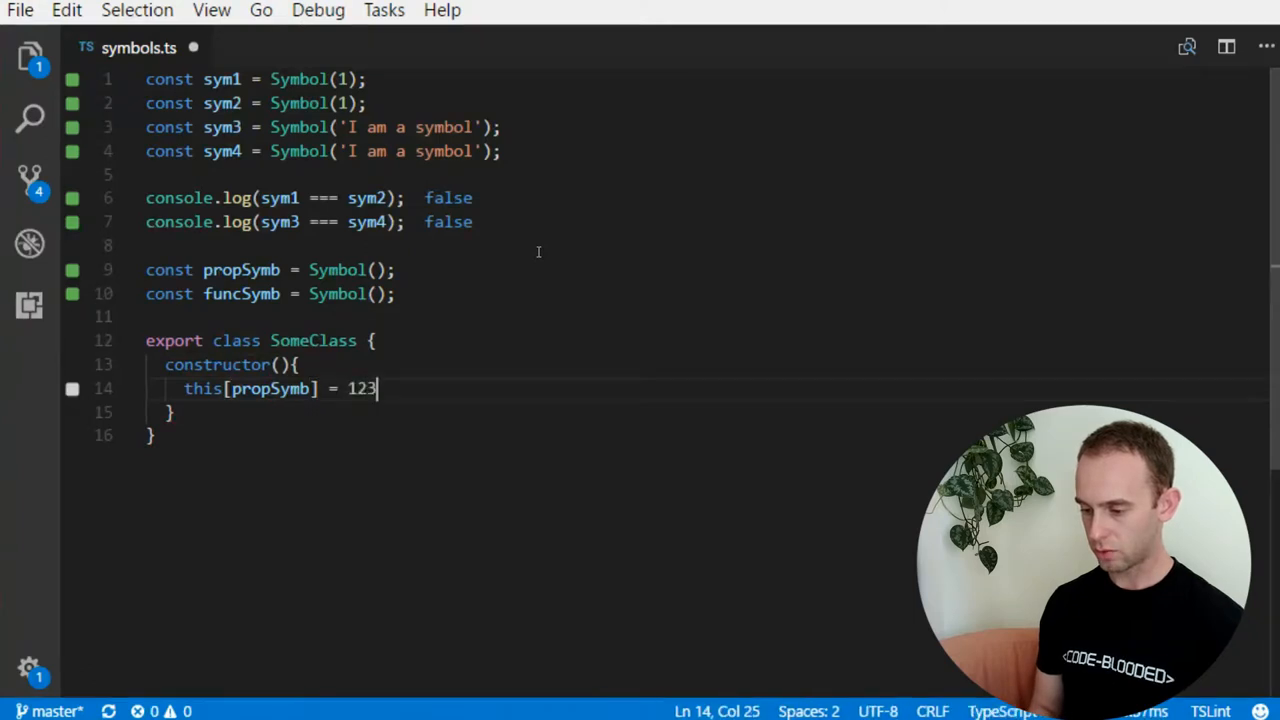
text(;)
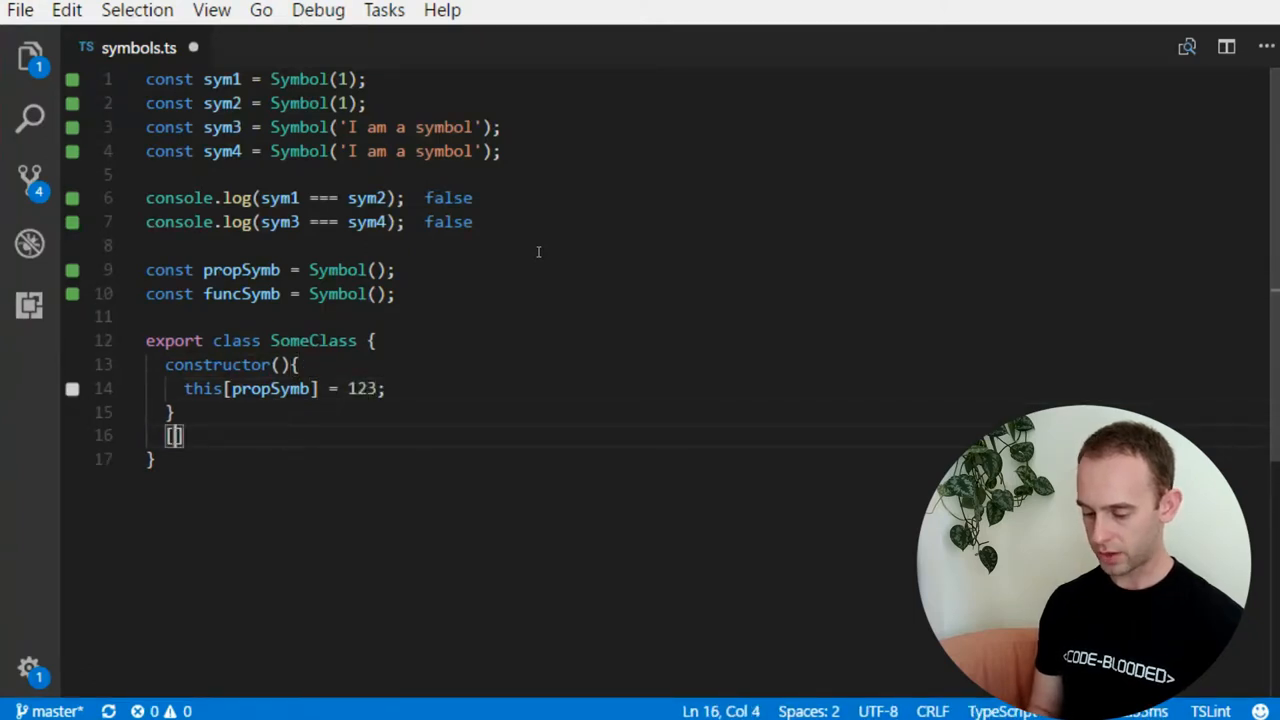
- Add a [funcSymb](): string method returning 'I am a function value' to SomeClass
text(propf)
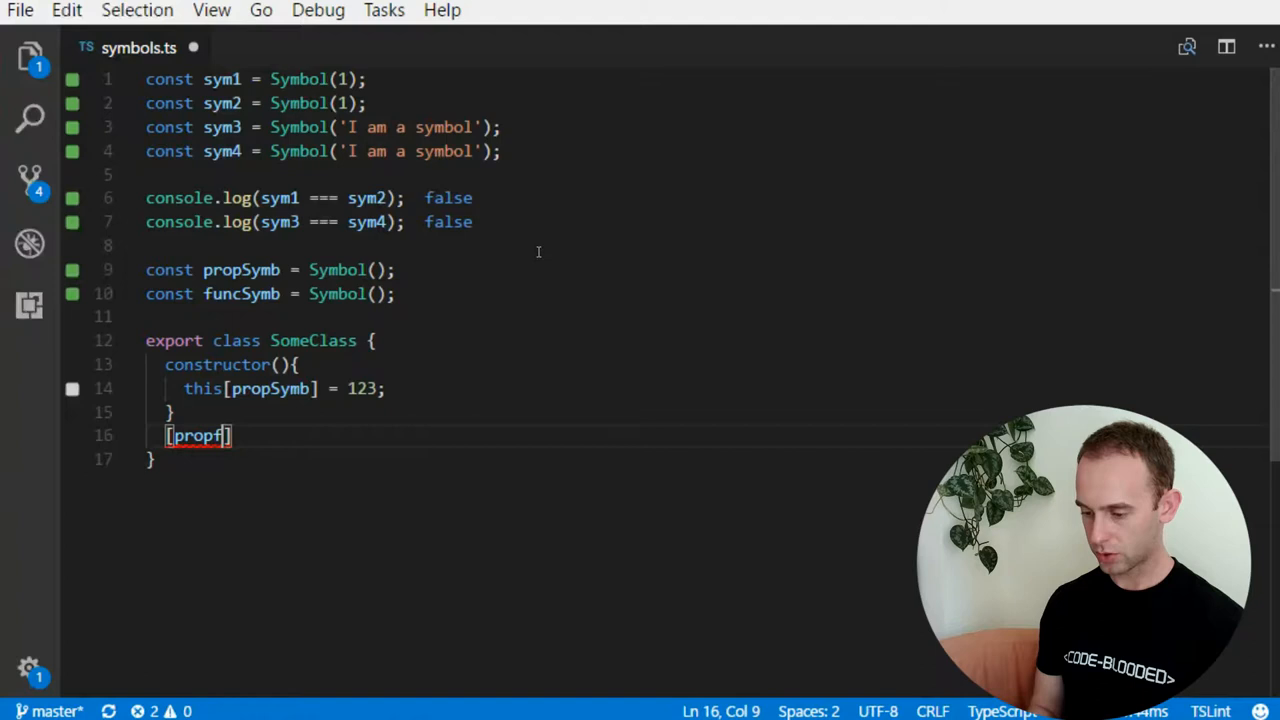
key(Backspace)
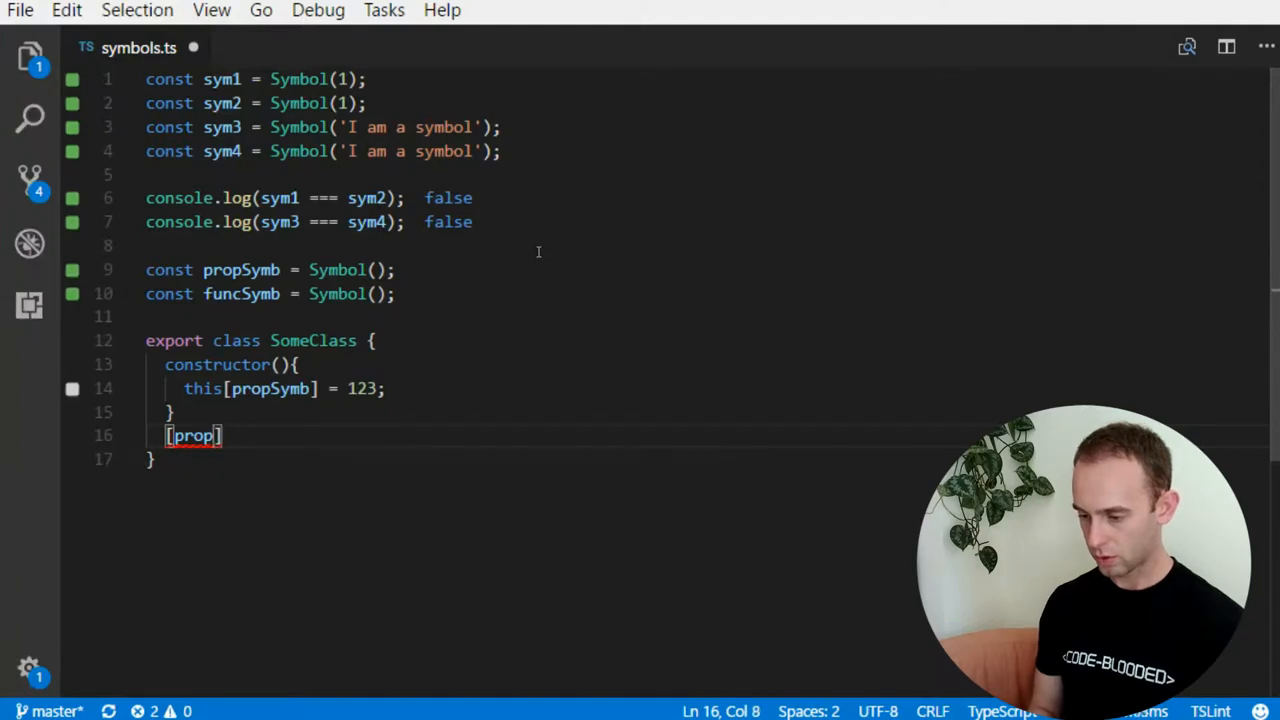
text(funcSymb]() {)
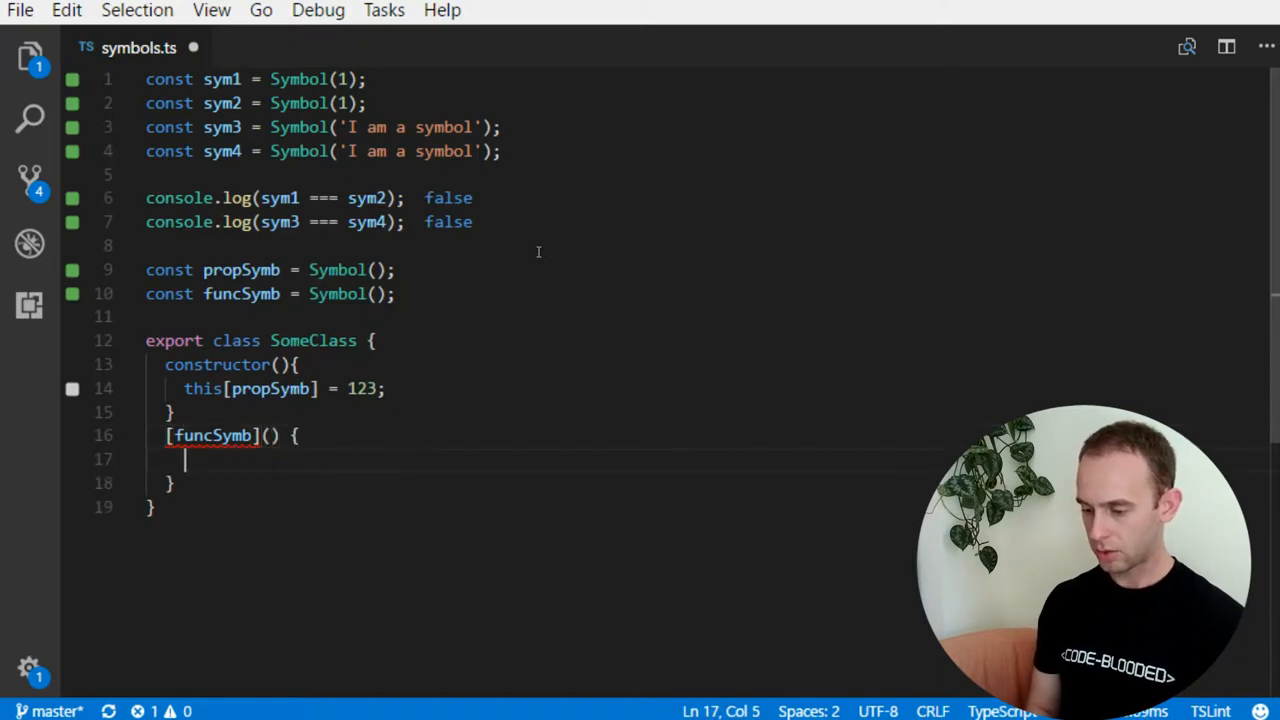
text(return 'I am)
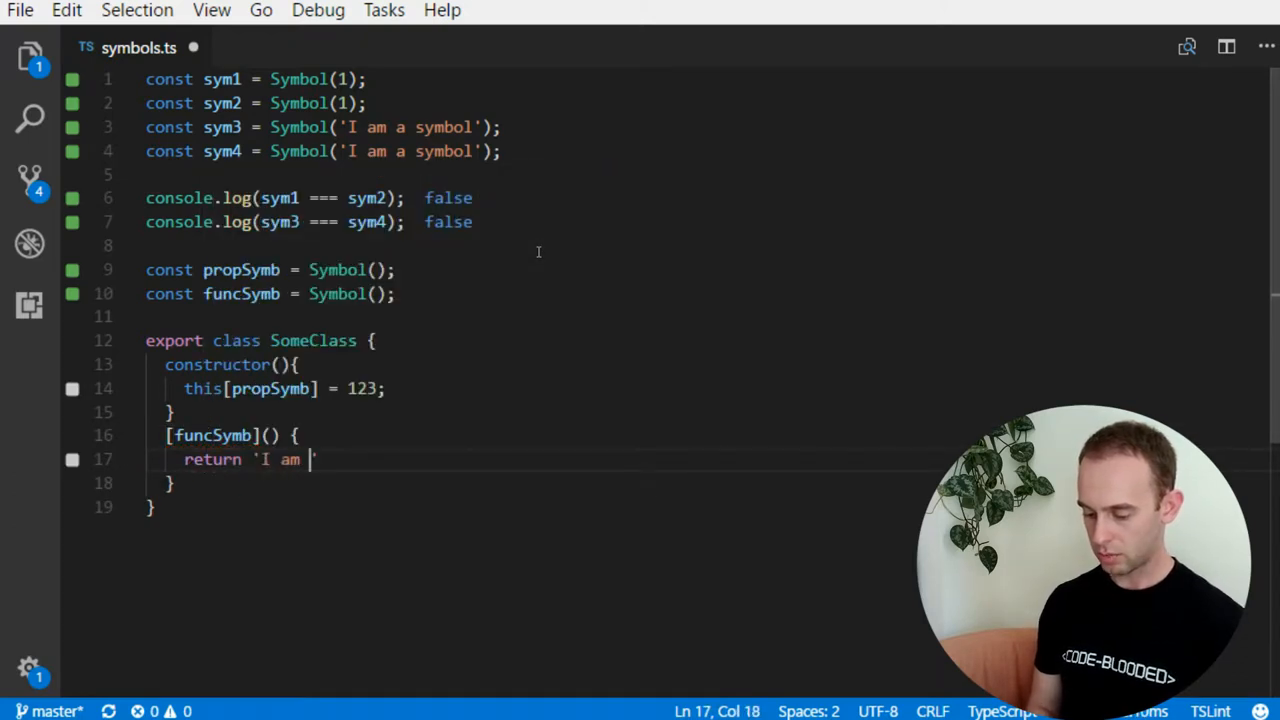
text(a function value)
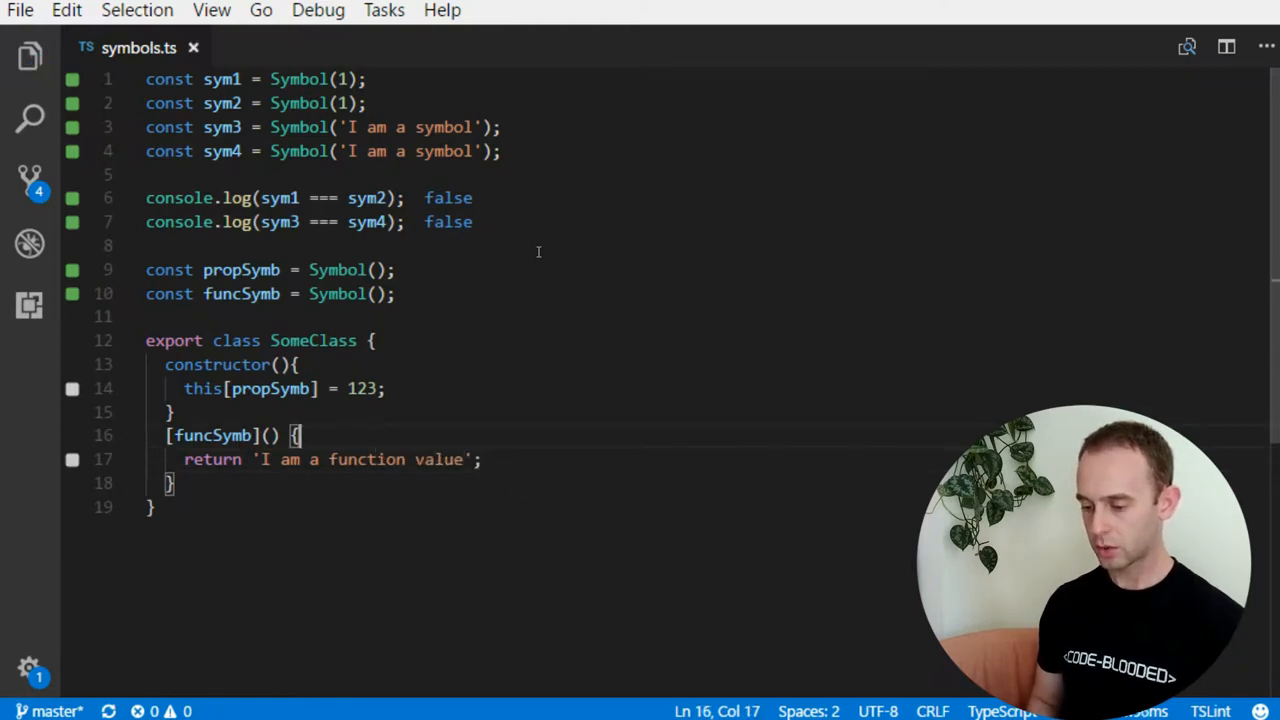
text(: string)
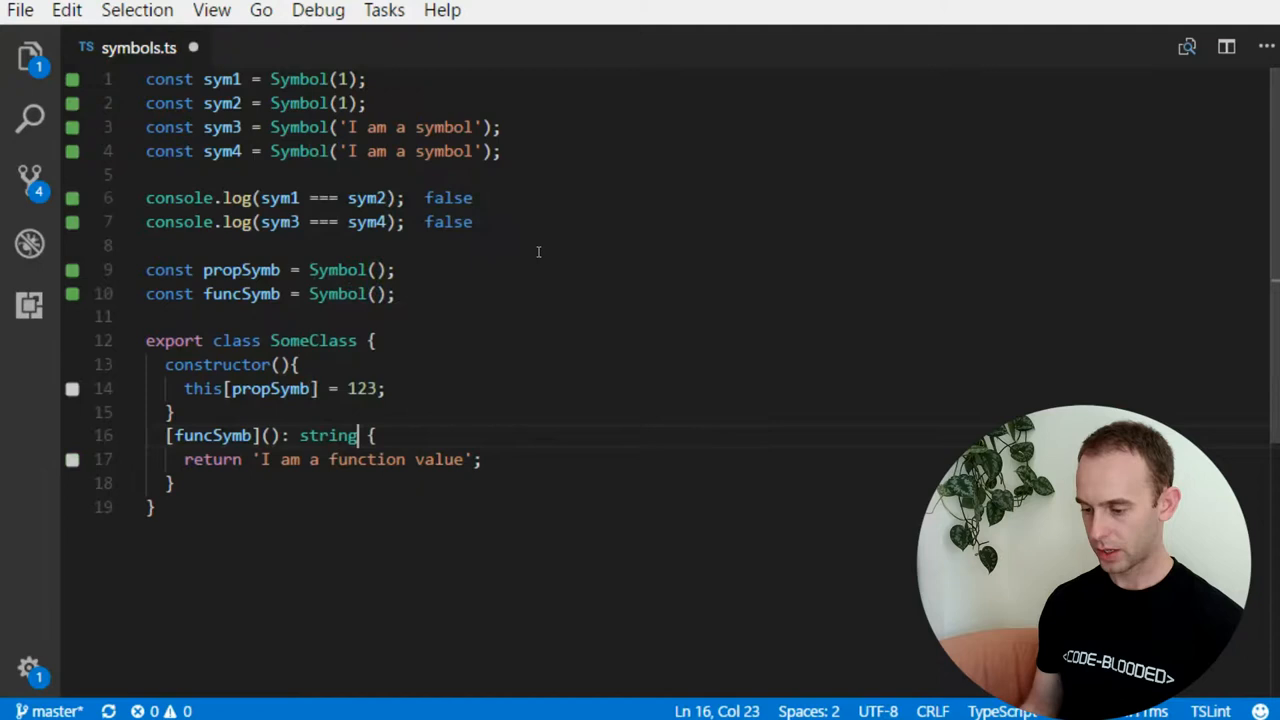
click(170, 435)
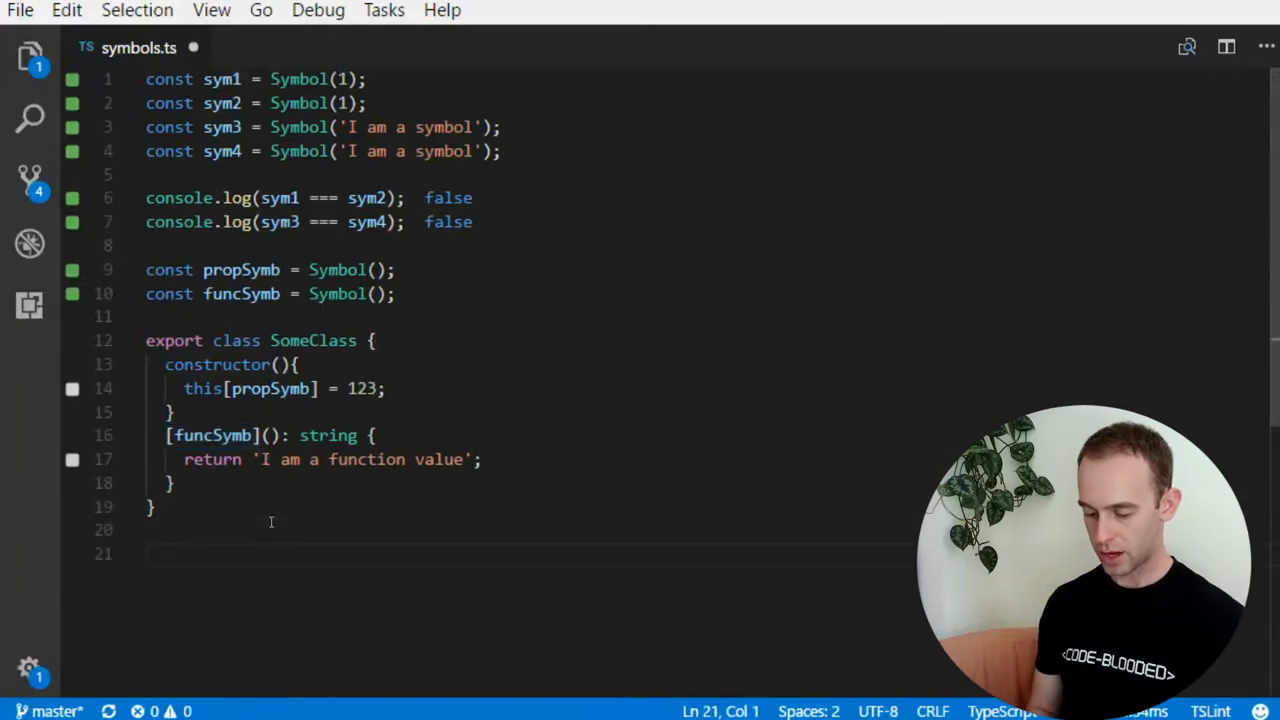
- Create someObj = new SomeClass() and log someObj[propSymb], showing 123
text(const someObj =)
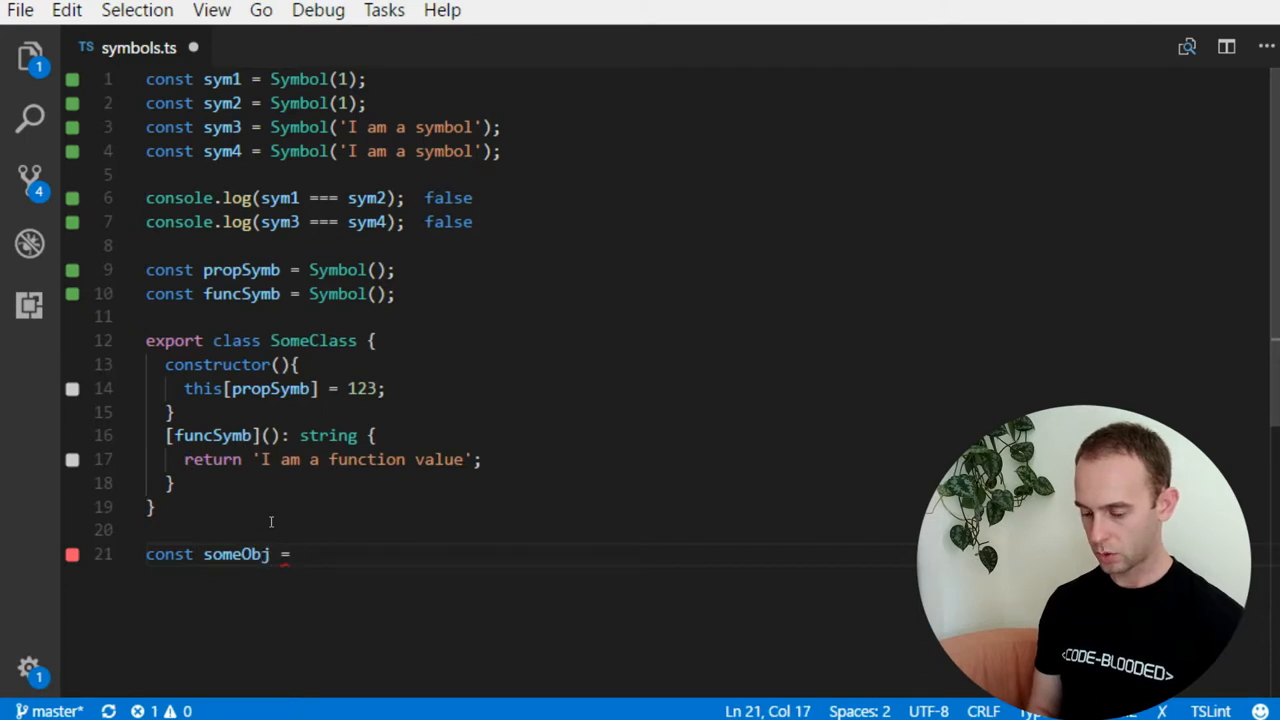
text(new SomeClass();)
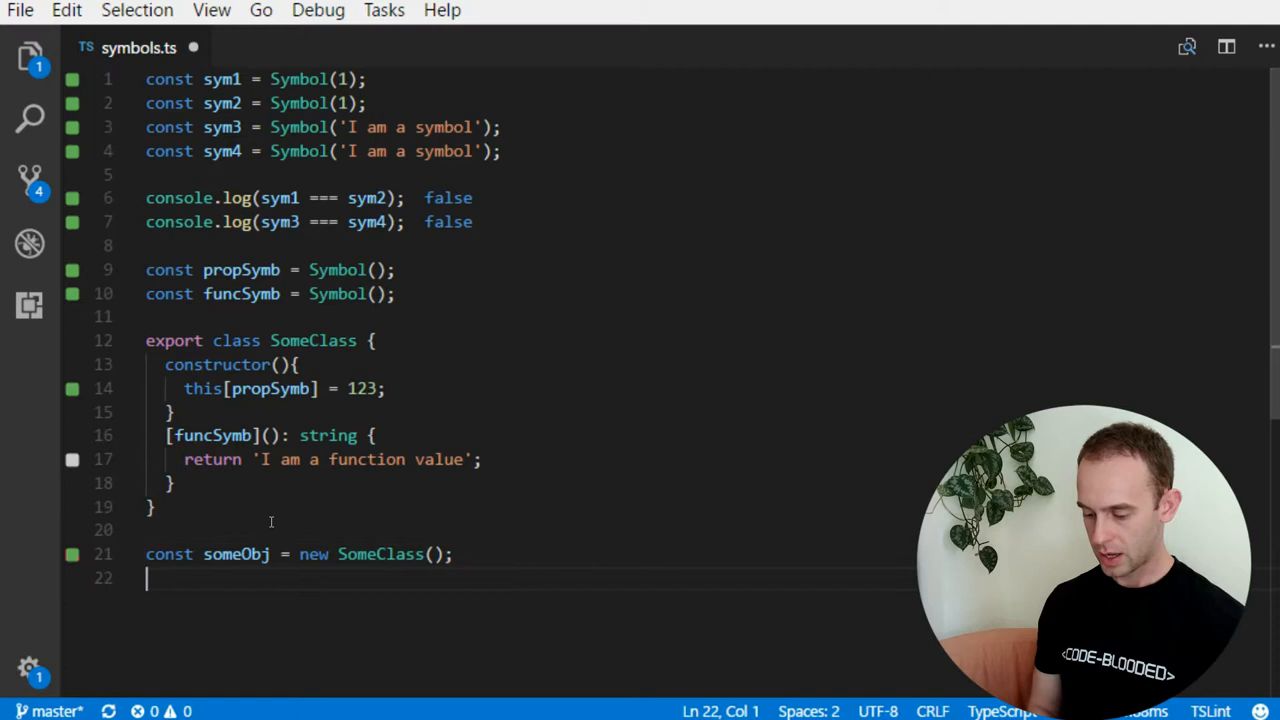
text(console.lo)
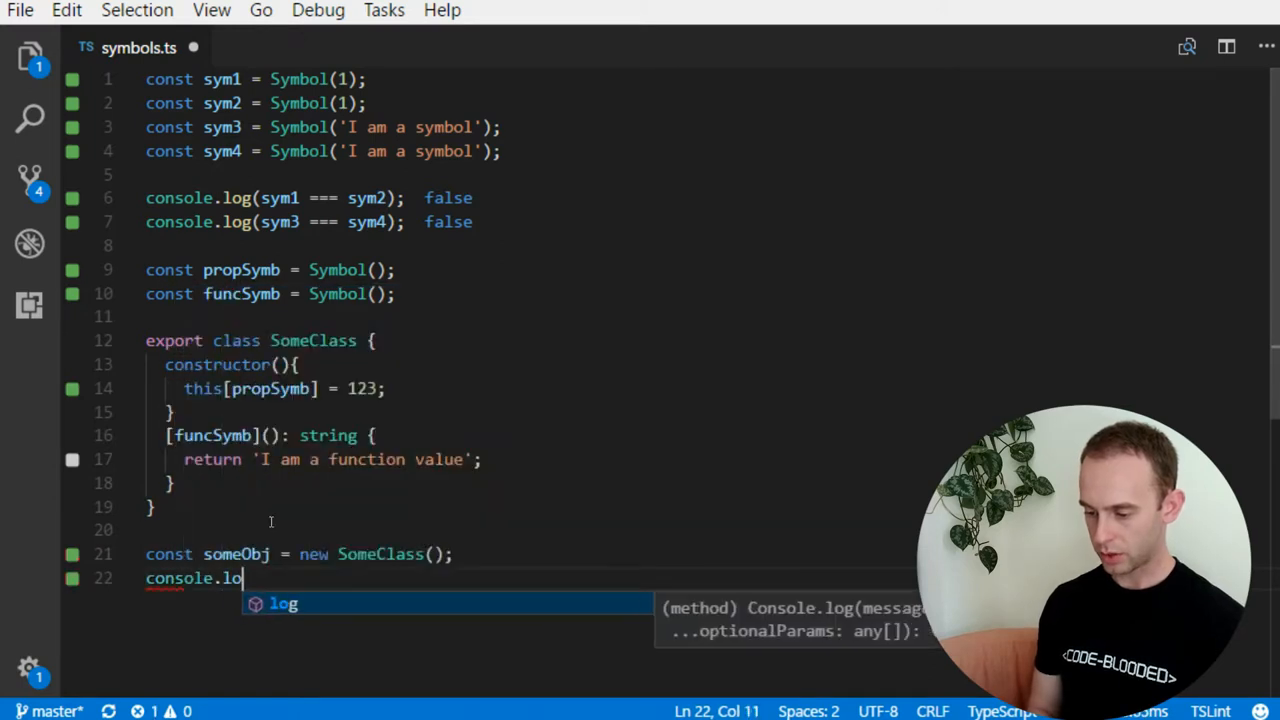
text(g(someo)
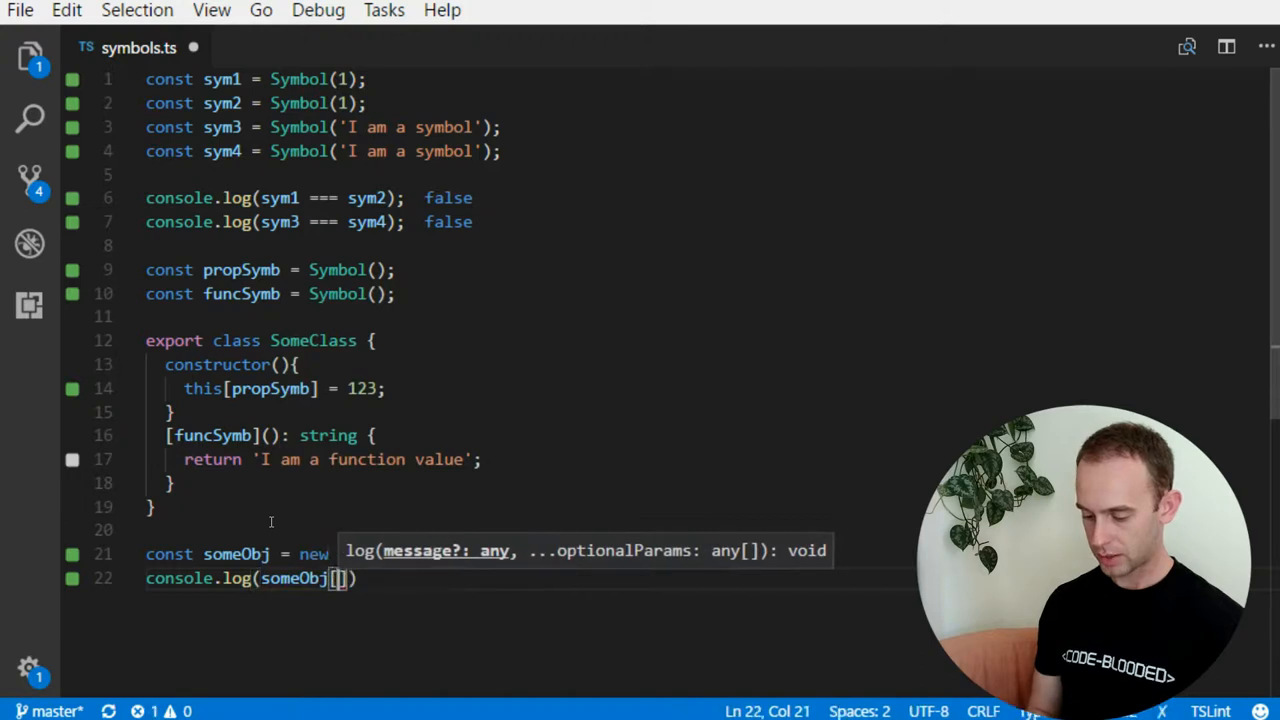
text(propSymb)
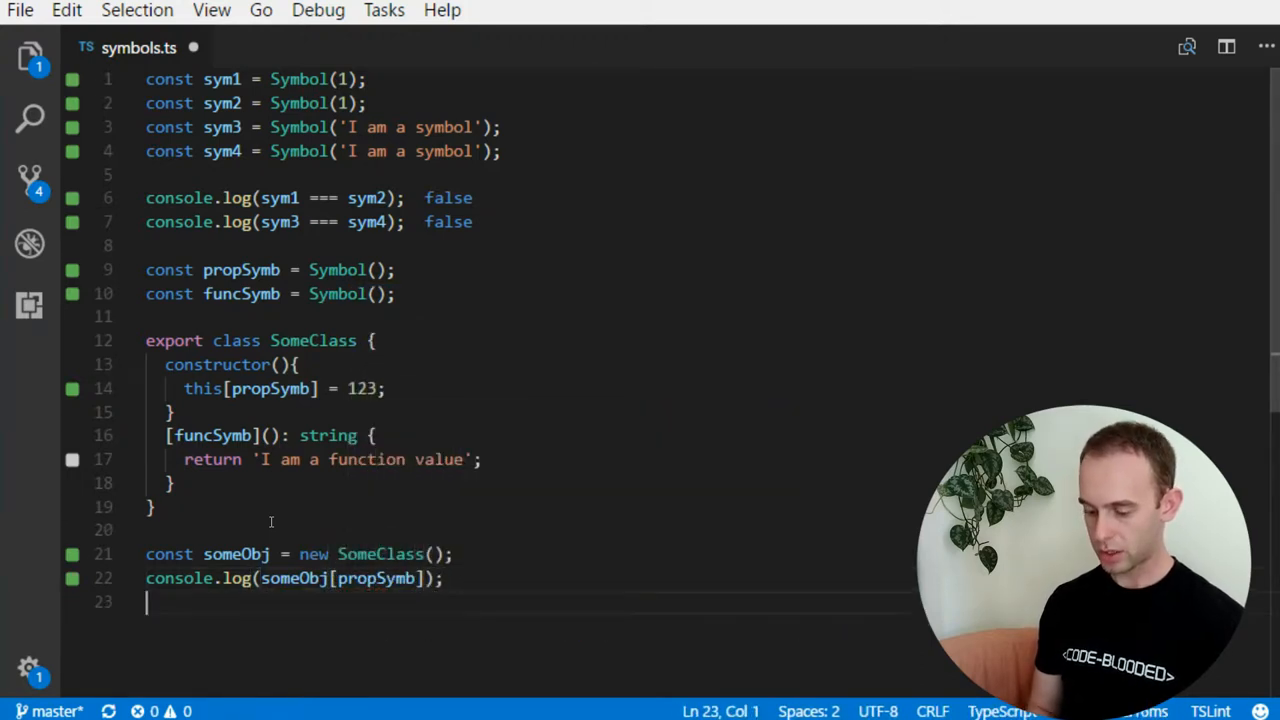
- Log someObj[funcSymb](), showing 'I am a function value', and begin another log line
text(console.log()
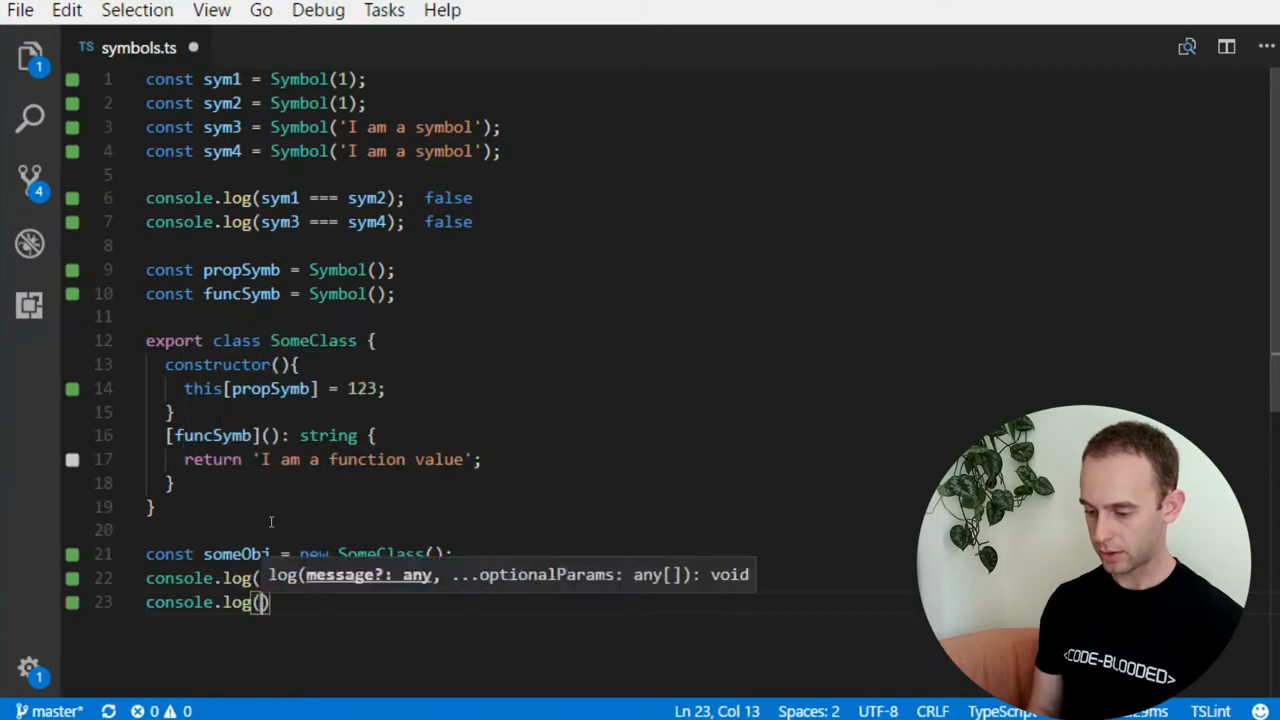
text(someo)
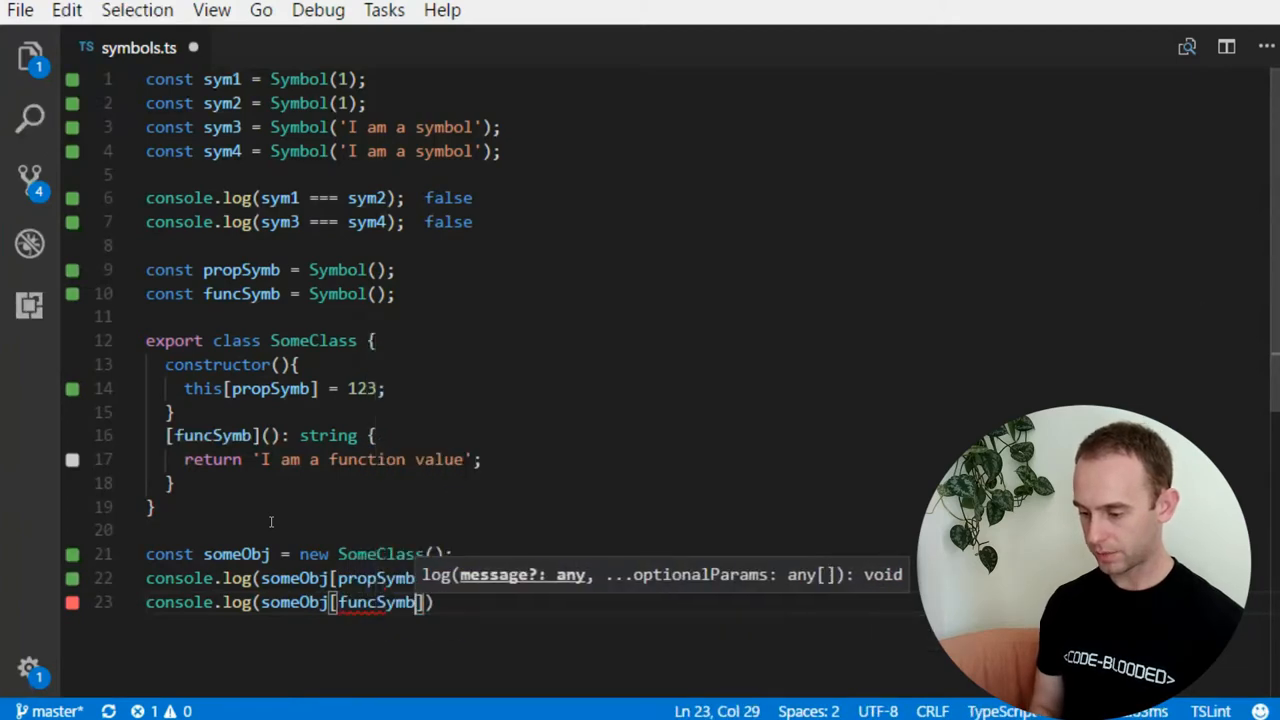
text(())
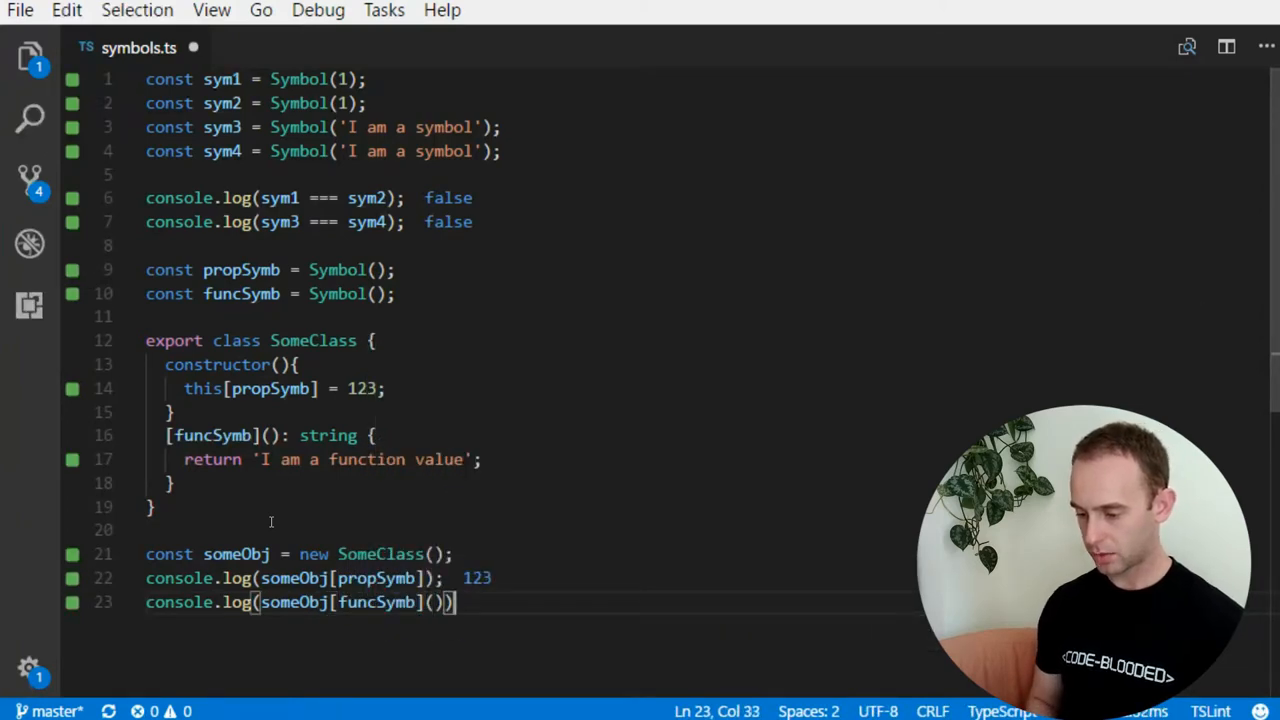
text(;)
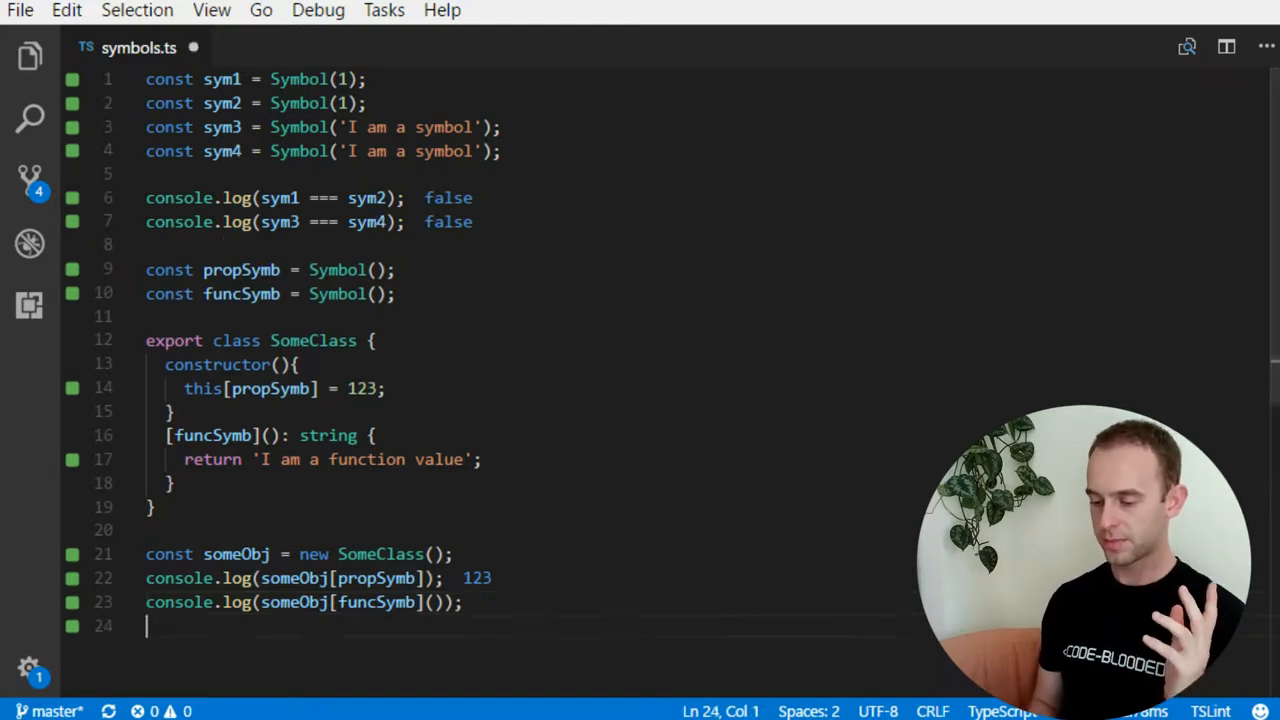
key(Enter)
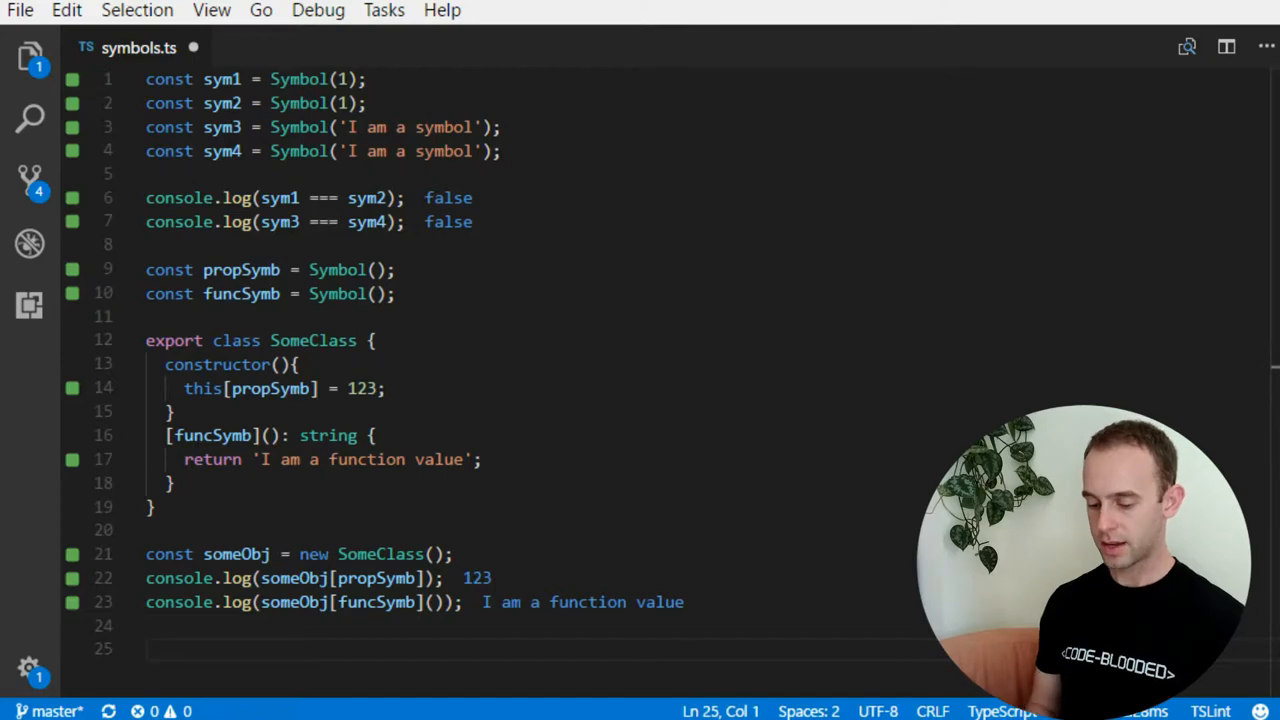
text(Symbol.)
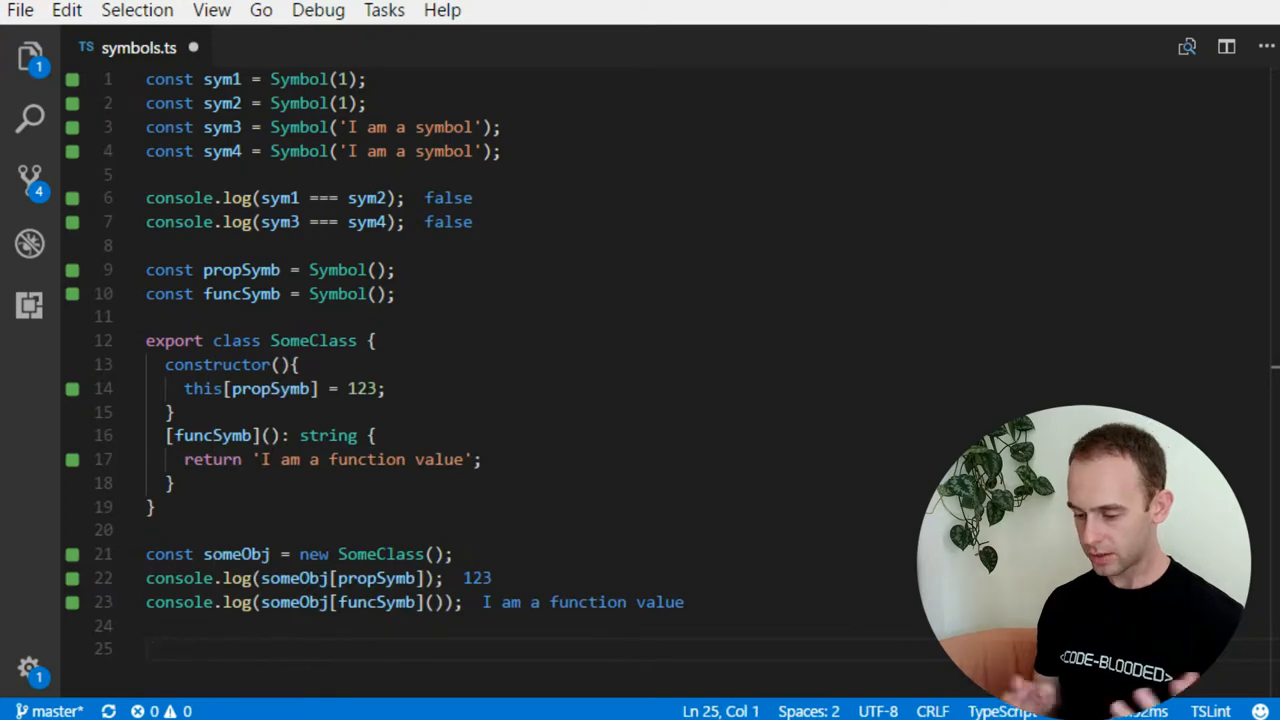
text(console.log()
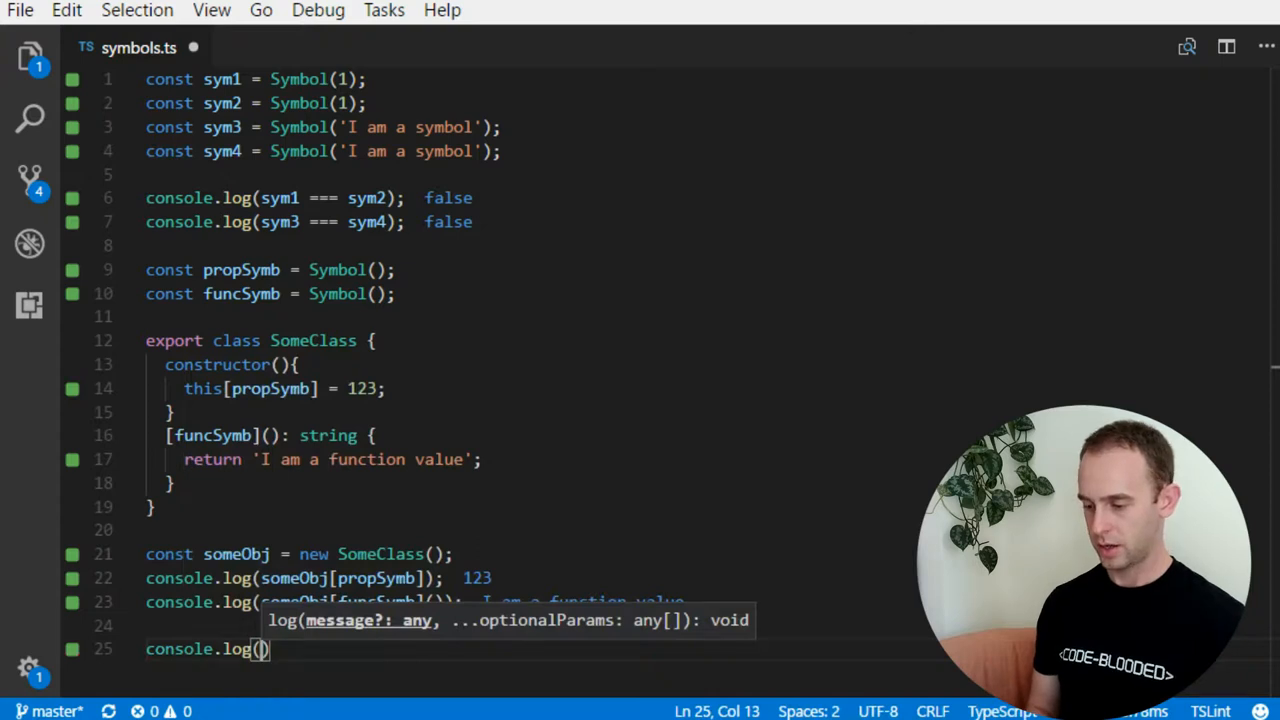
- Log SomeClass[Symbol.hasInstance](someObj) on line 25, which evaluates to true
text(SomeClass)
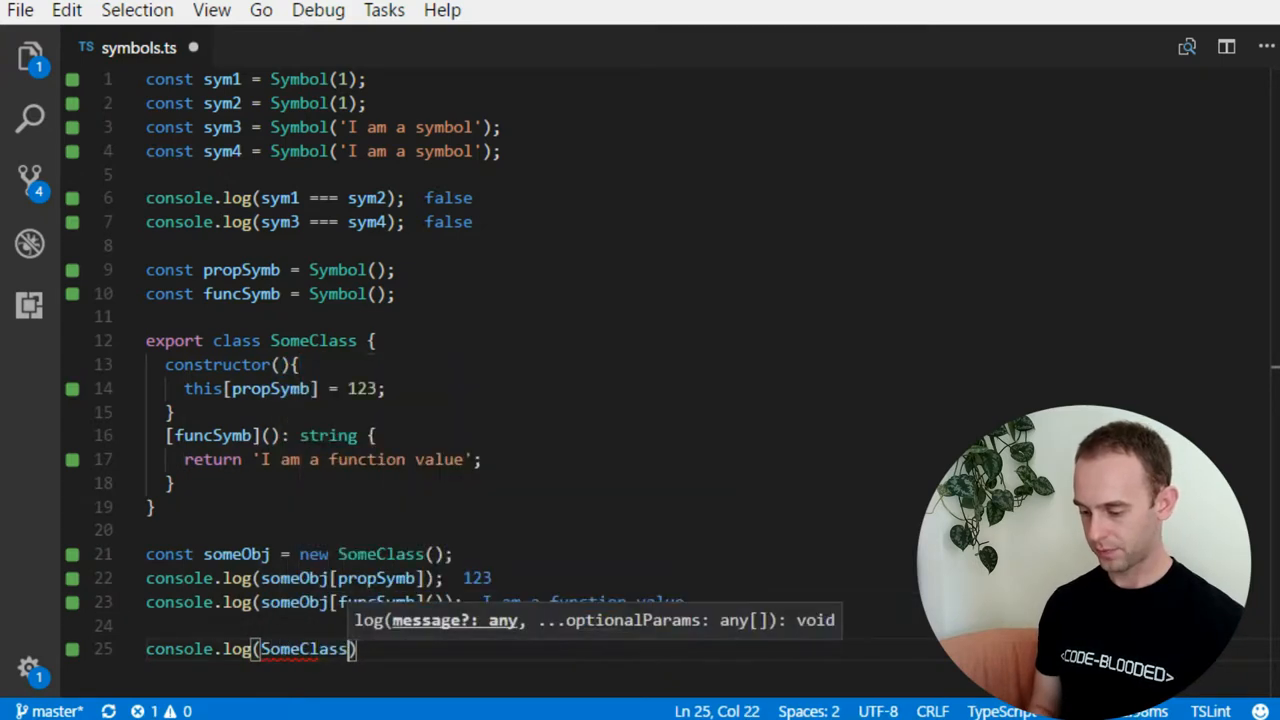
text([S)
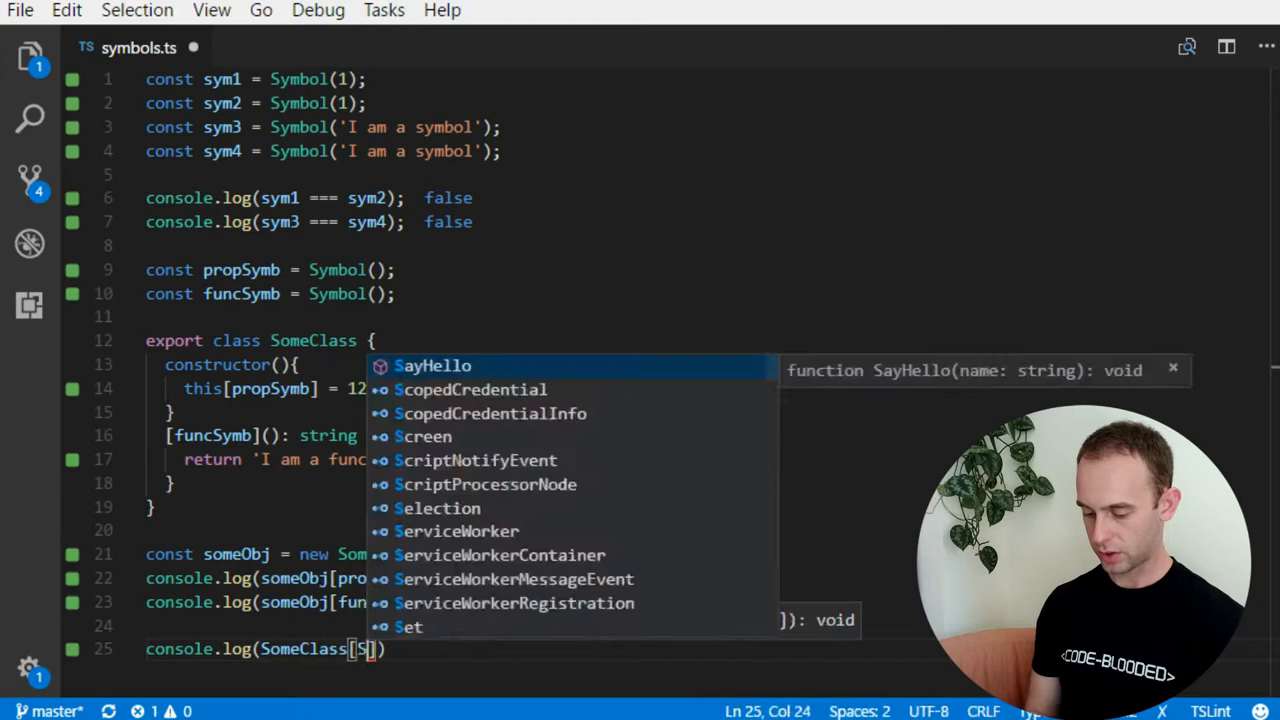
text(ymbol.hasInstance)
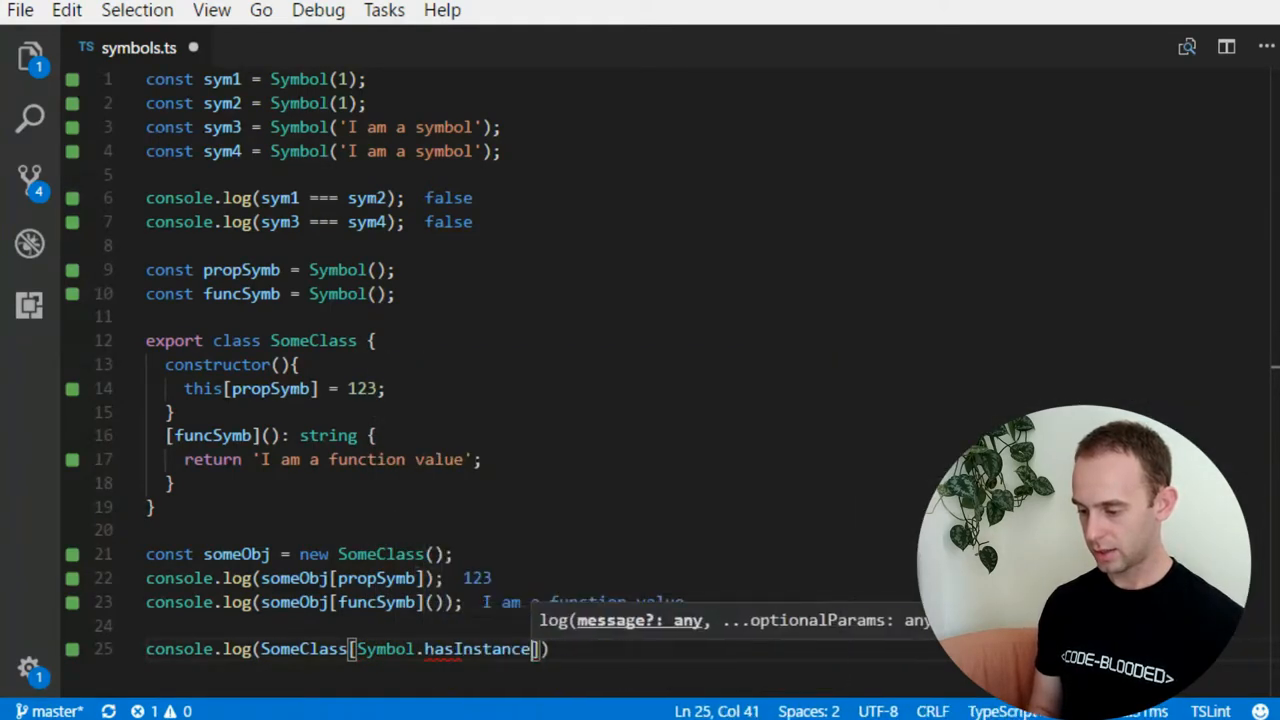
text(())
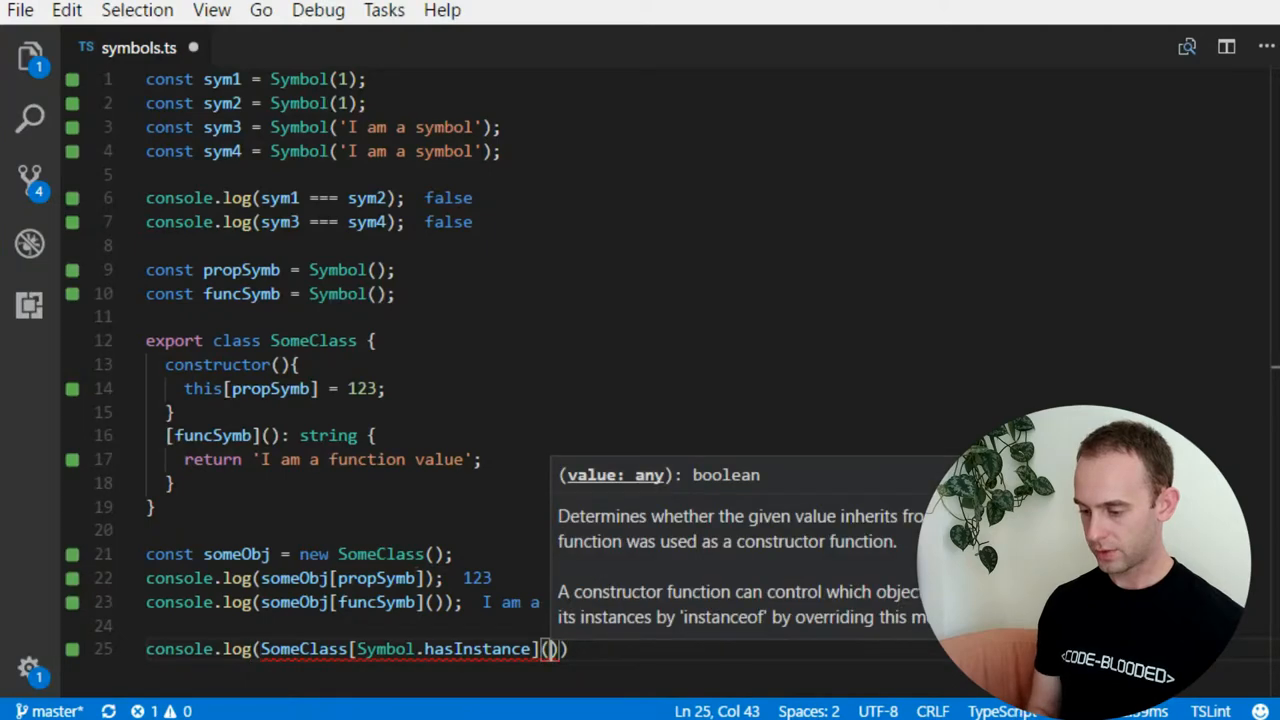
text(someObj)
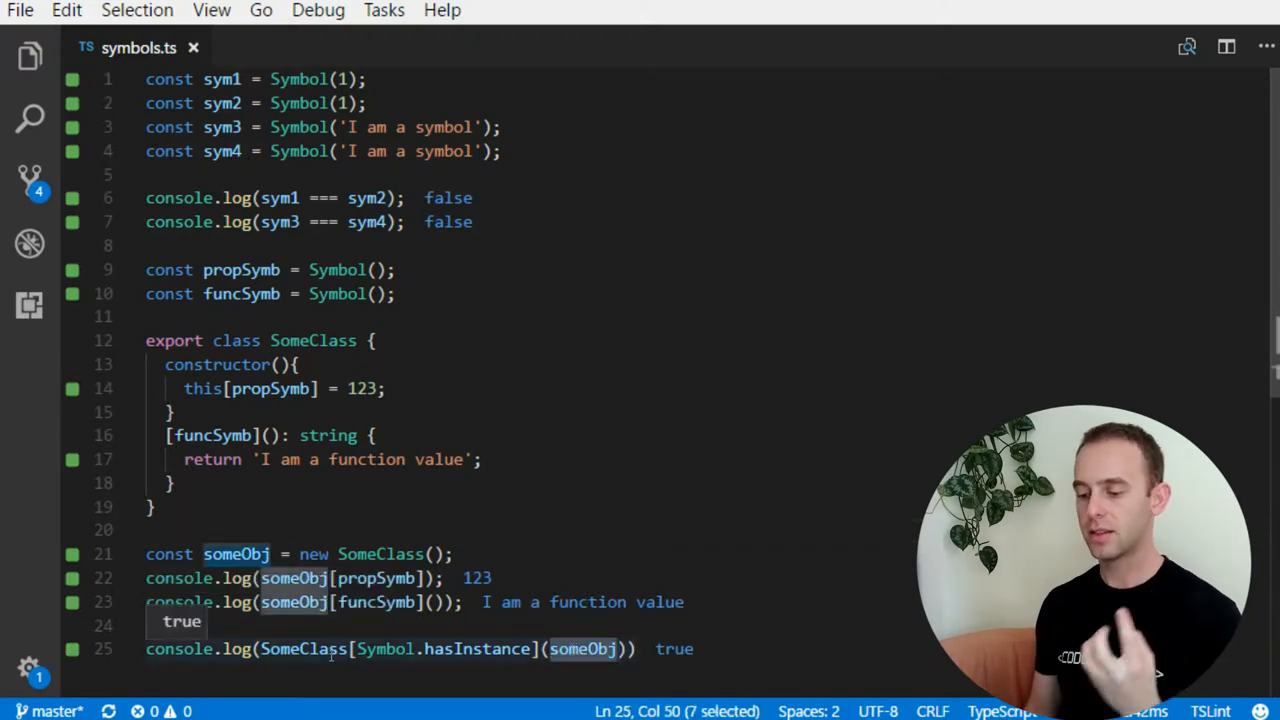
click(150, 625)
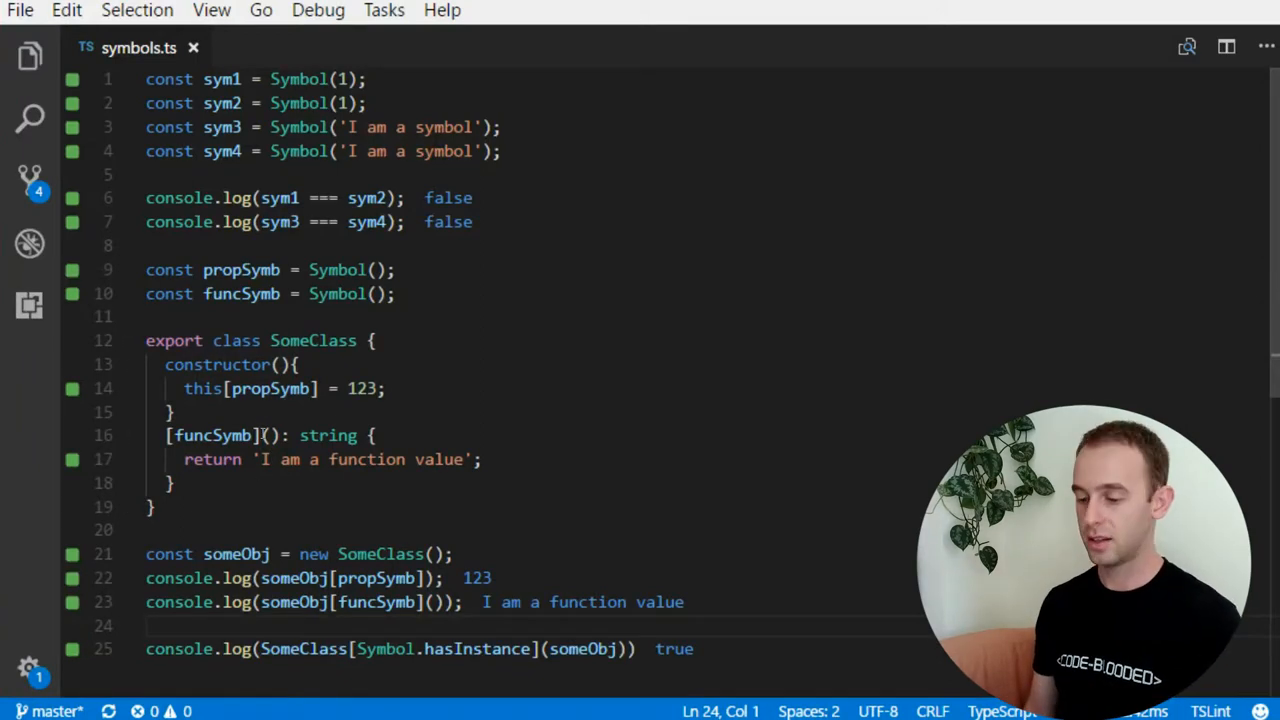
mouse_move(270, 388)
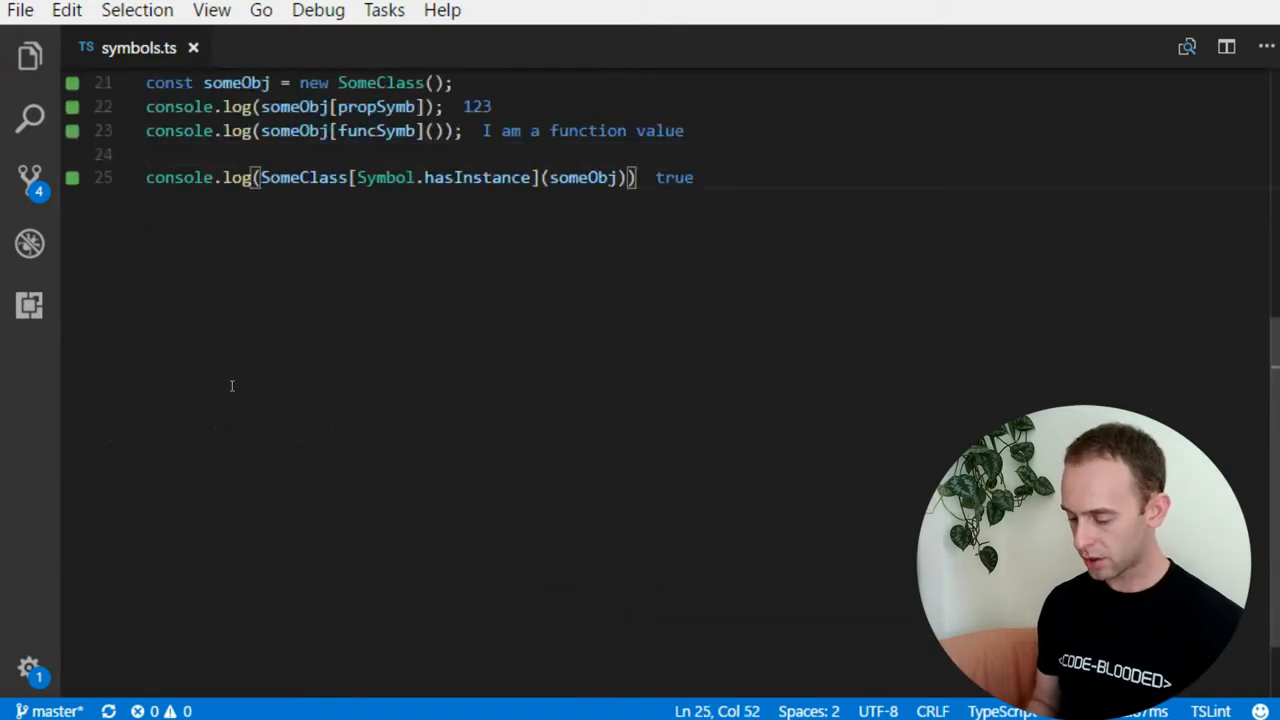
- Declare an empty object angularThing on line 27, replacing duplicate someObj, and start line 28
key(Enter)
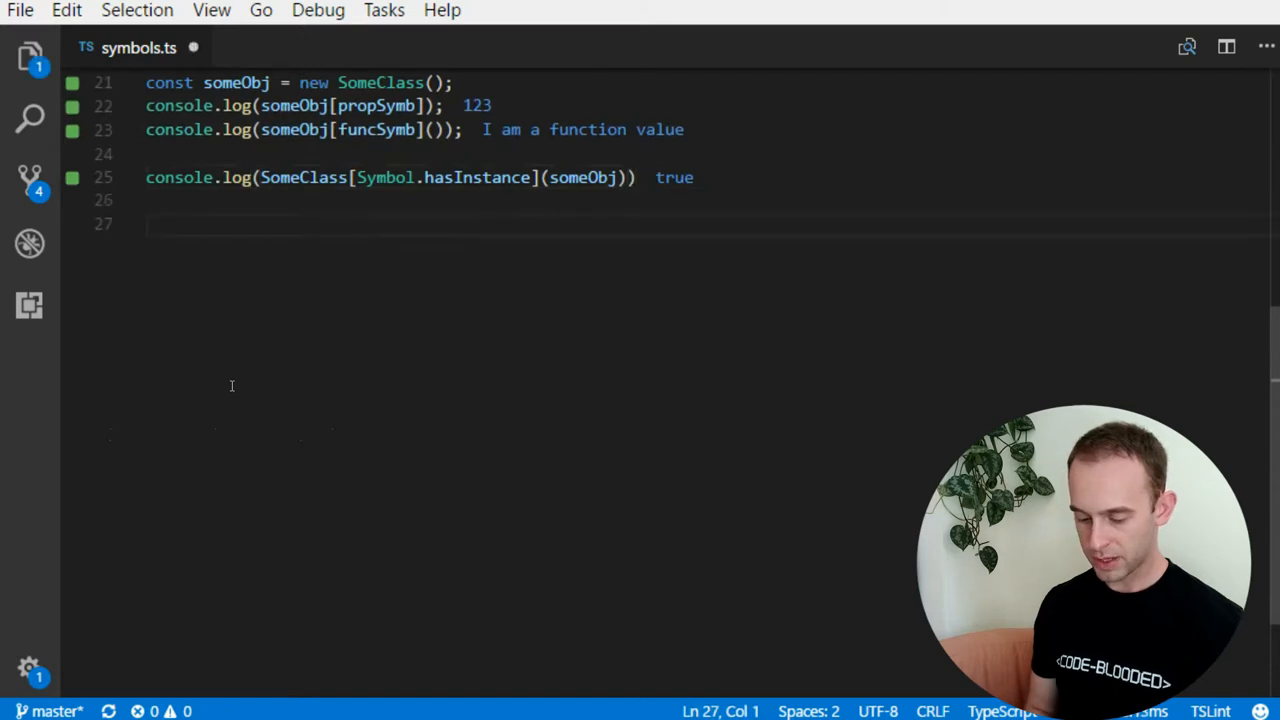
text(const)
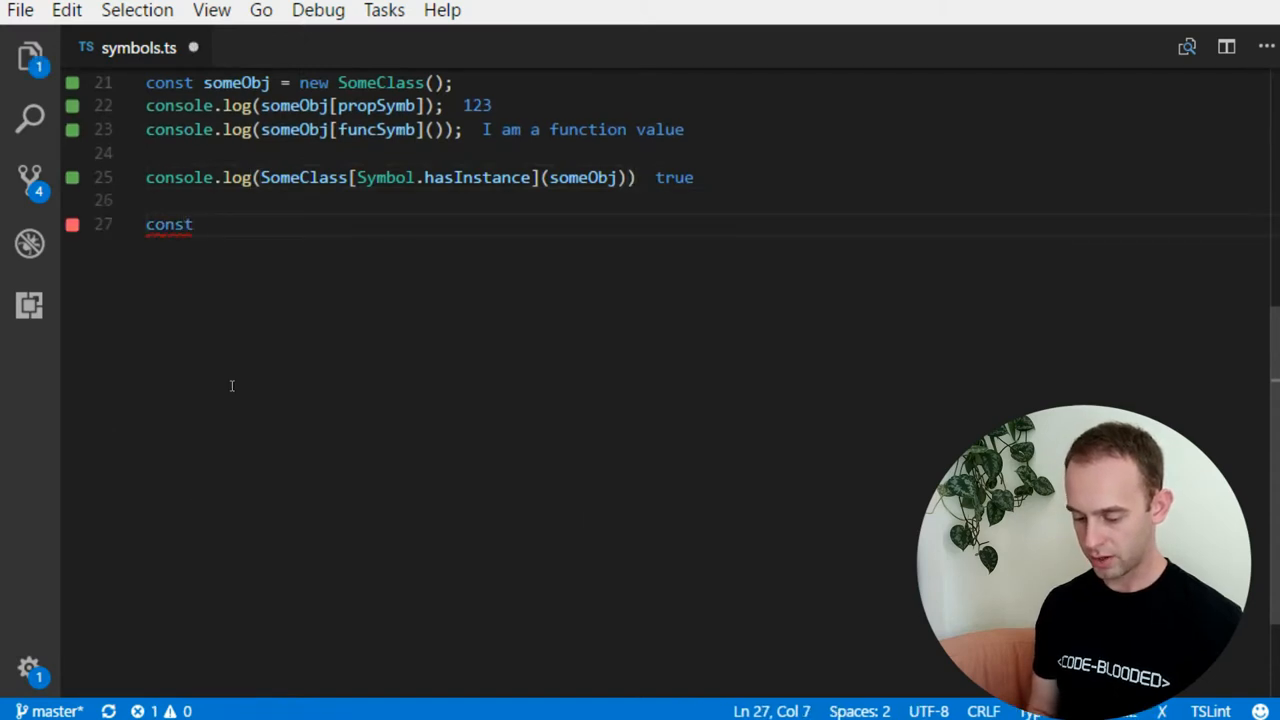
text(someObj = {};)
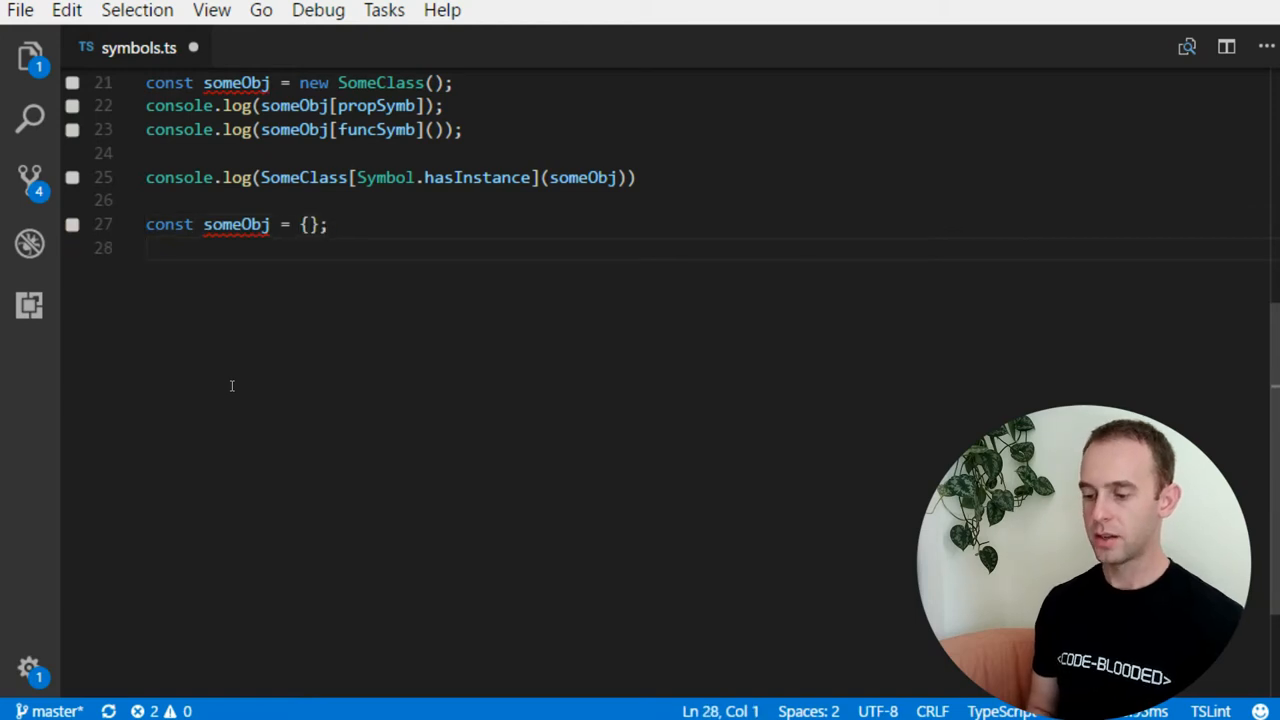
key(Enter)
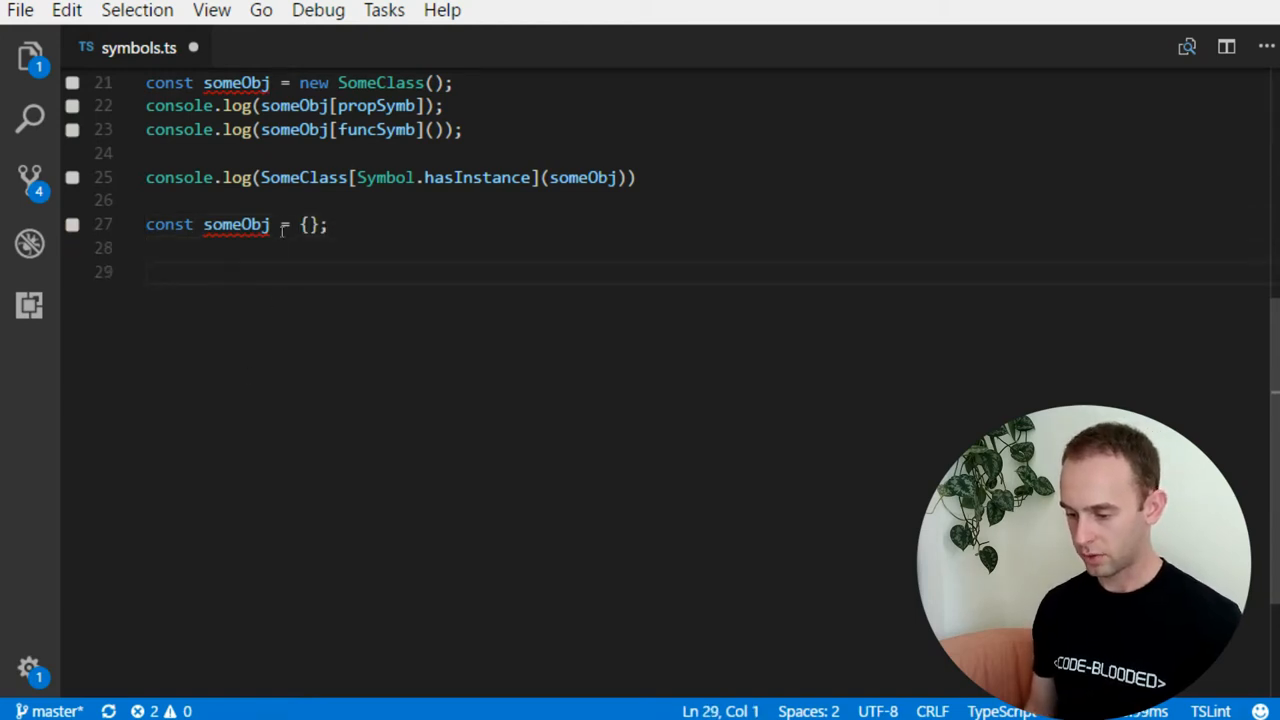
double_click(236, 224)
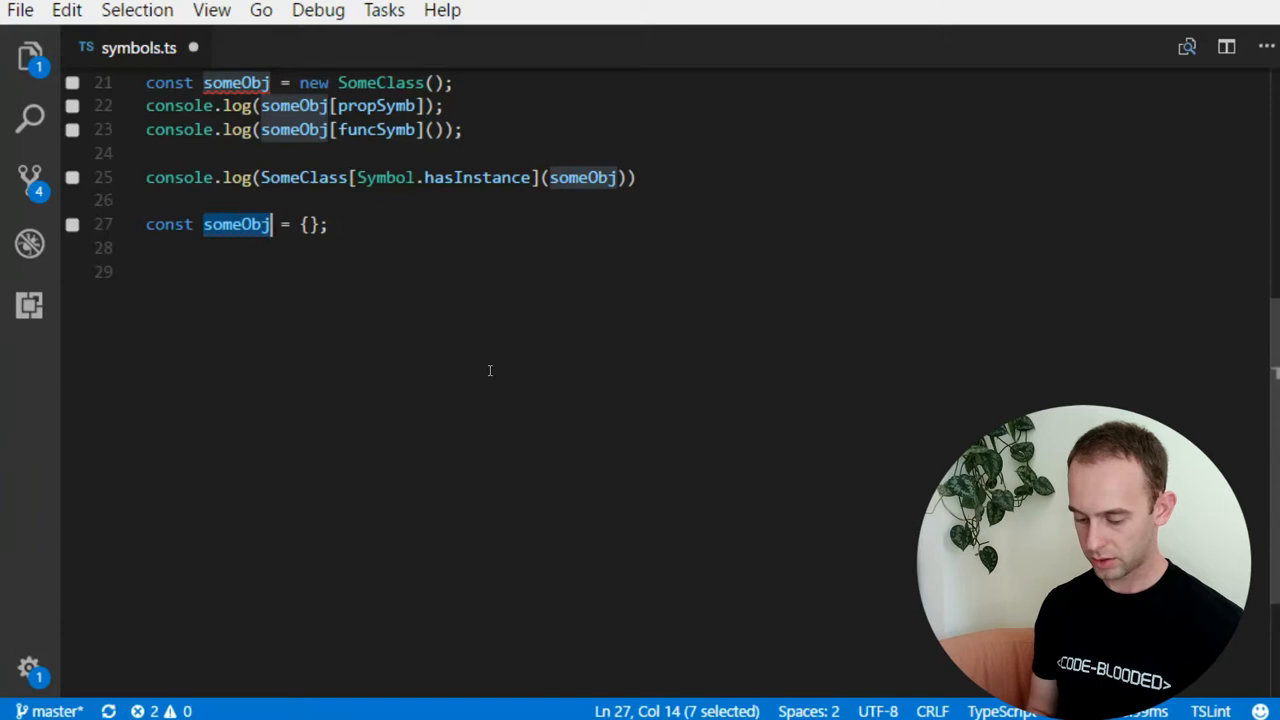
text(angular)
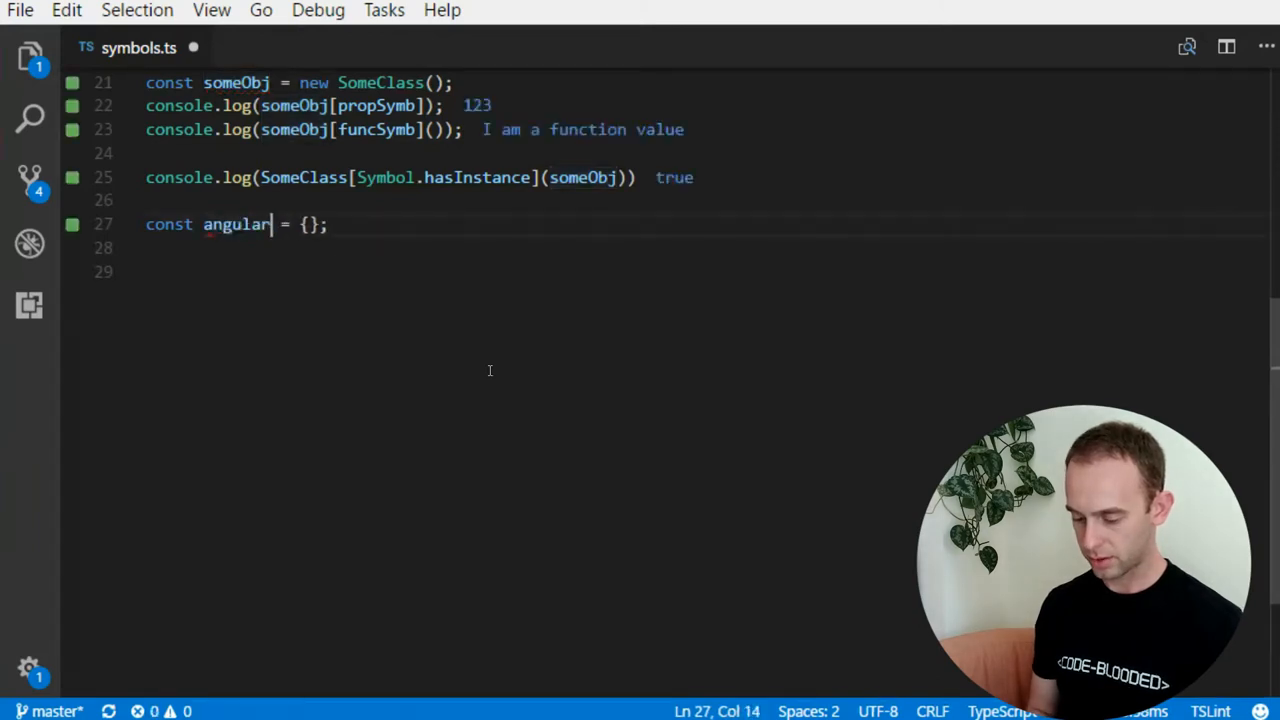
text(Thing)
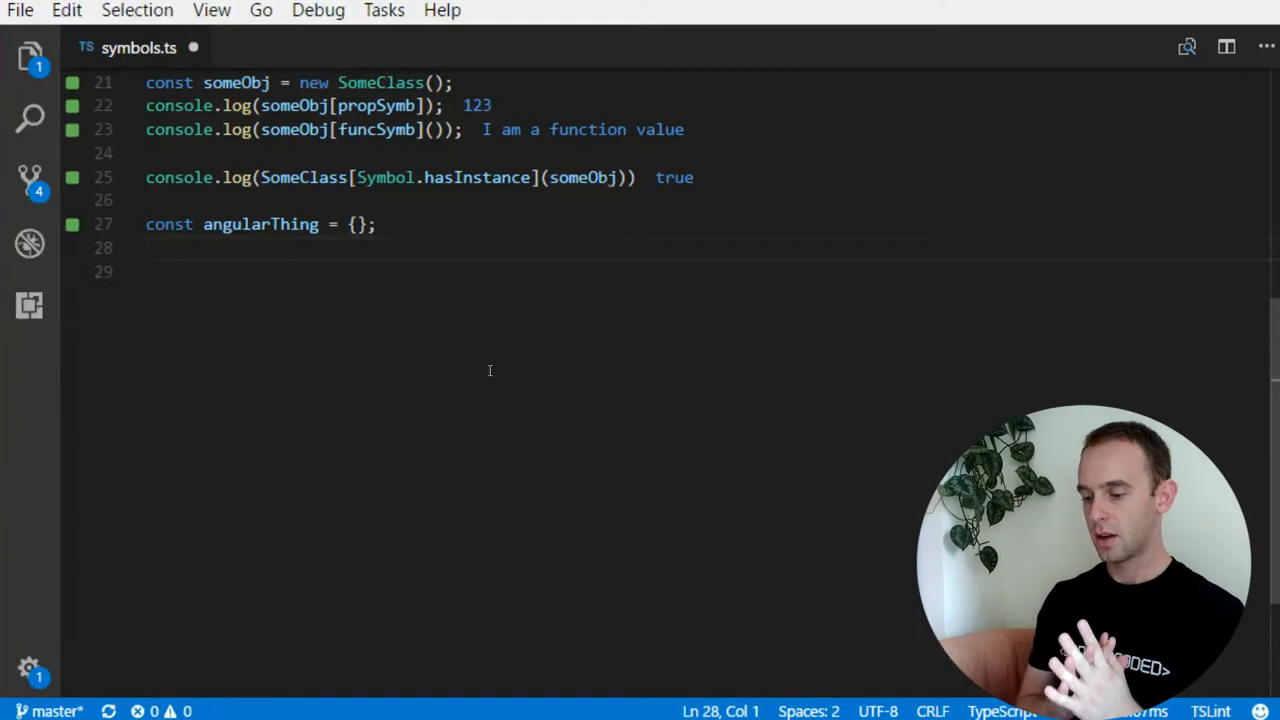
text(angularThing)
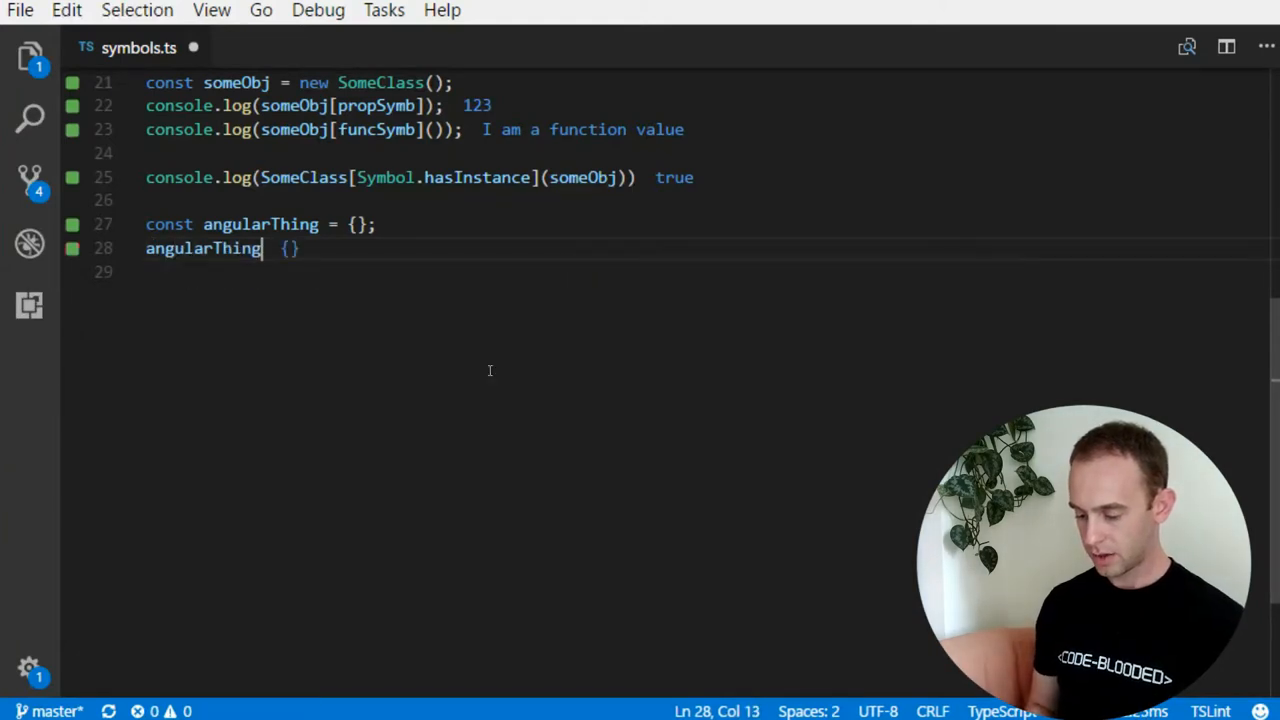
- Assign angularThing['$$somePrivateAngularProp'] = {} on line 28
text([)
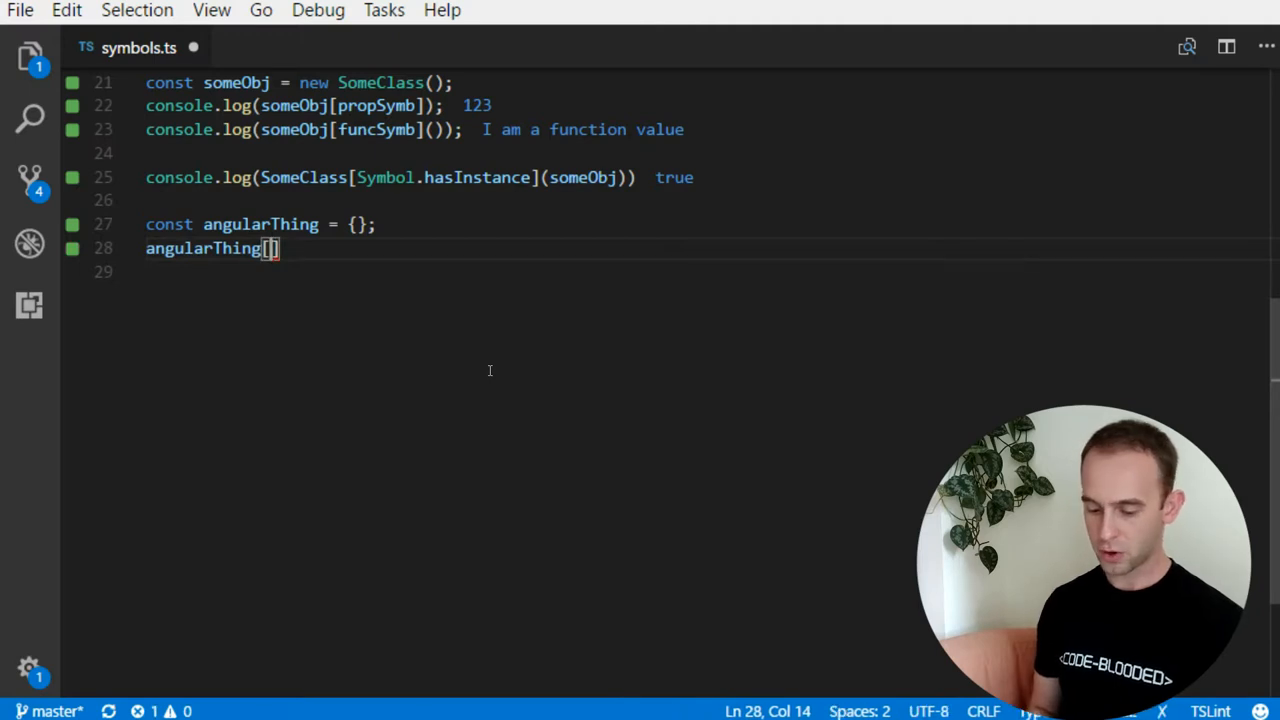
text('$$')
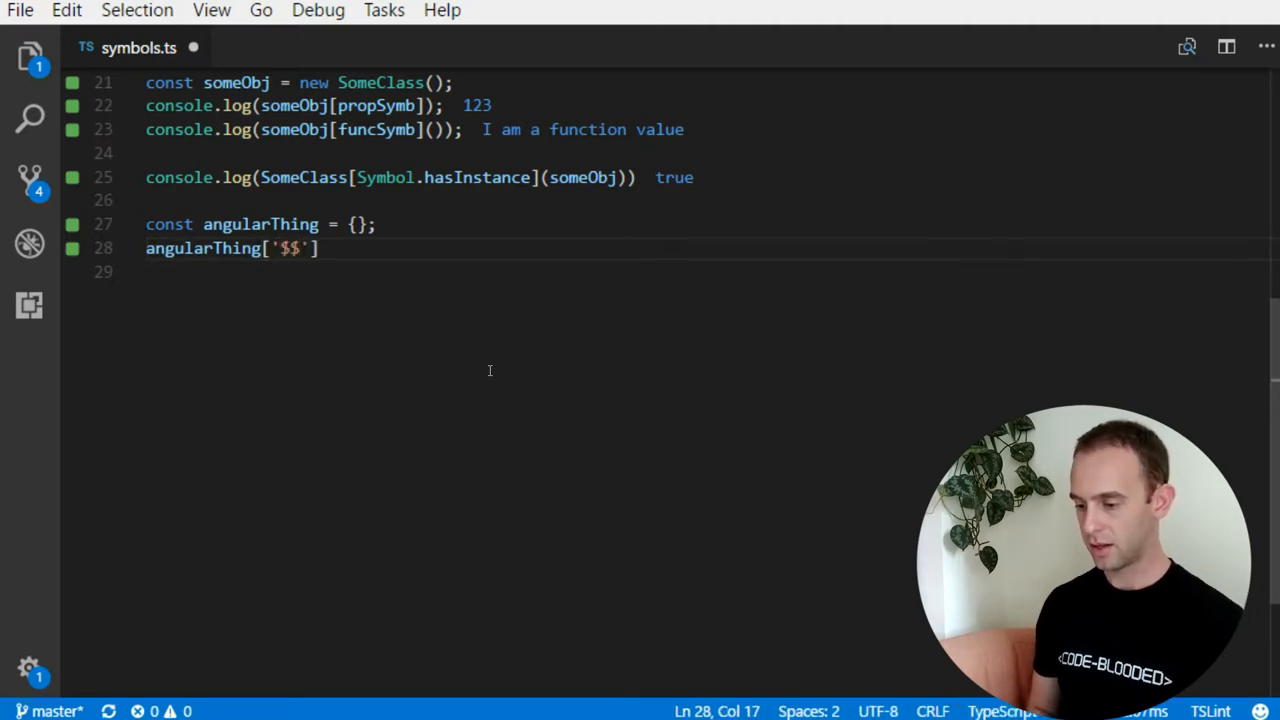
text(some)
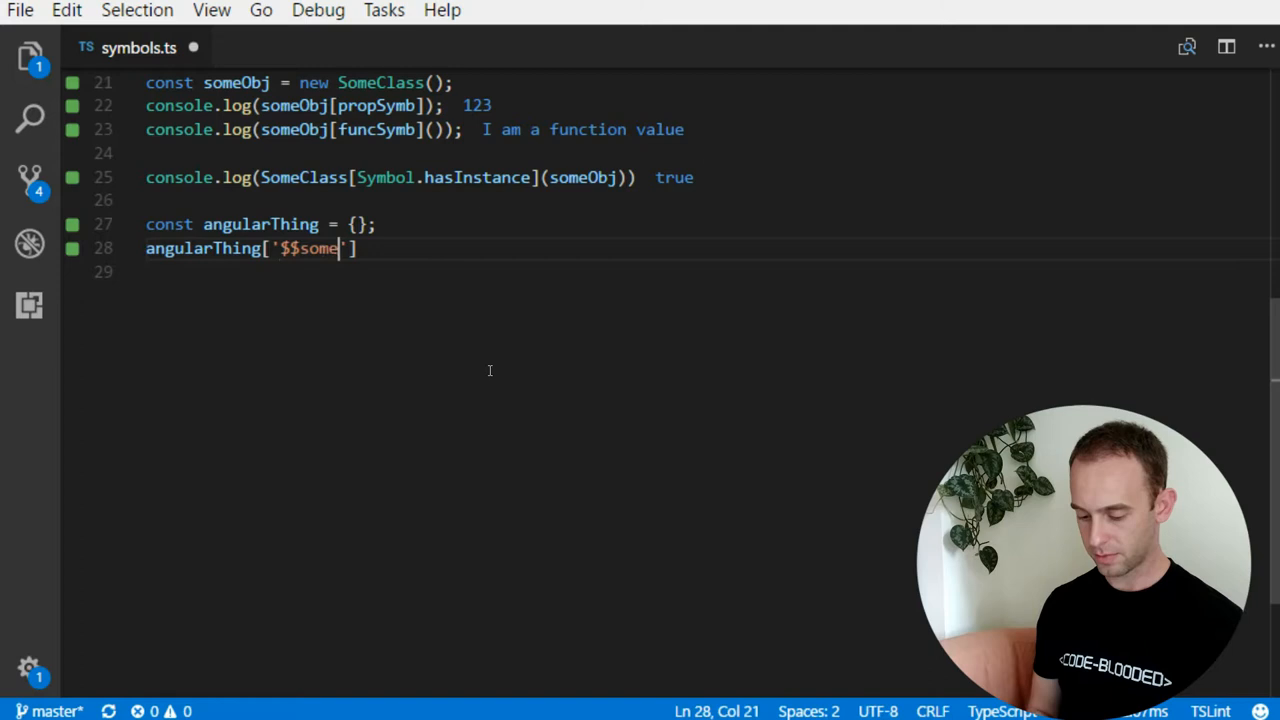
text(PrivateAngular)
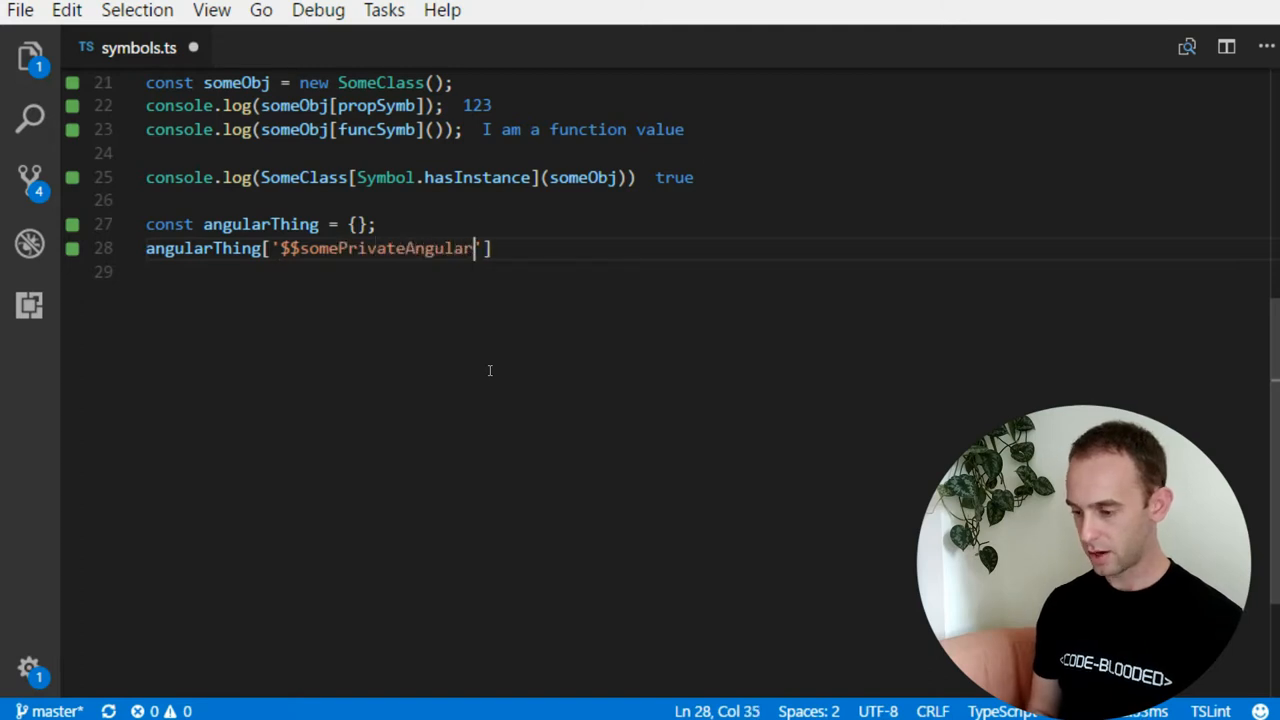
text(Prop)
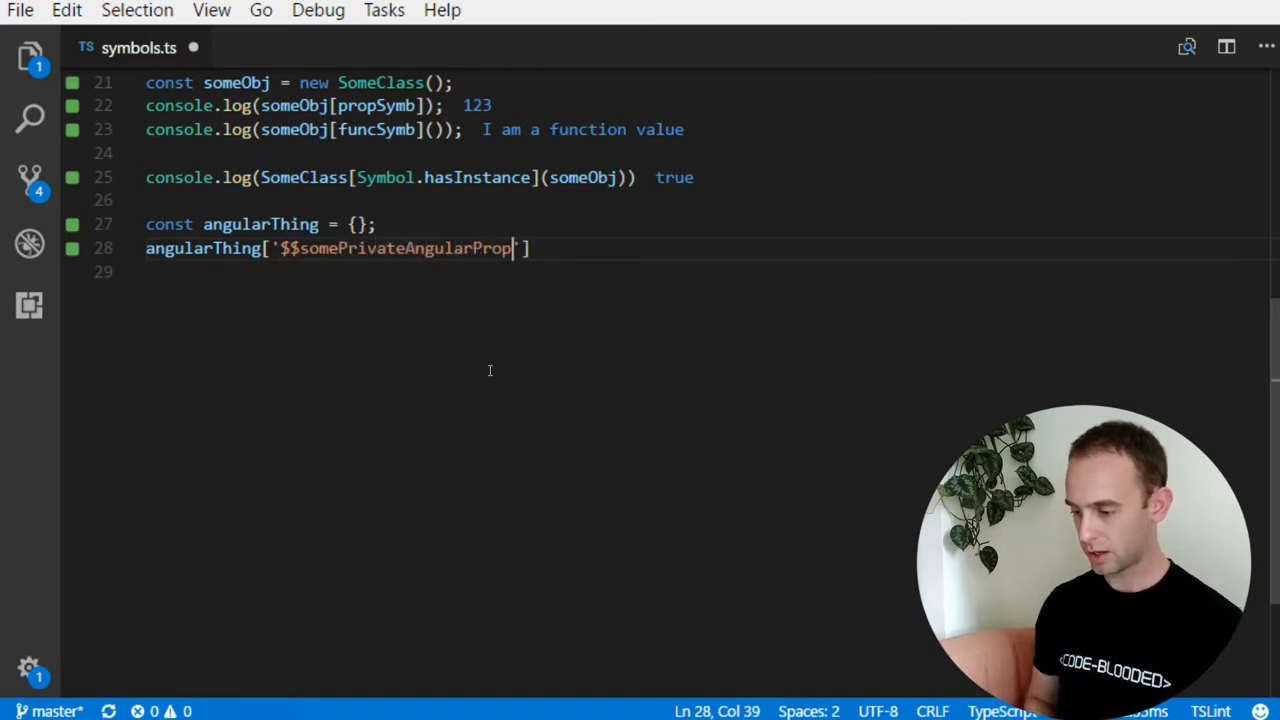
text('] = {})
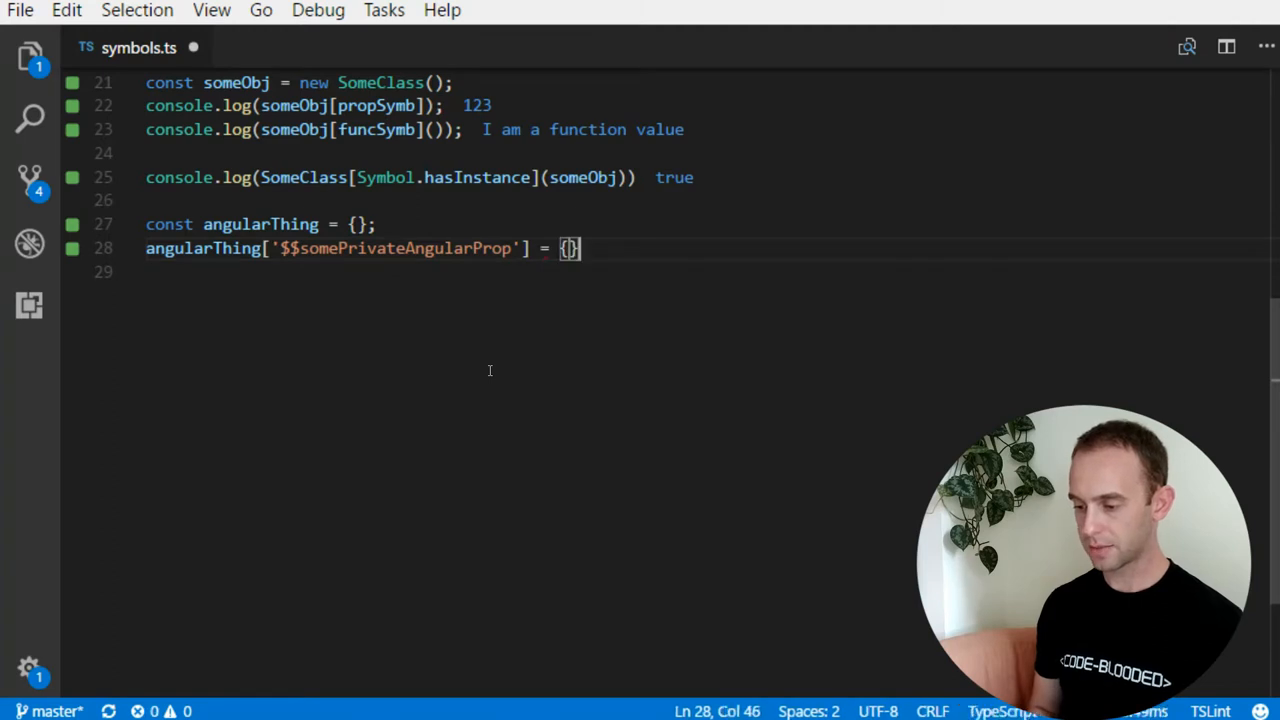
- Assign angularThing['$somePublicAngularProp'] = {}; on line 29
text(angularThing['')
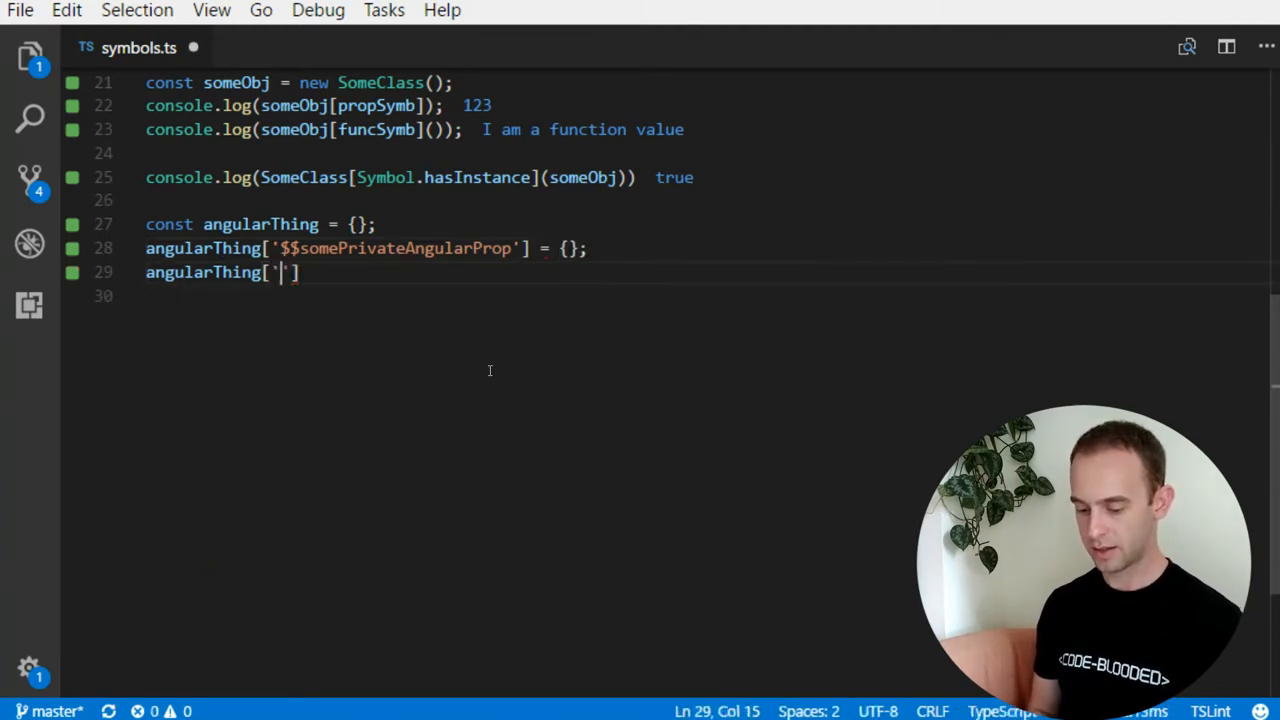
text($)
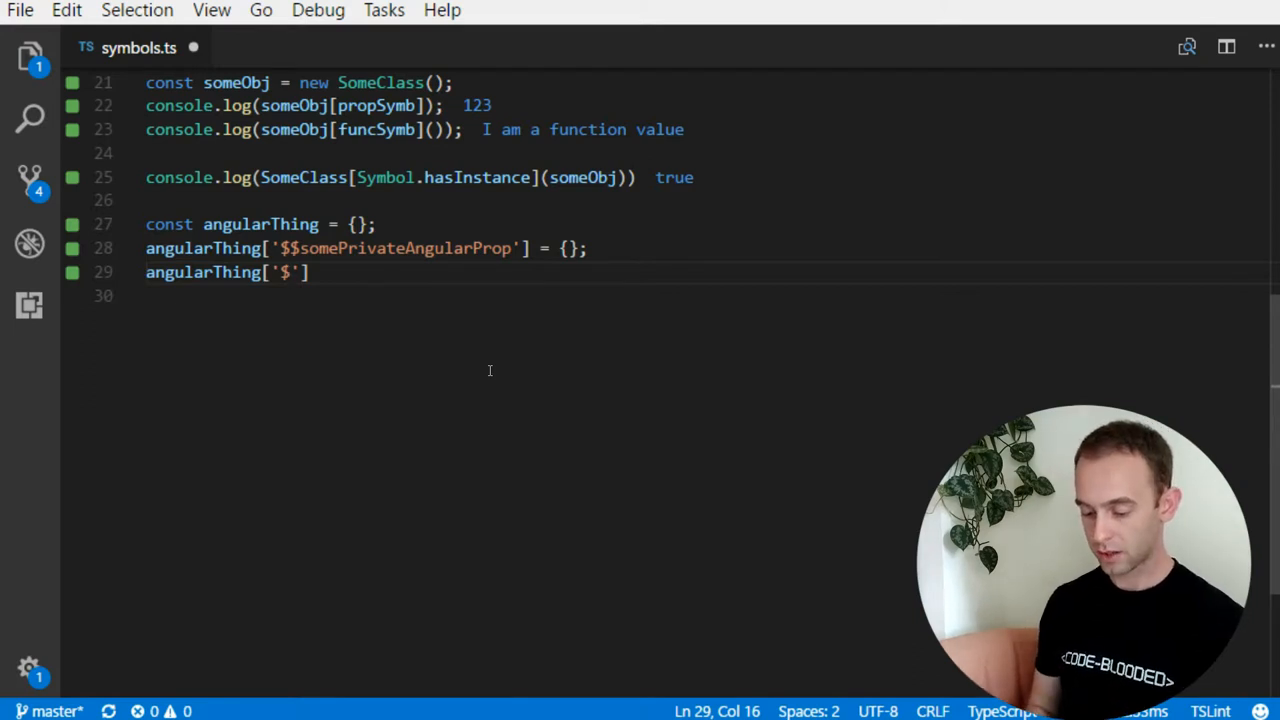
text(some)
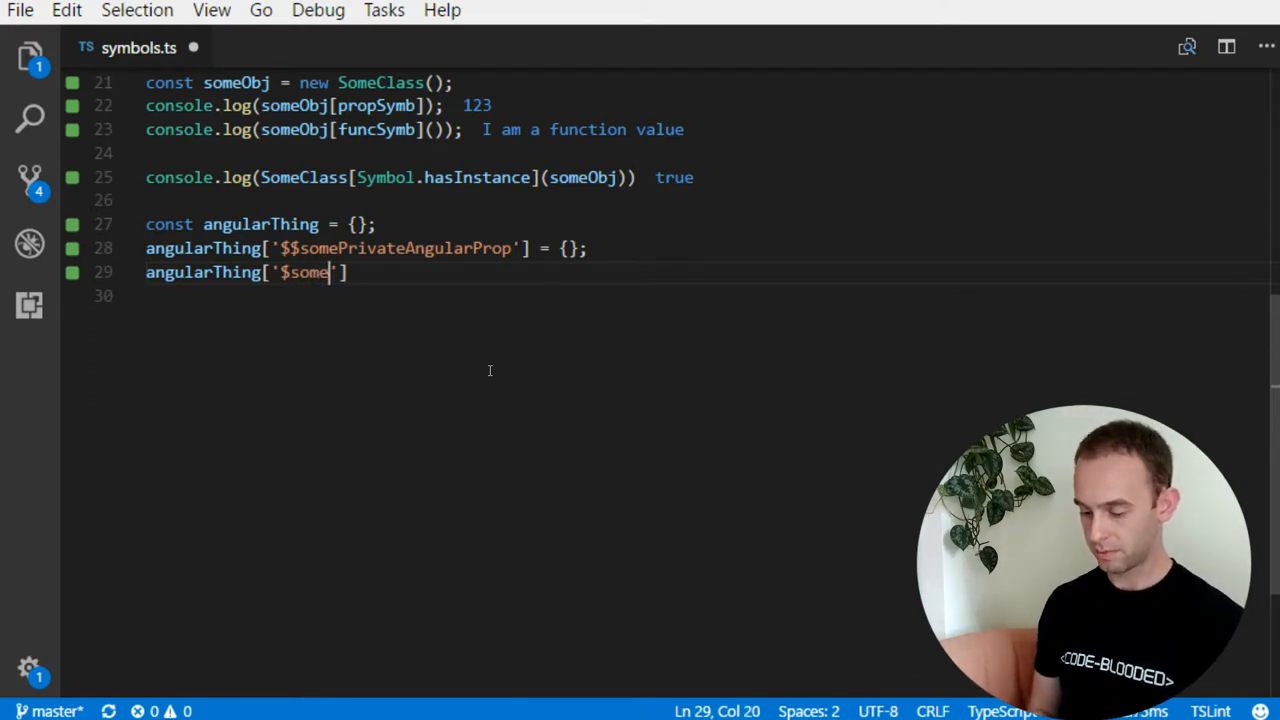
text(PublicAngularProp)
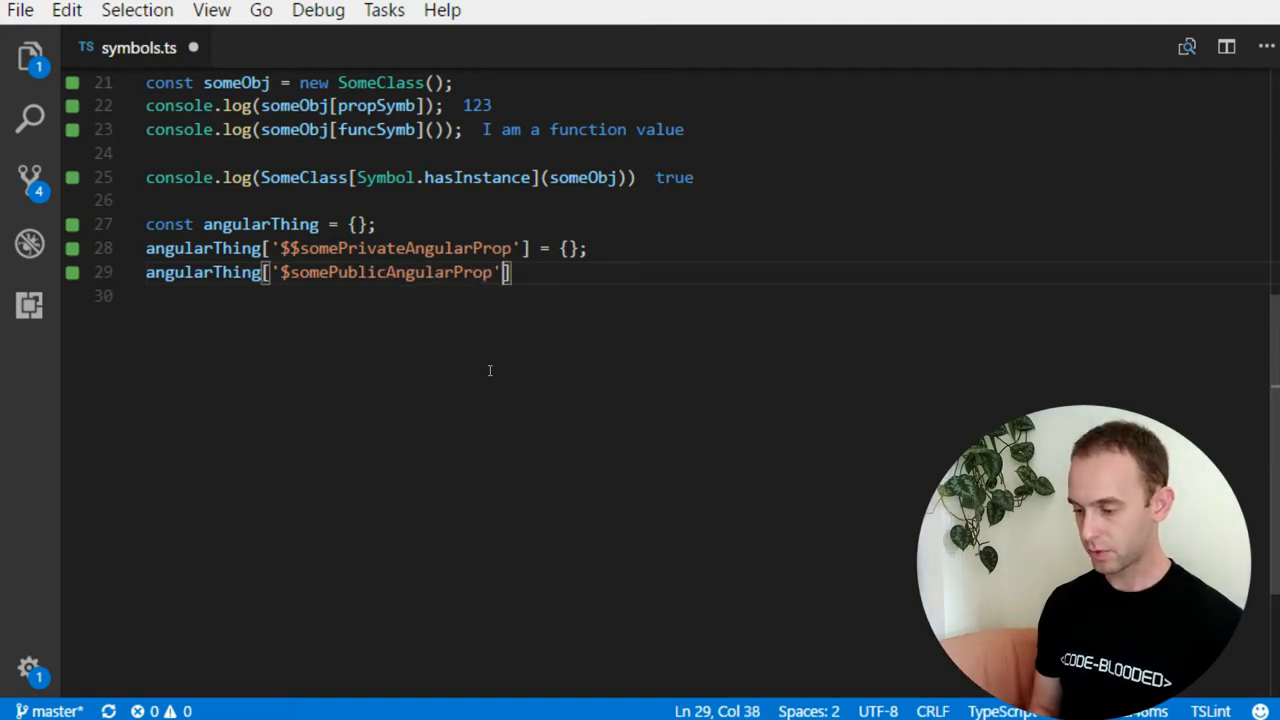
text(= {};)
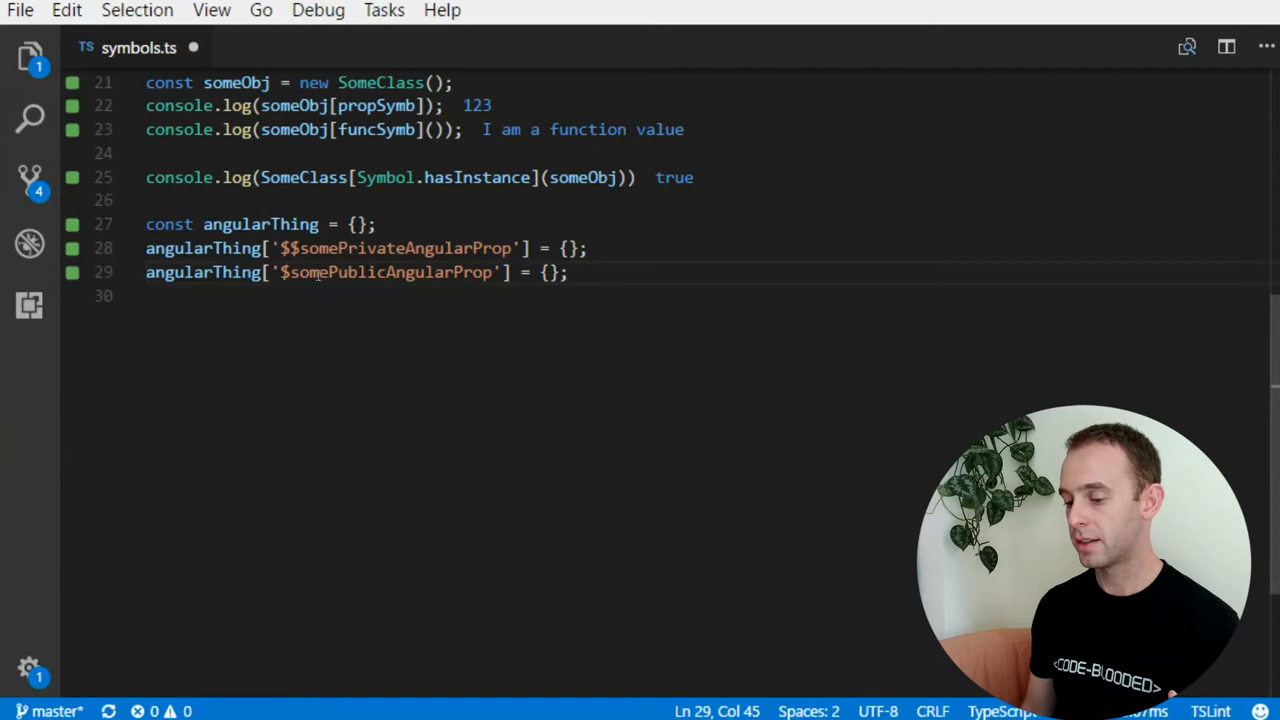
mouse_move(286, 343)
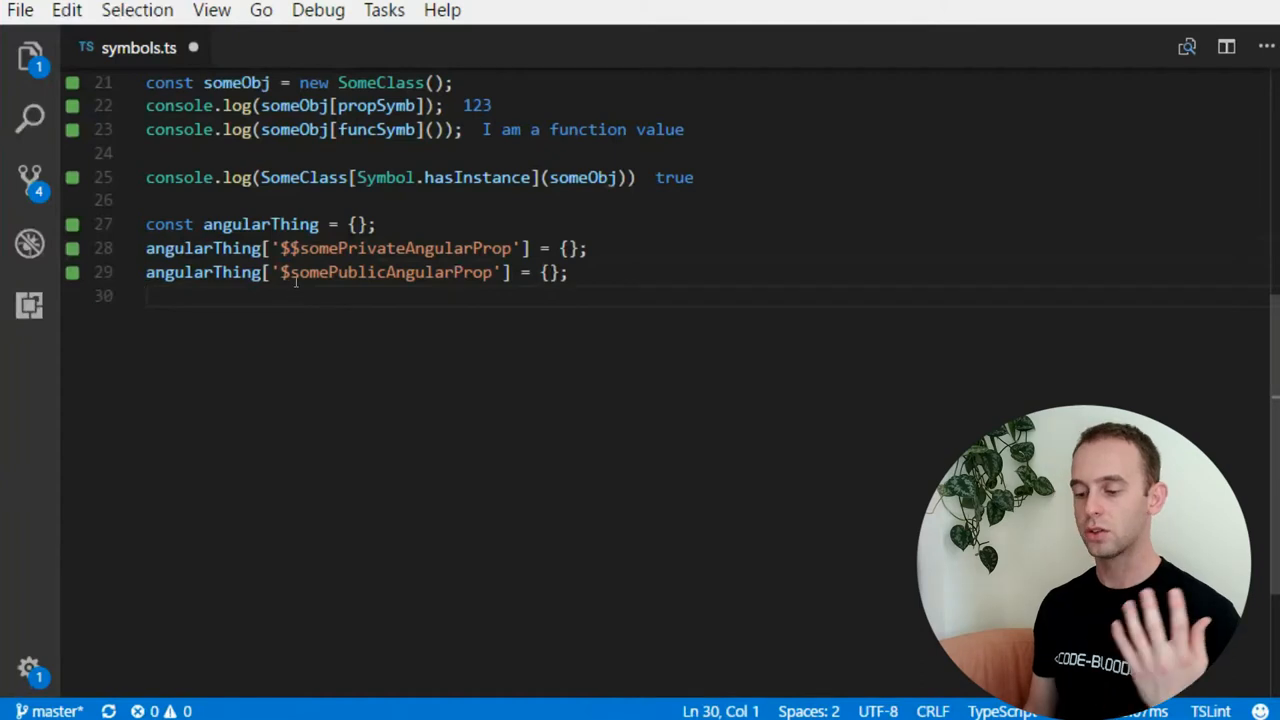
mouse_move(317, 335)
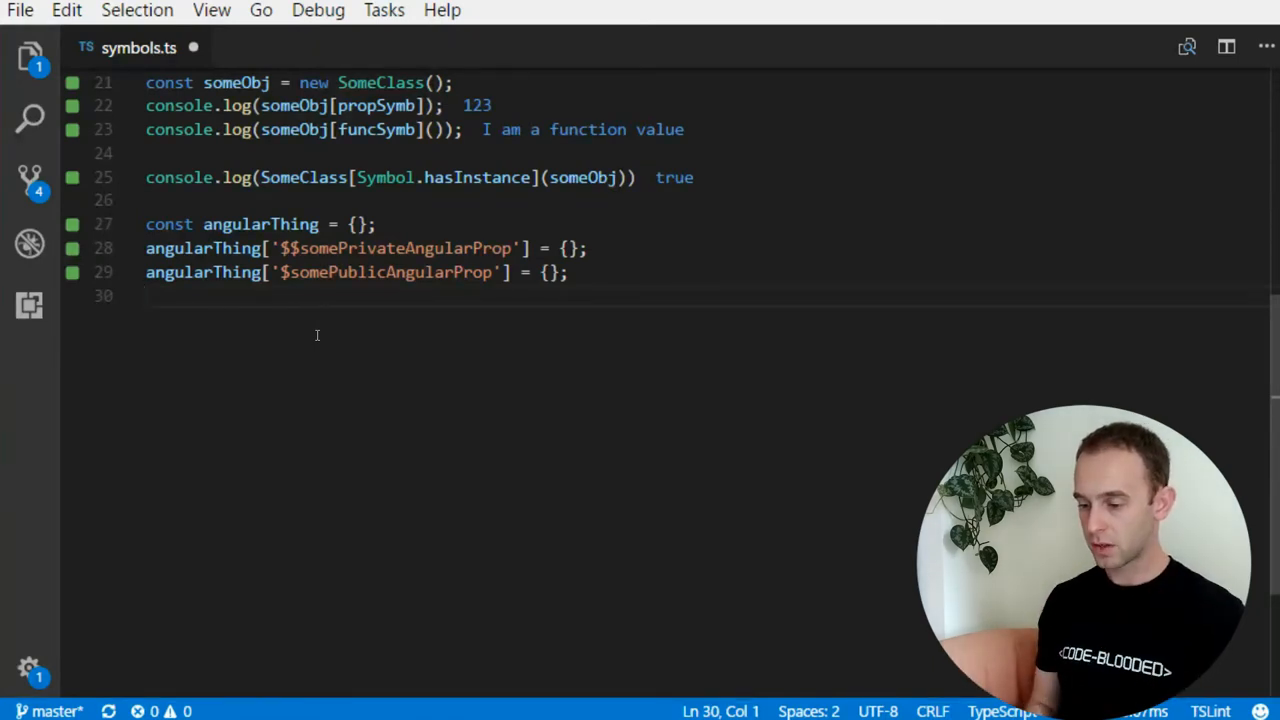
- Type angularThing[propSymb] = {}; on line 30
text(angularThing)
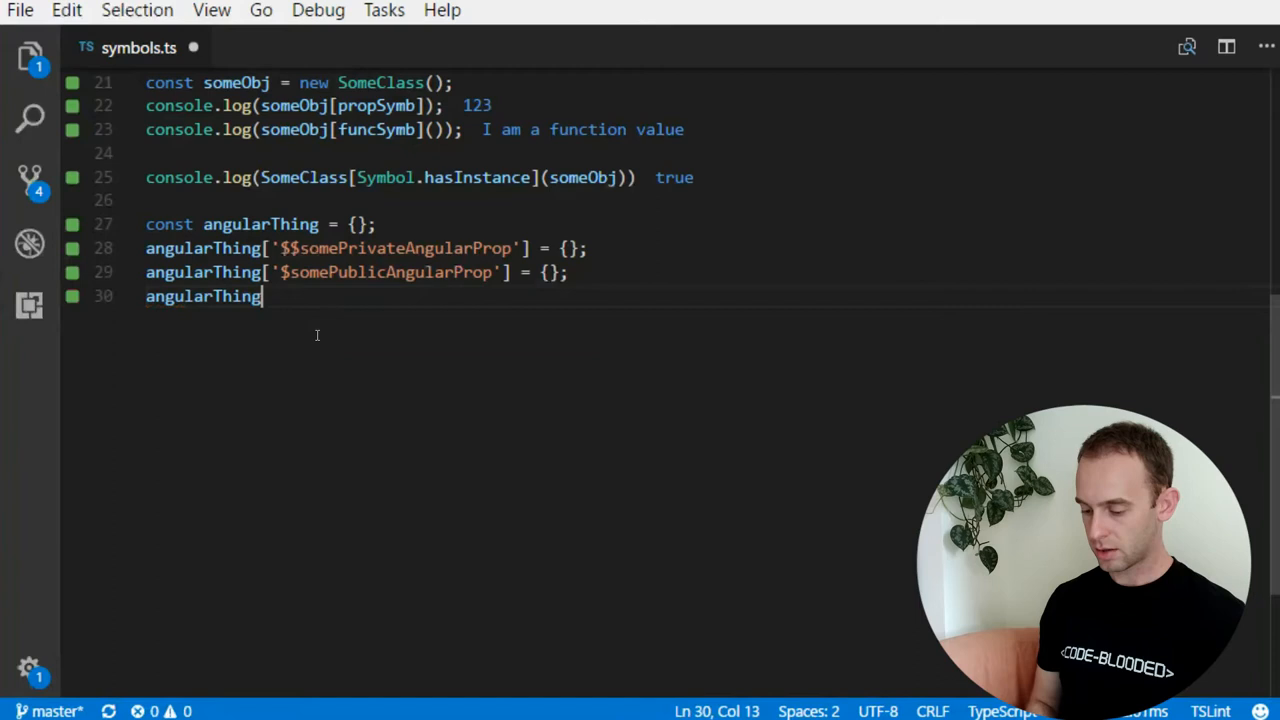
text([props)
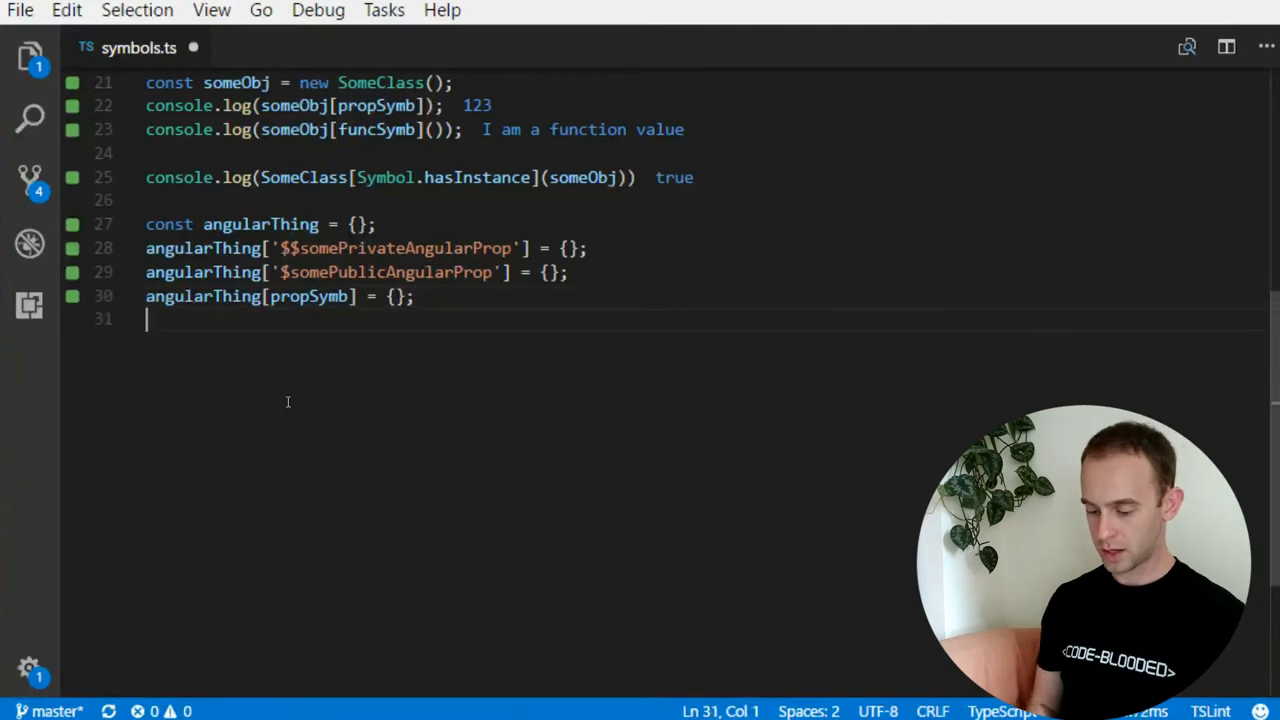
- Log Object.keys(angularThing) on line 31, listing only the two string keys
text(console.log())
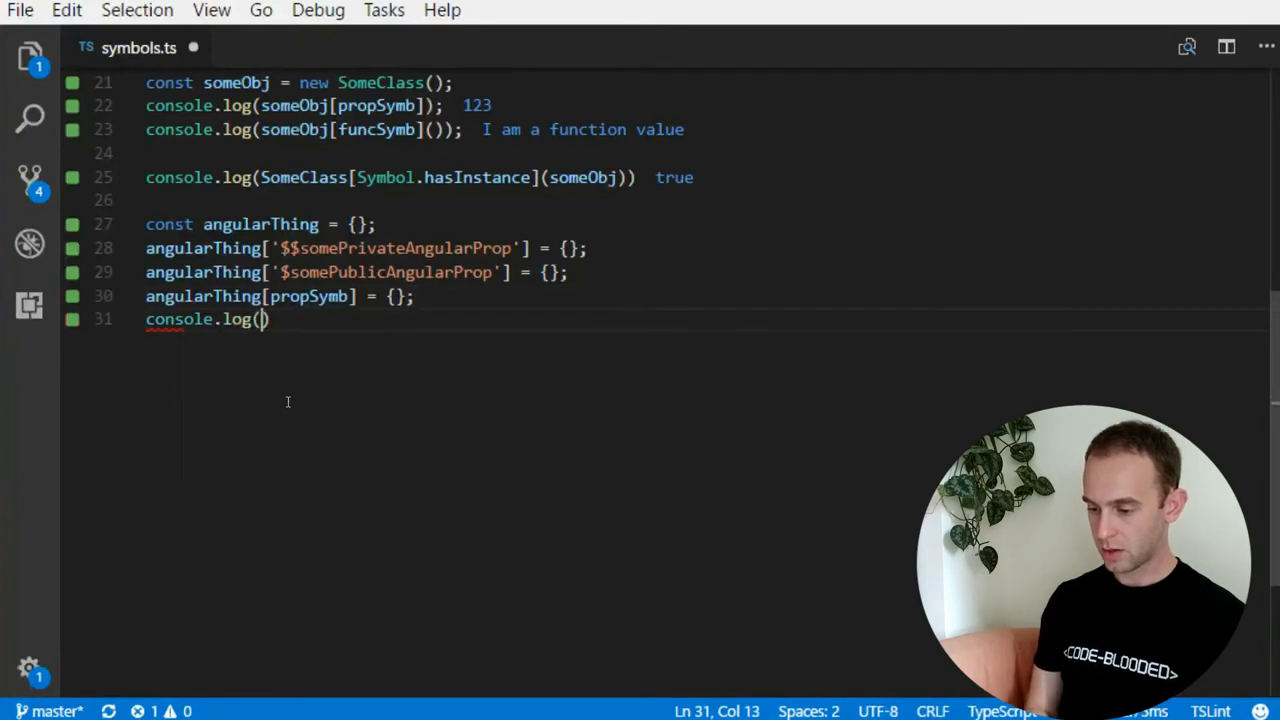
text(angularThing)
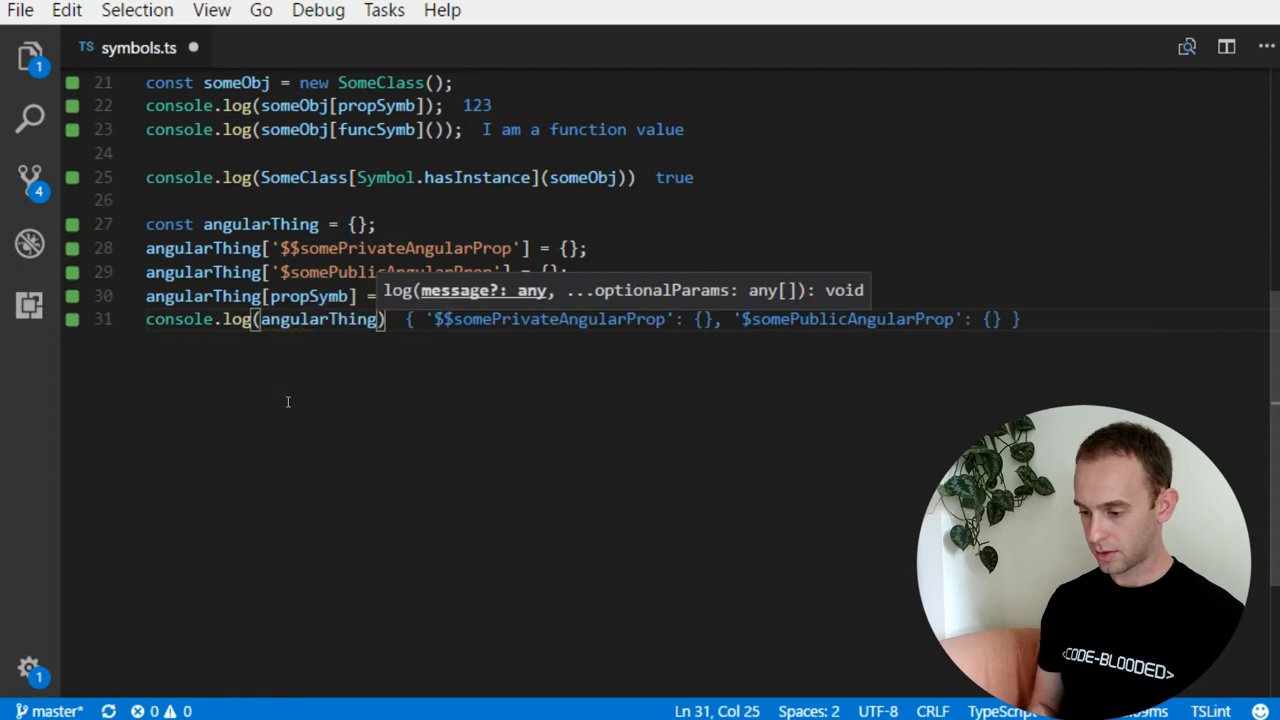
text(Object.keys)
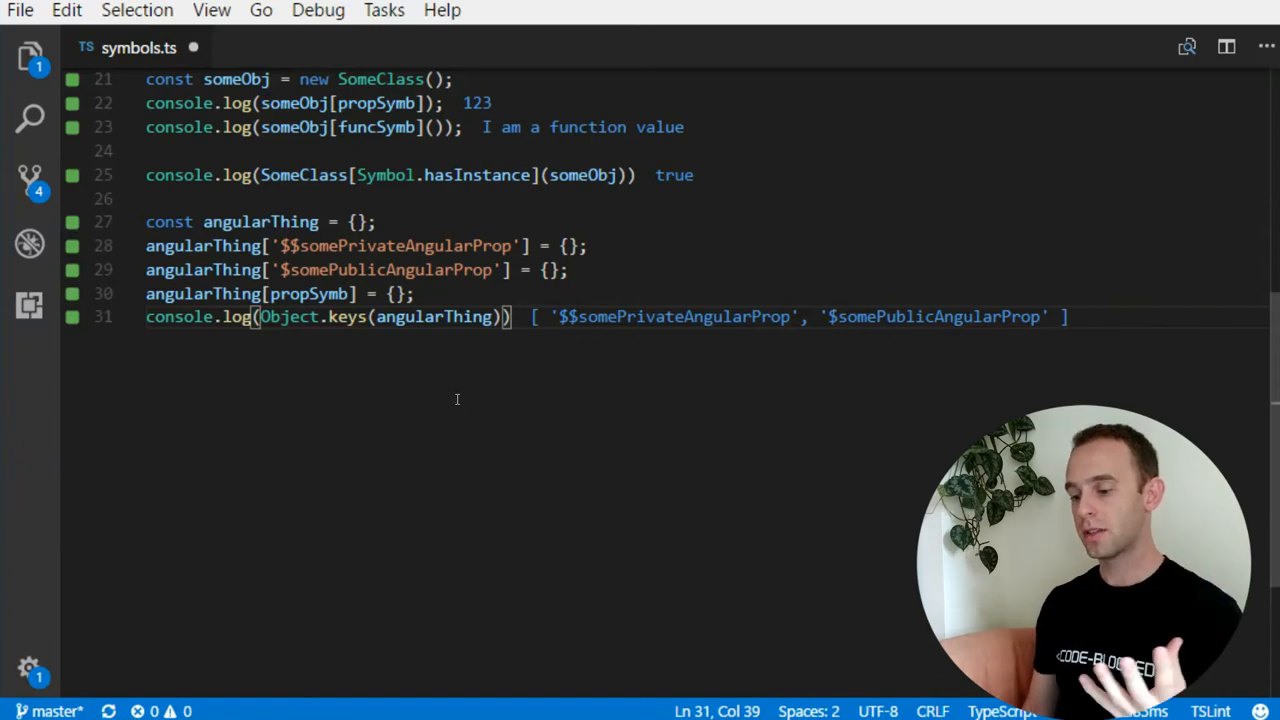
double_click(347, 317)
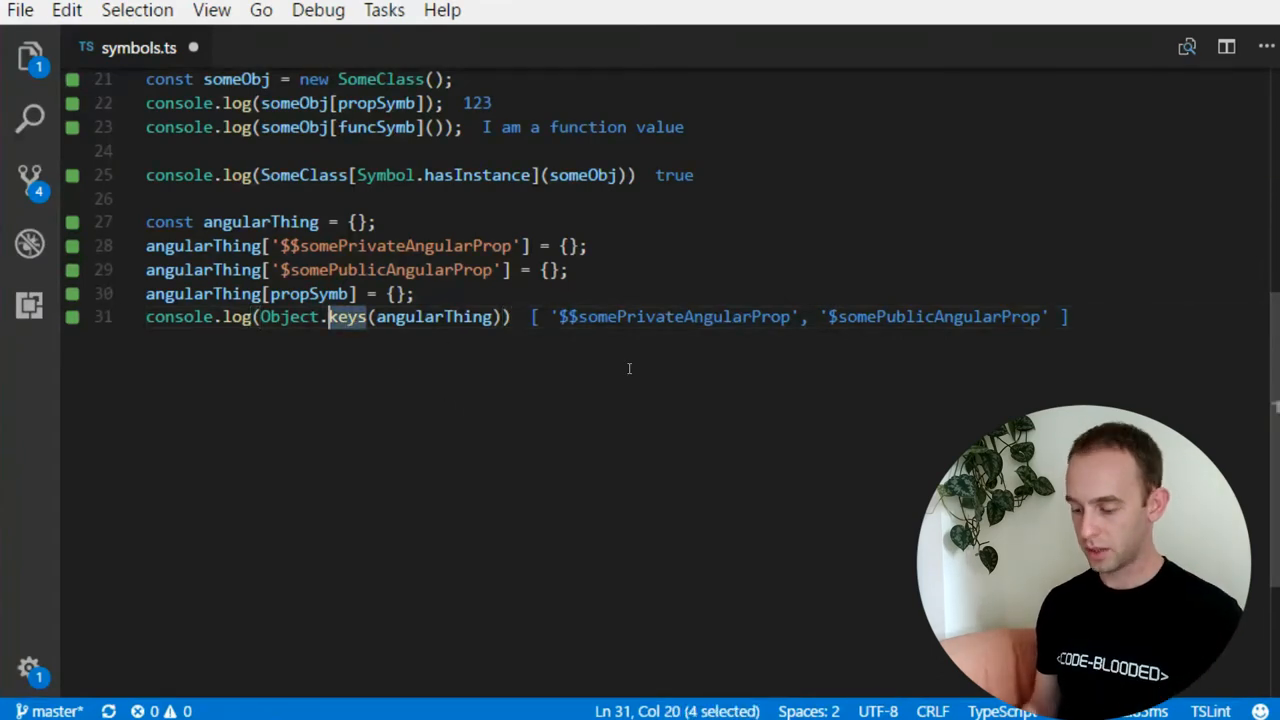
text(sy)
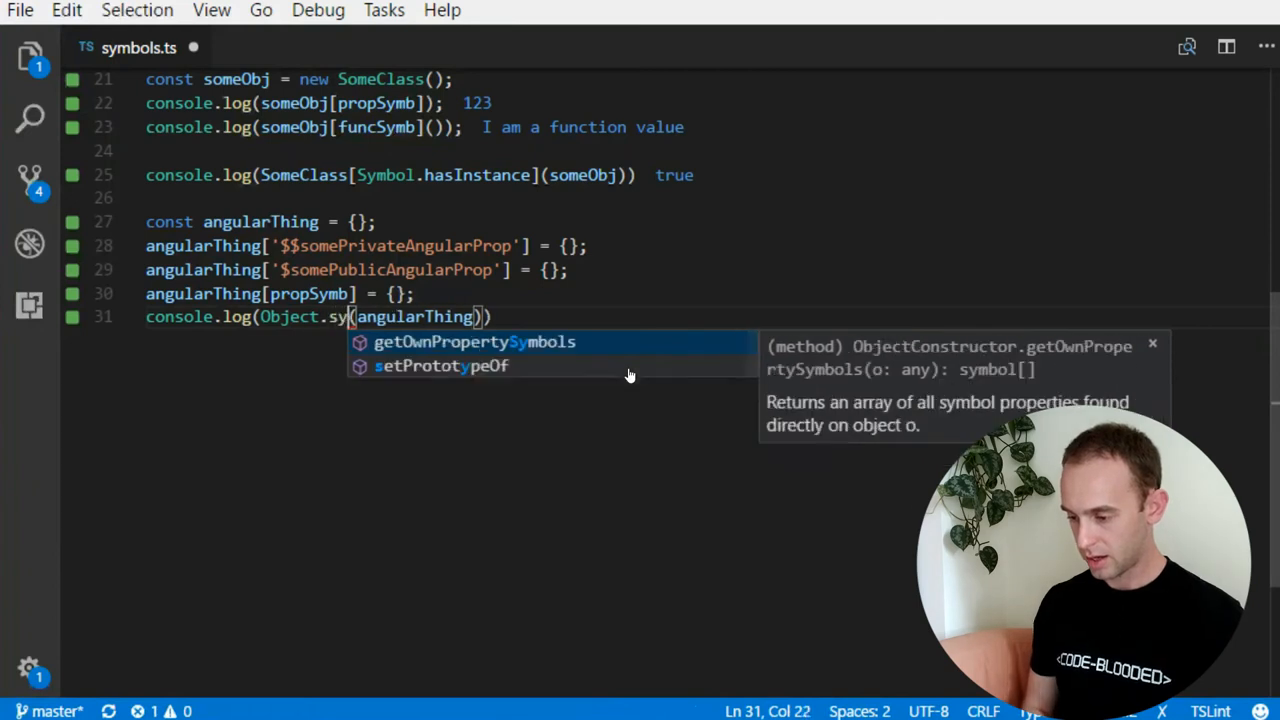
click(474, 341)
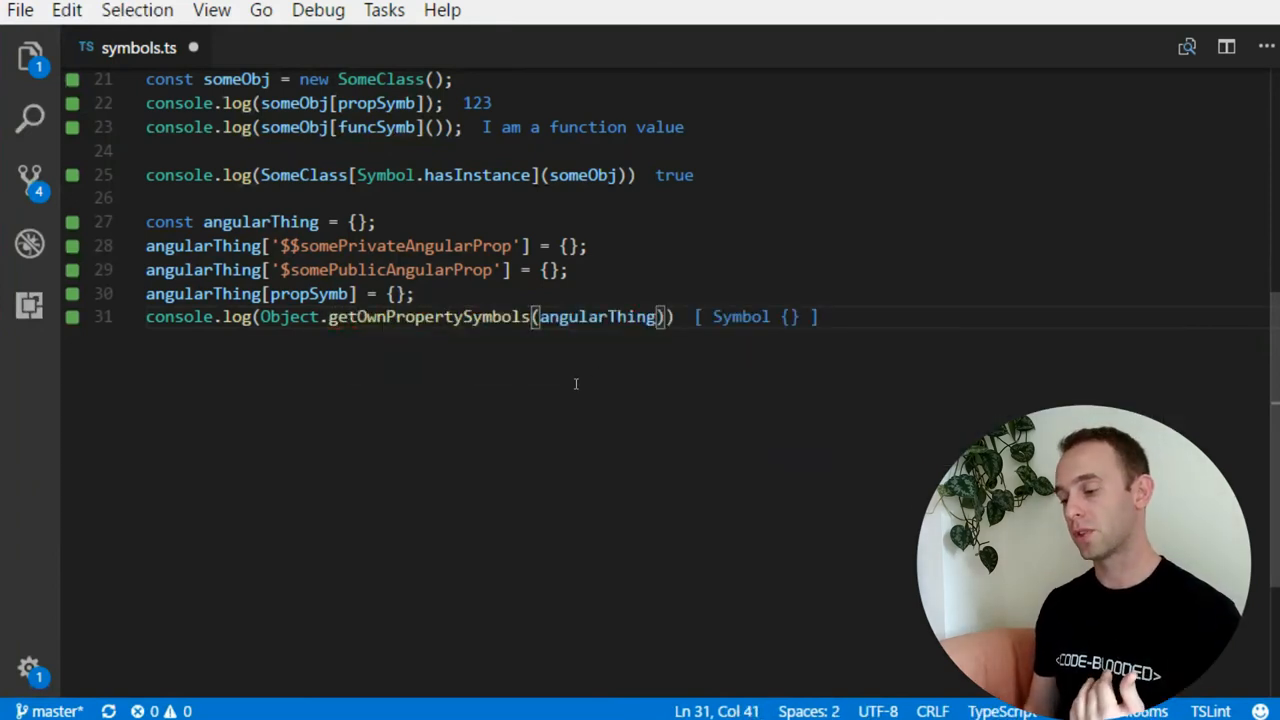
text(keys)
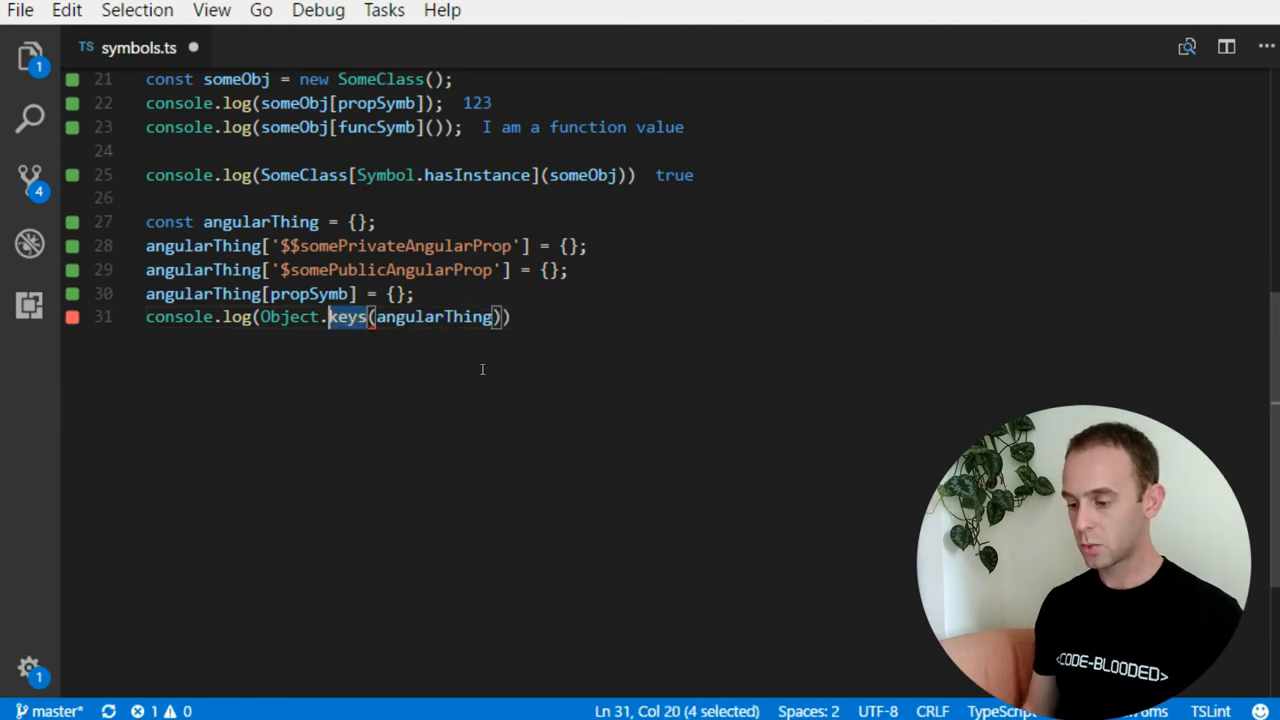